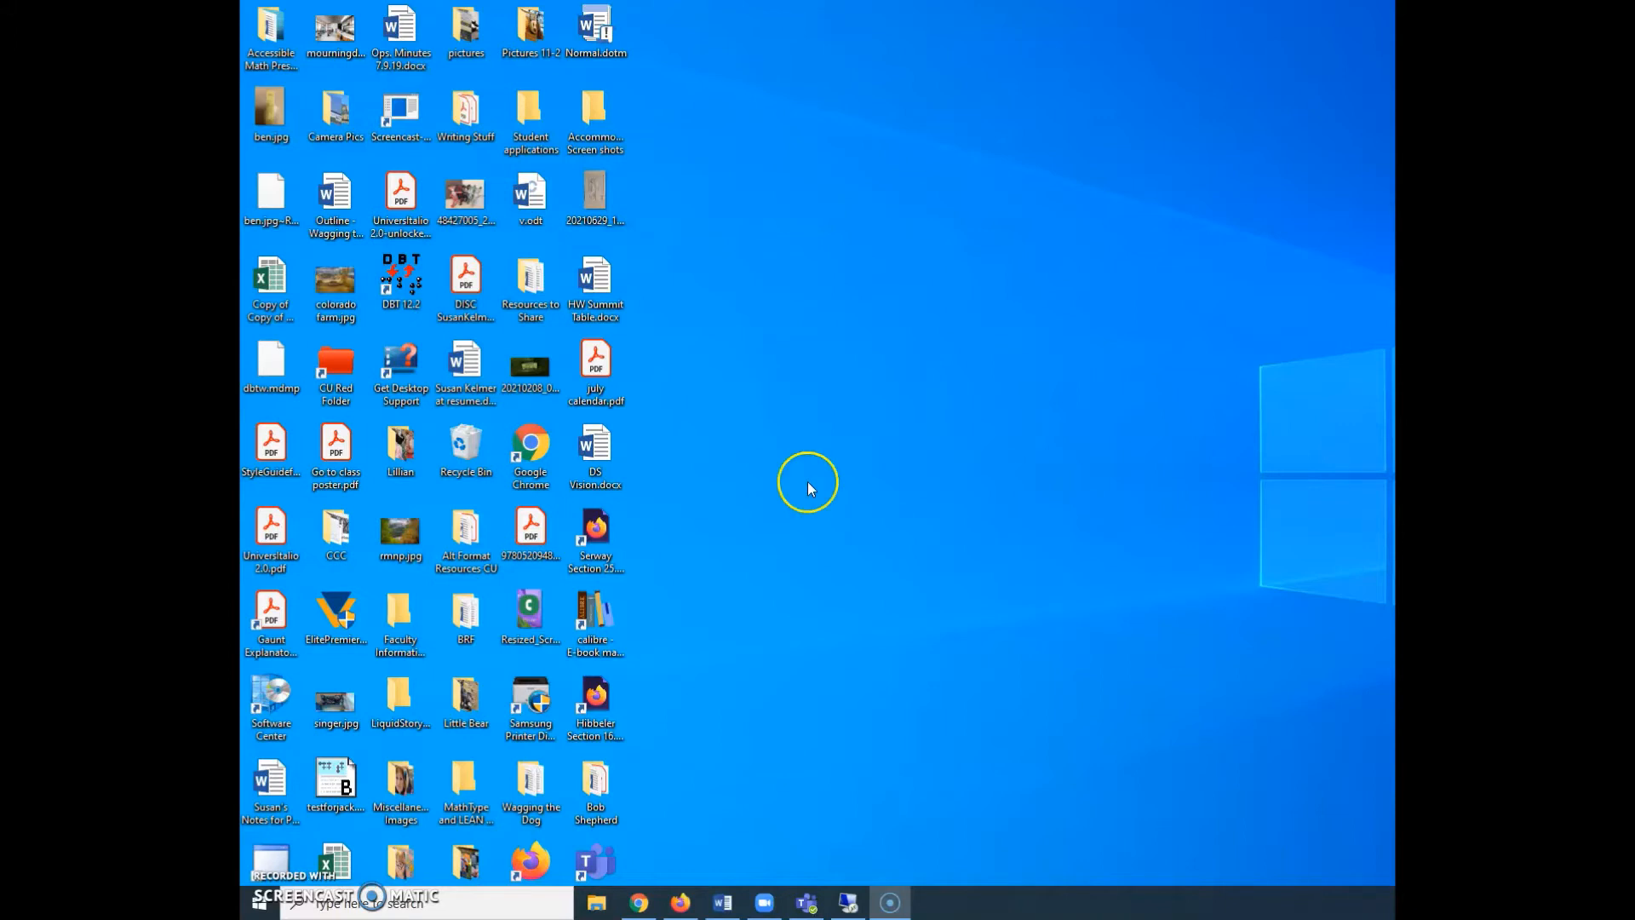
{"action": "mouse_move", "coordinate": [888, 448]}
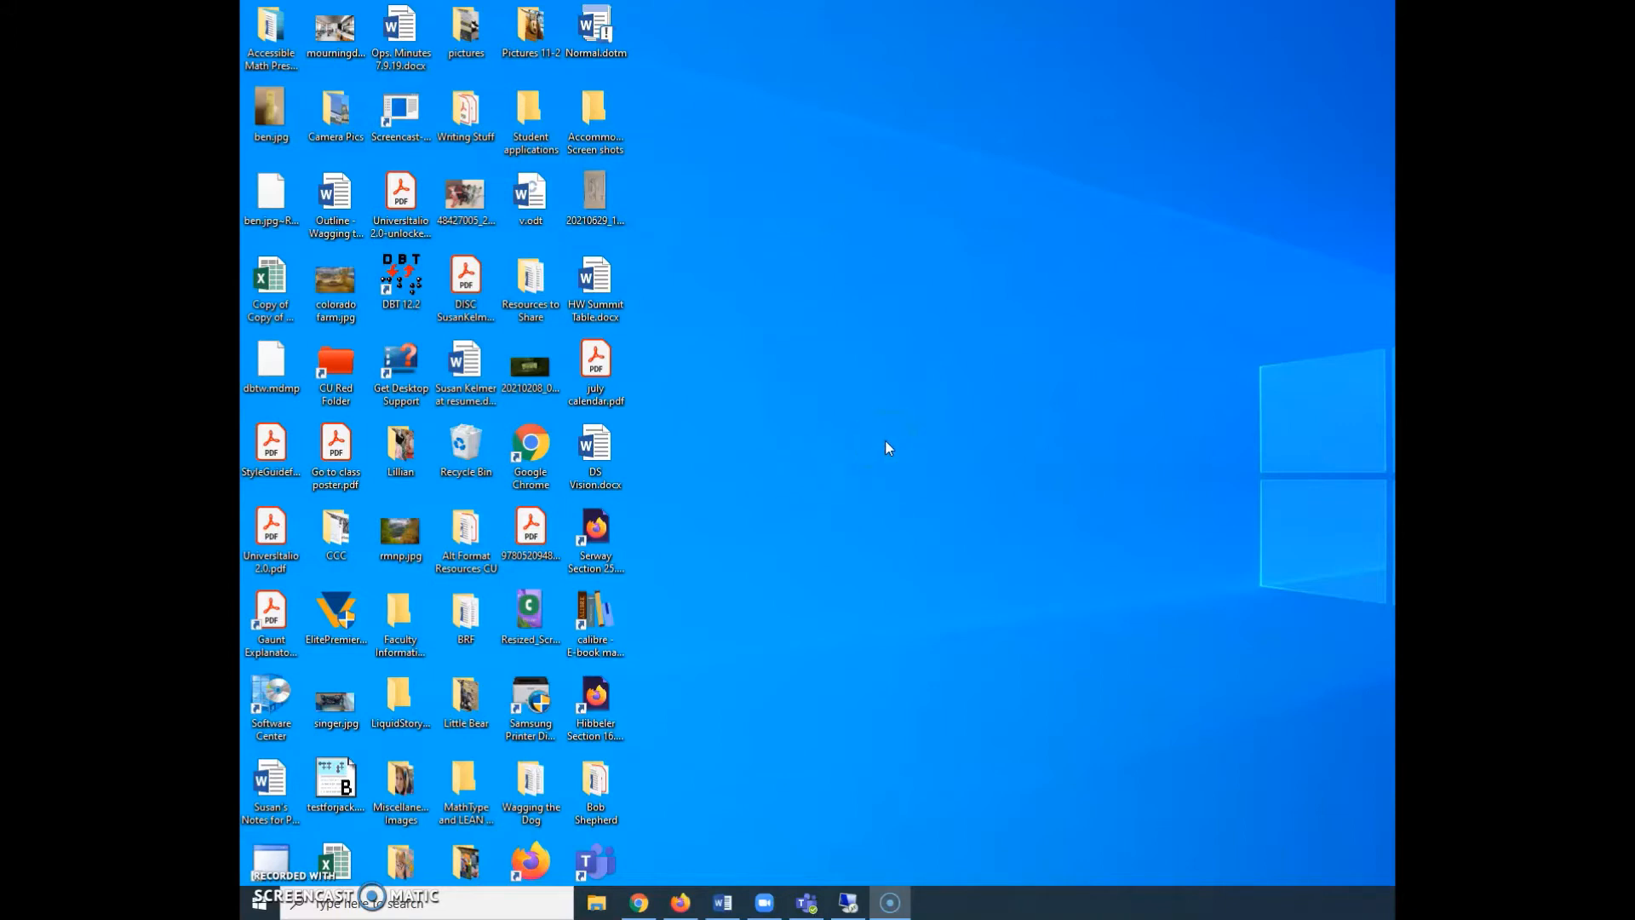
{"action": "mouse_move", "coordinate": [888, 443]}
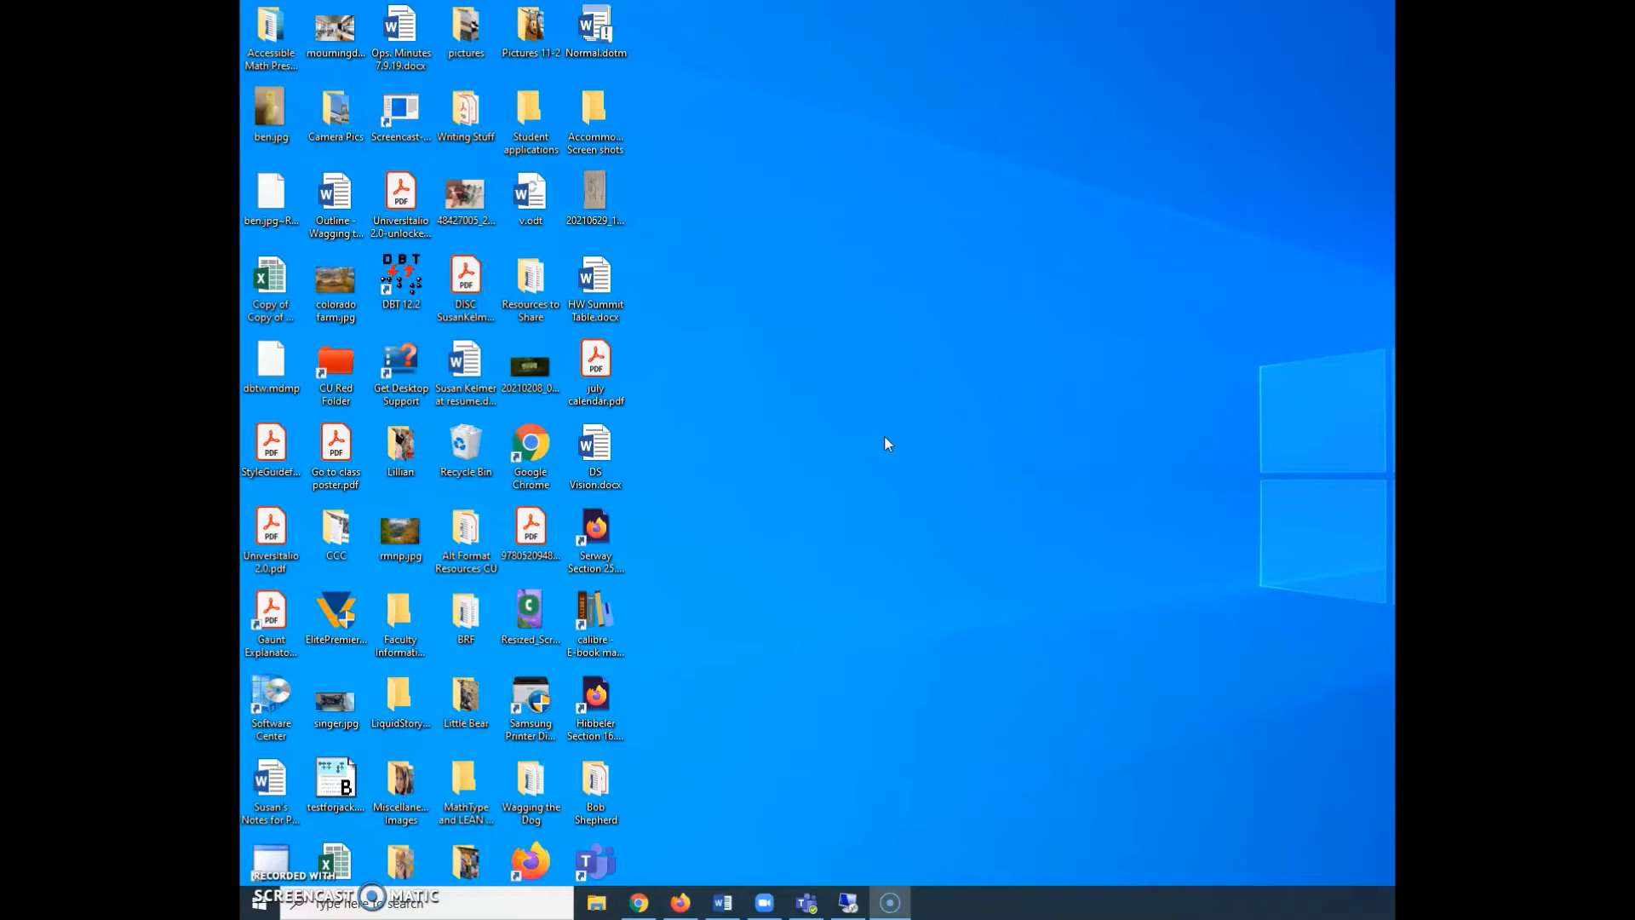
{"action": "mouse_move", "coordinate": [905, 482]}
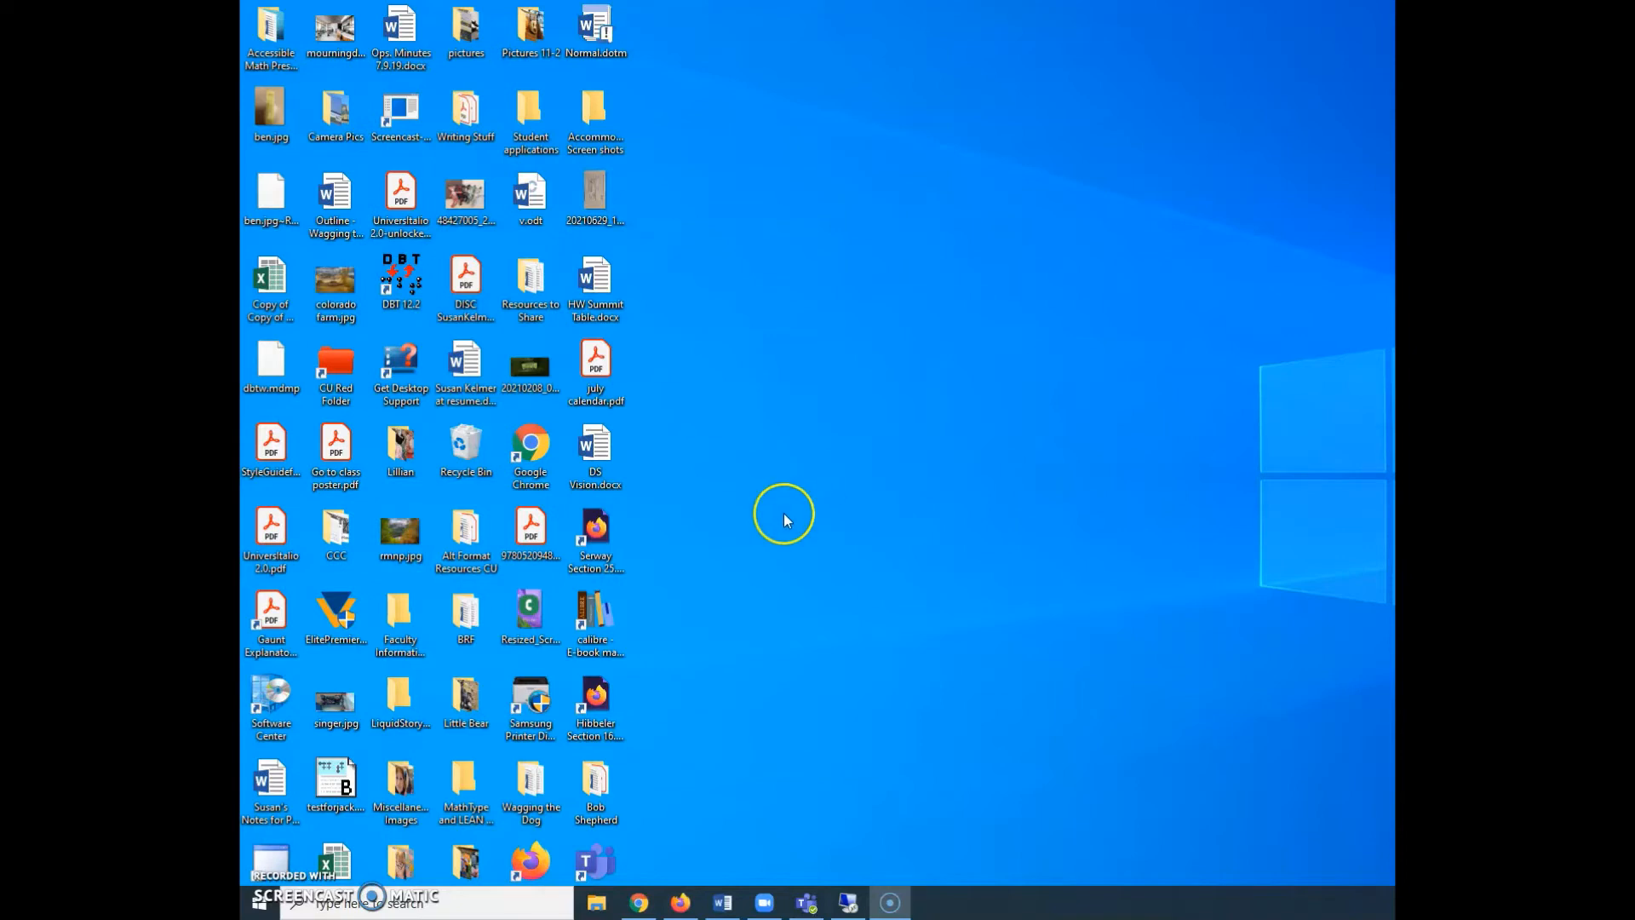
{"action": "mouse_move", "coordinate": [802, 469]}
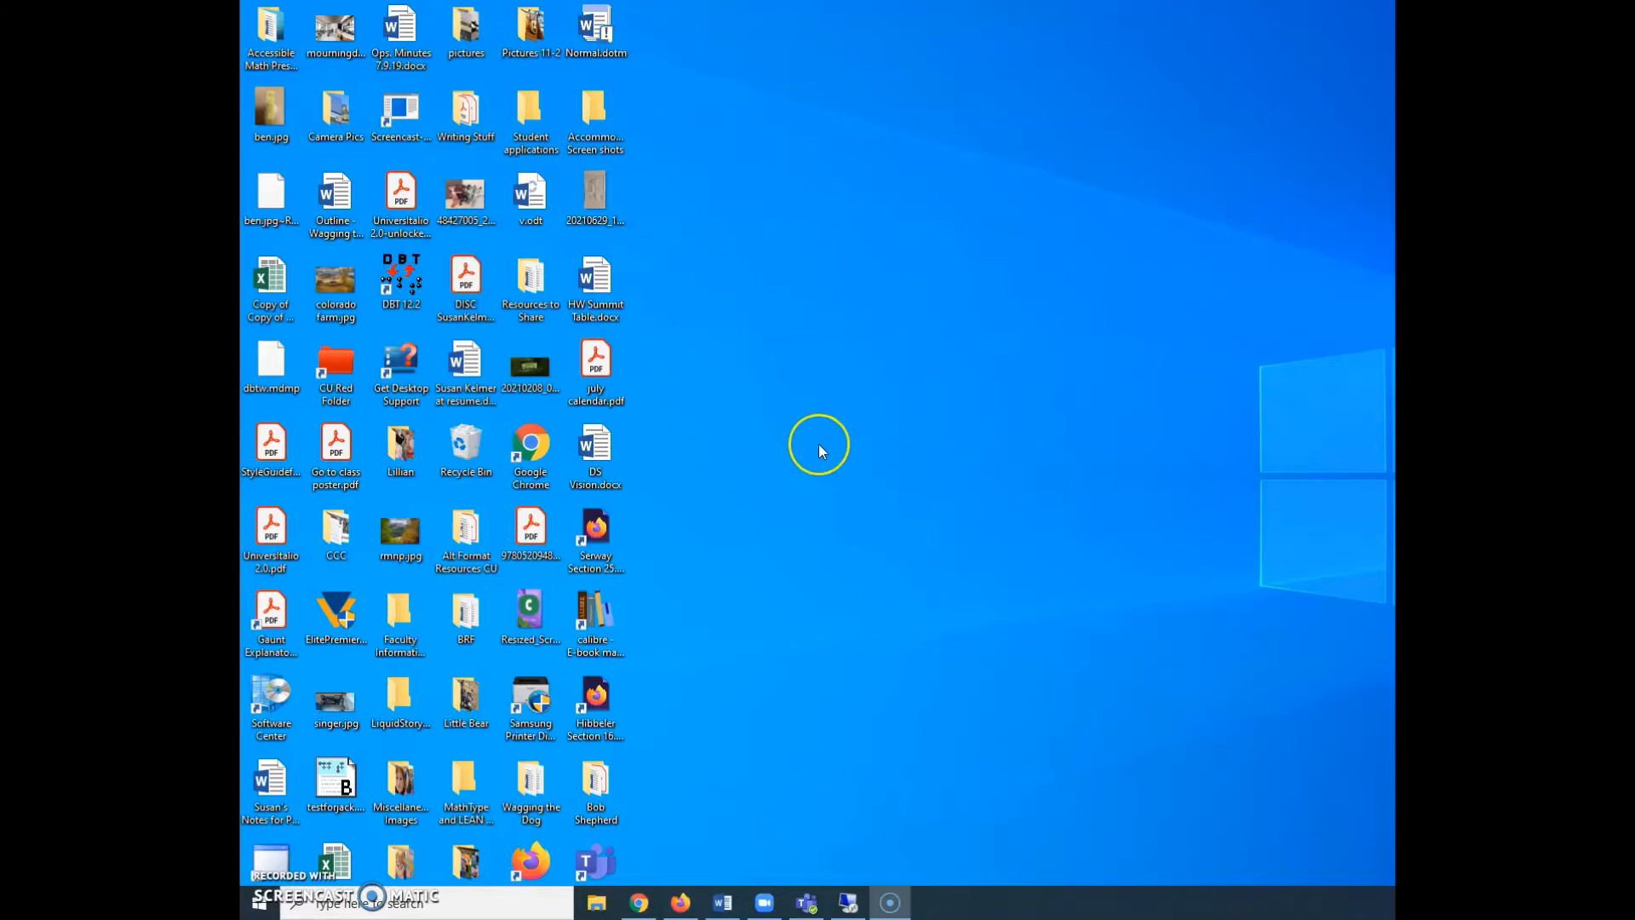
{"action": "mouse_move", "coordinate": [830, 437]}
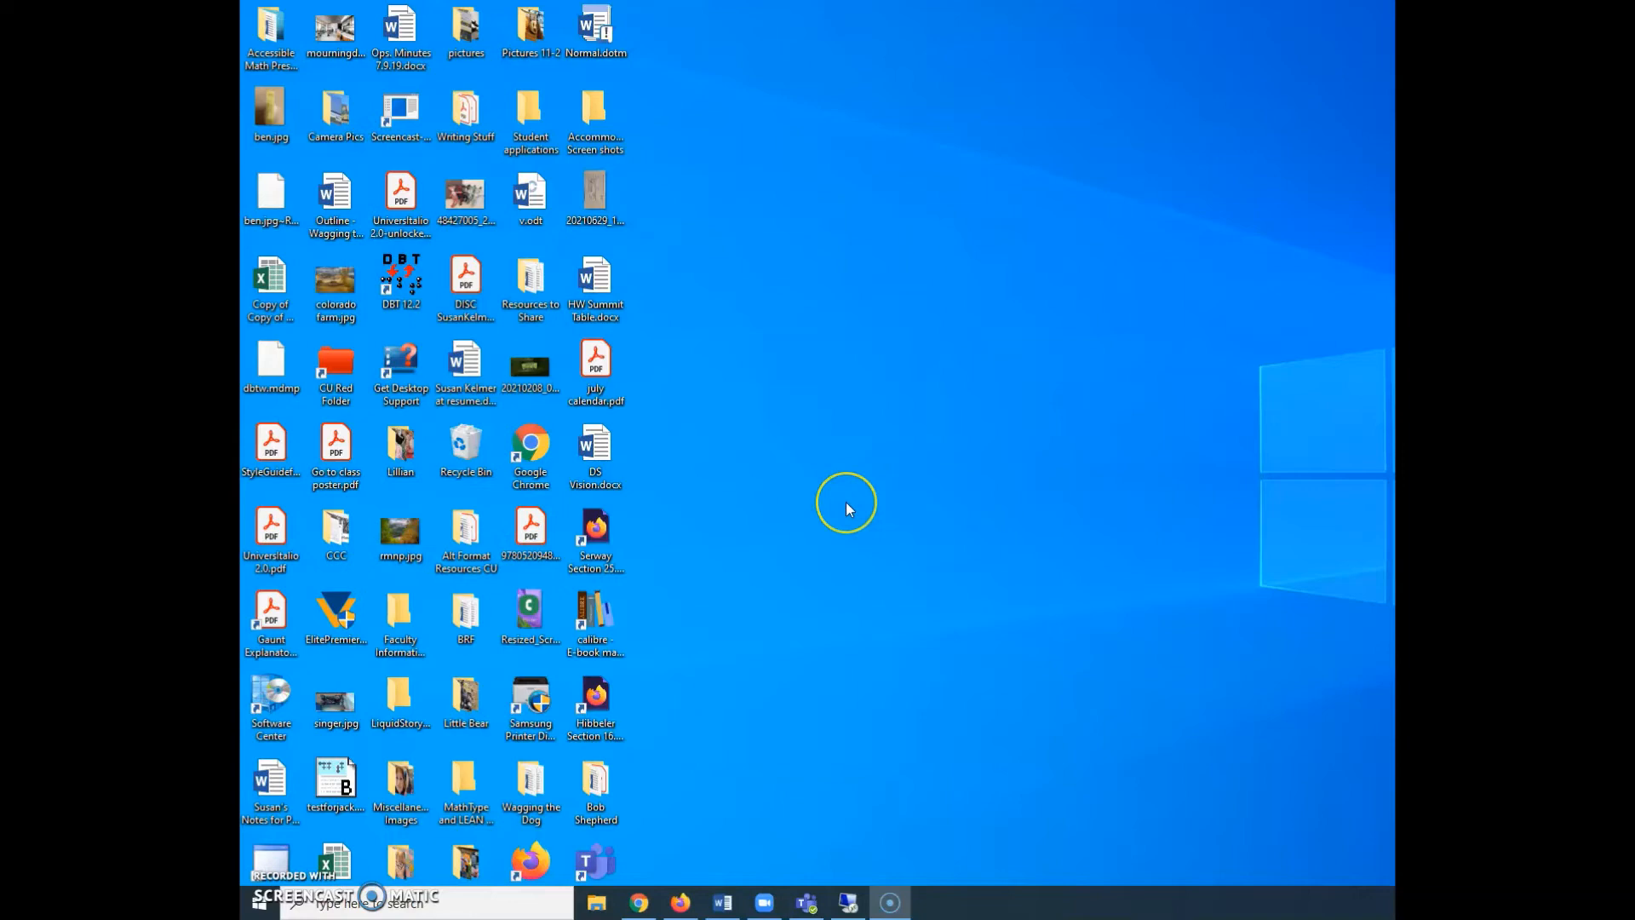
{"action": "mouse_move", "coordinate": [834, 501]}
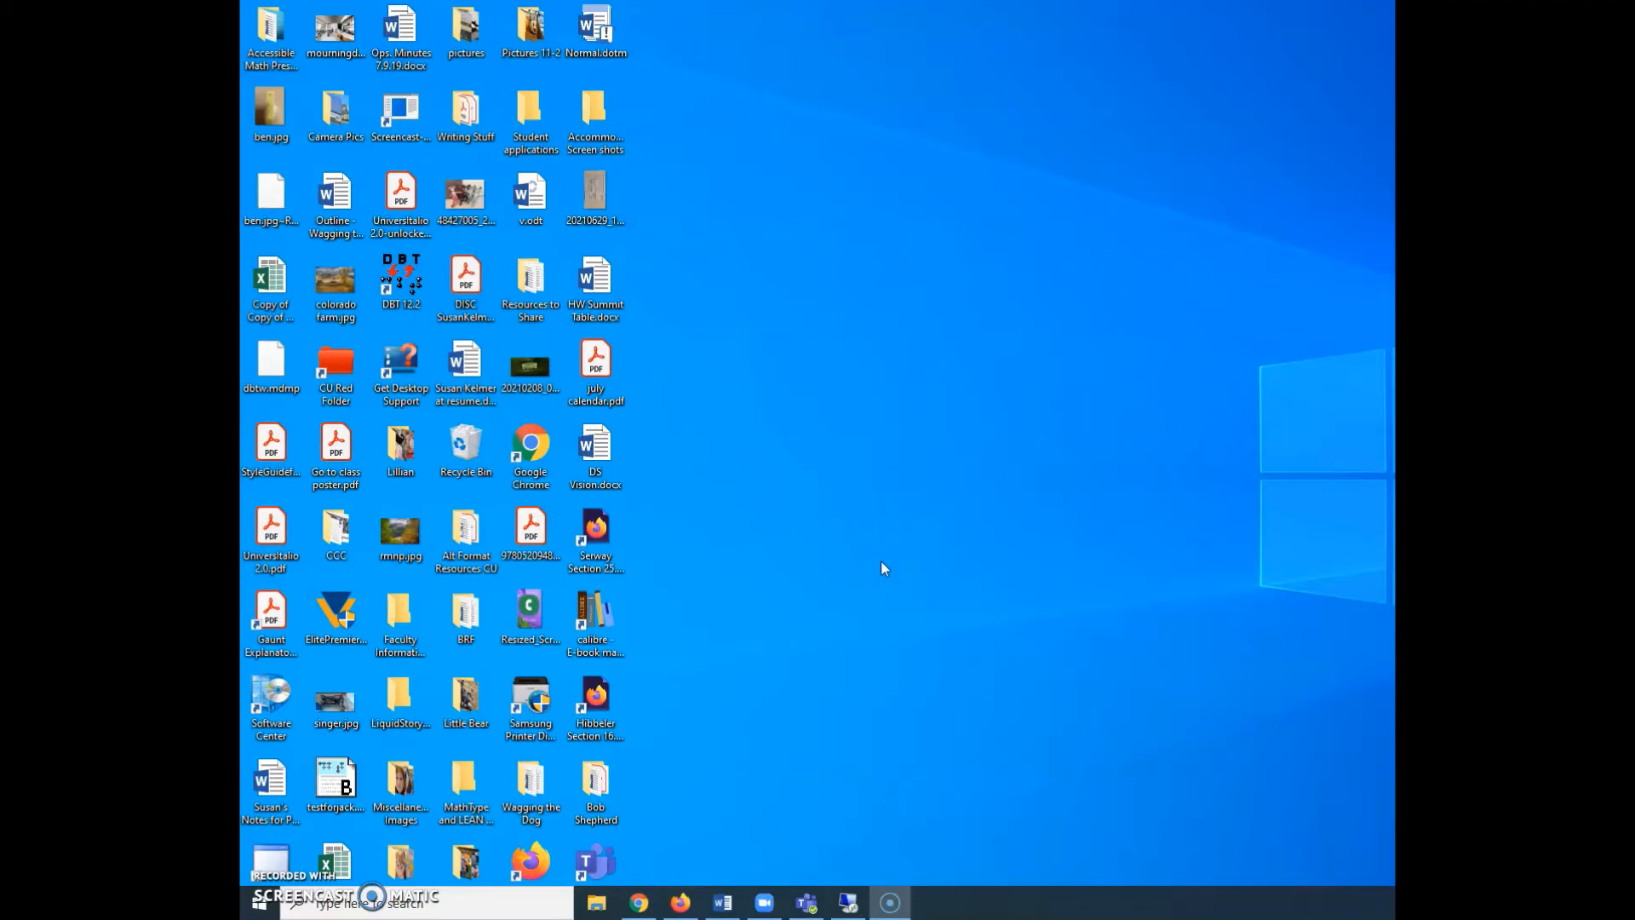
{"action": "mouse_move", "coordinate": [1025, 678]}
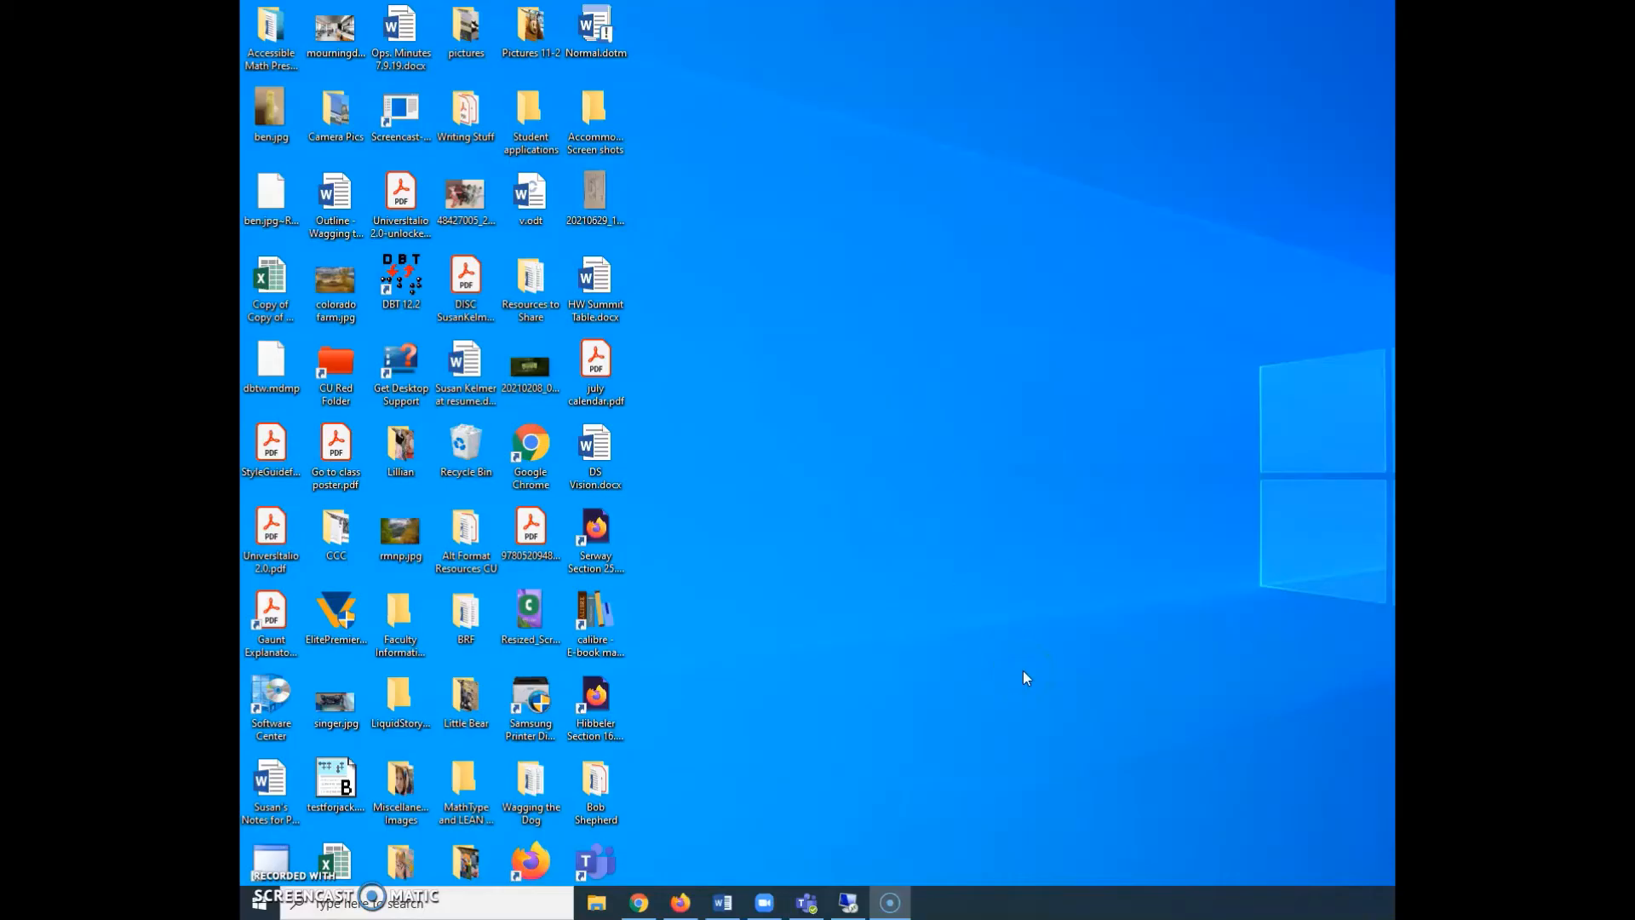
{"action": "mouse_move", "coordinate": [992, 562]}
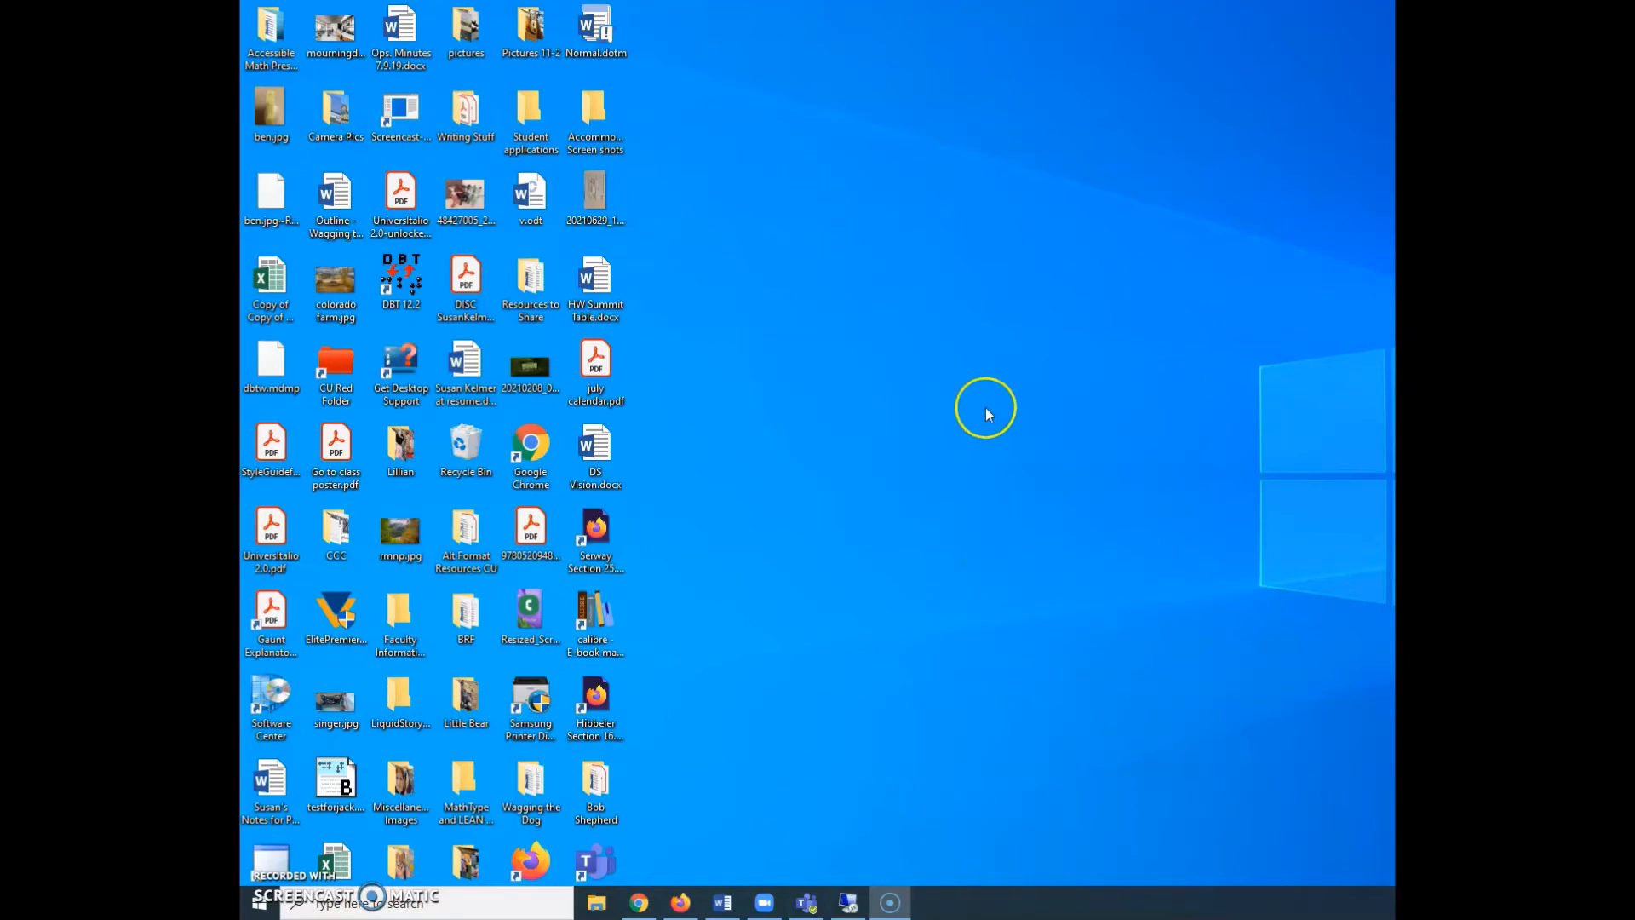
{"action": "mouse_move", "coordinate": [1025, 560]}
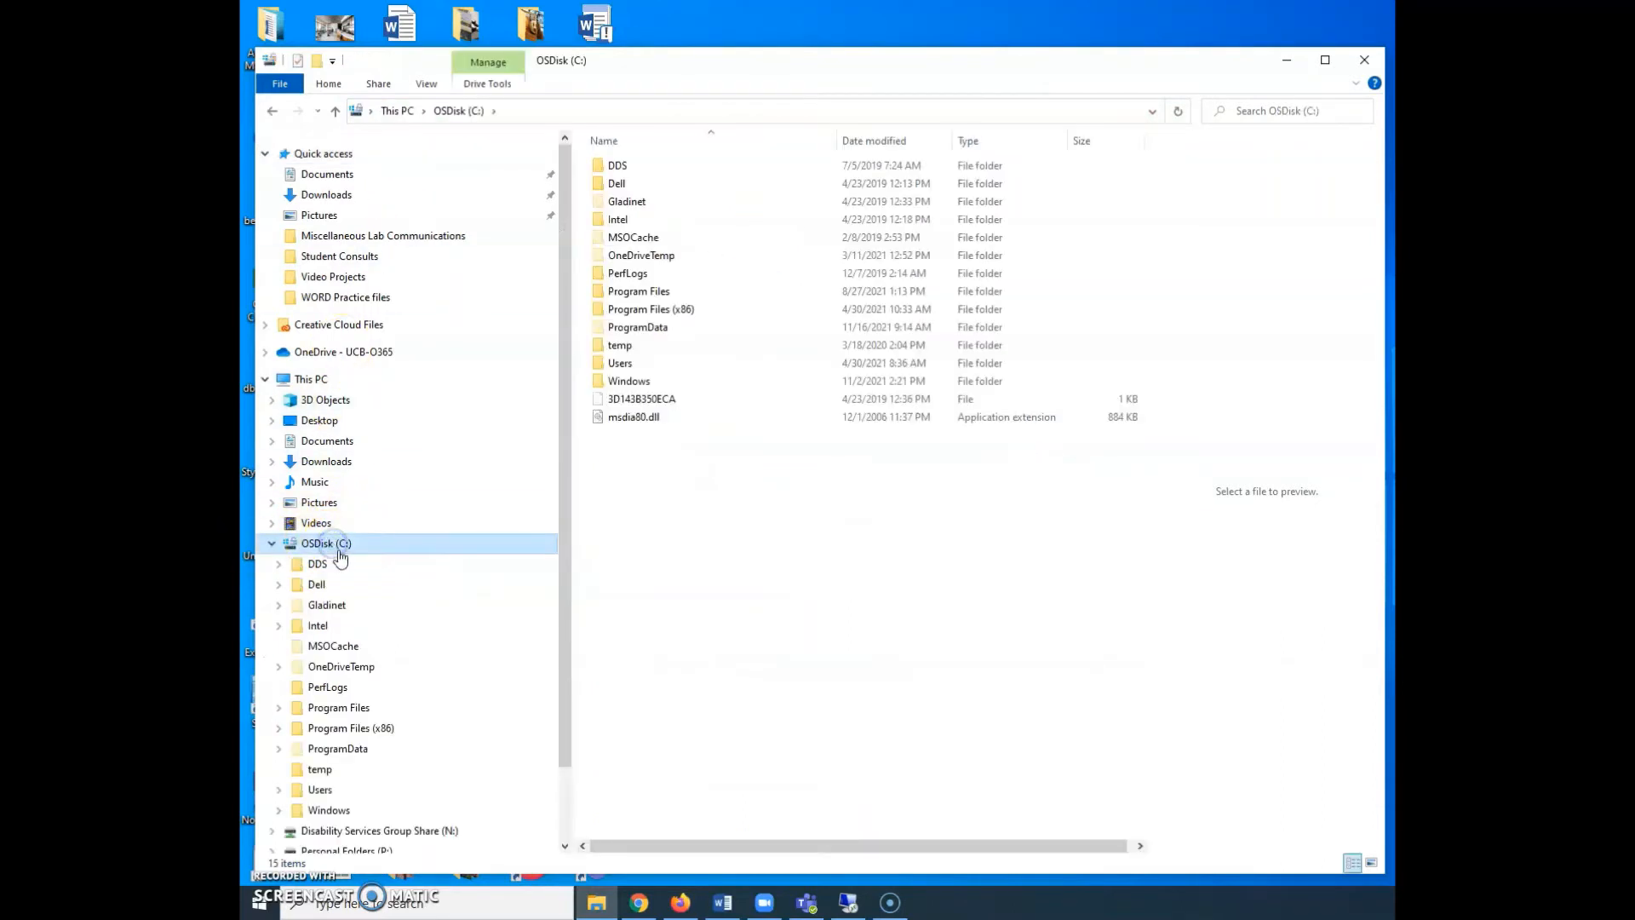
Step: Browse from C: through Users, your profile, AppData, Roaming and Microsoft into Templates
{"action": "left_click", "coordinate": [620, 363]}
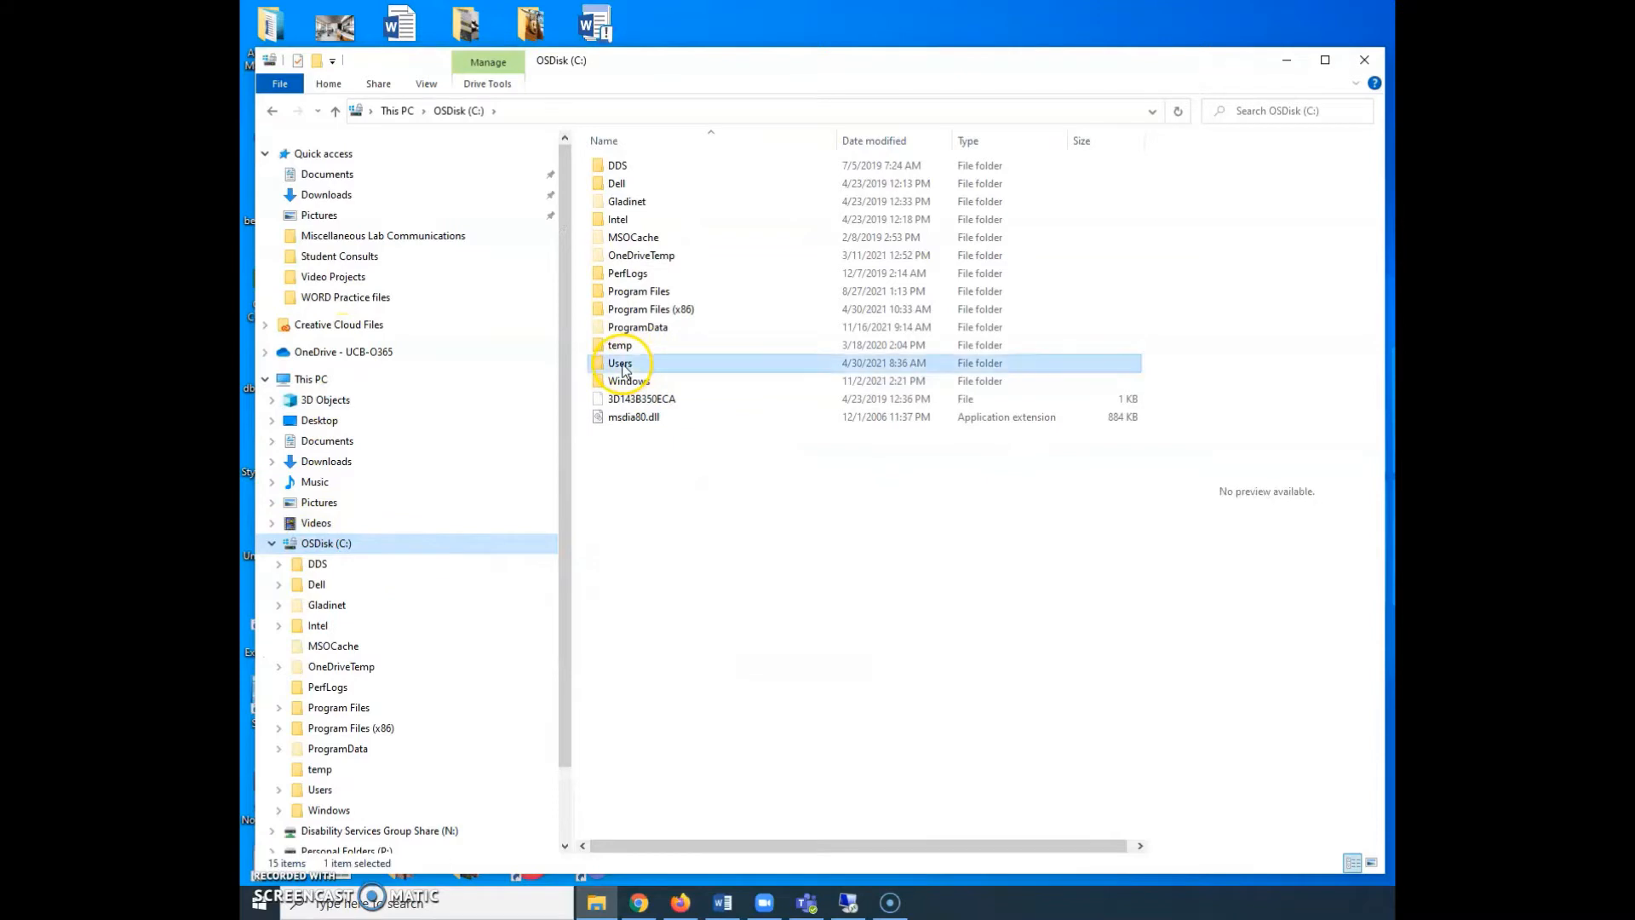
{"action": "double_click", "coordinate": [620, 363]}
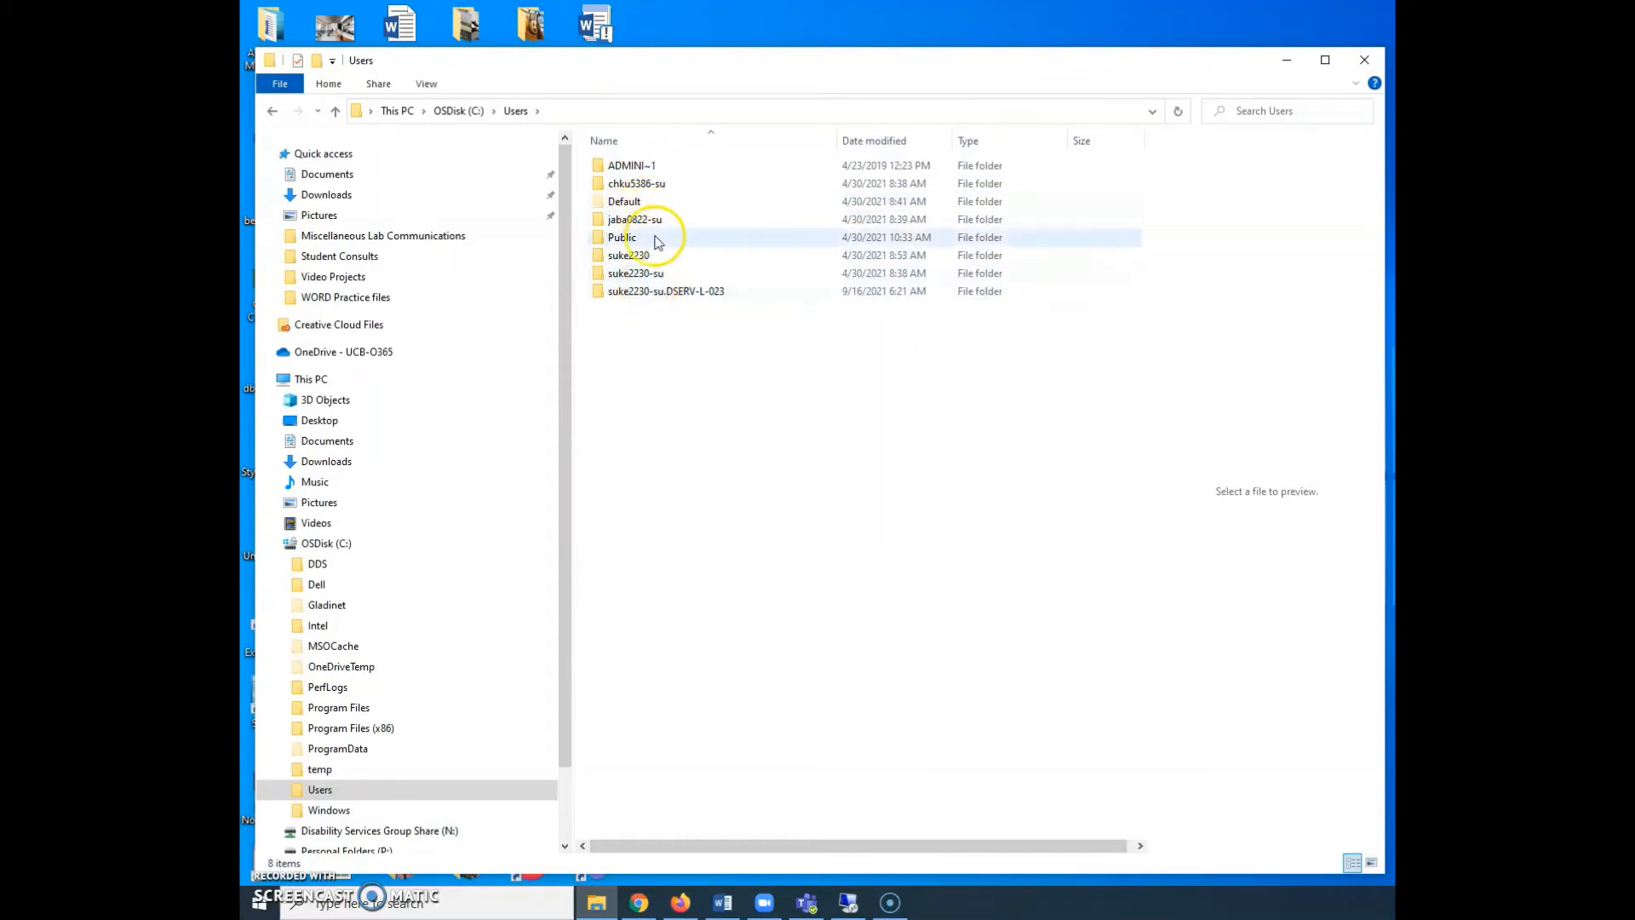
{"action": "left_click", "coordinate": [630, 255]}
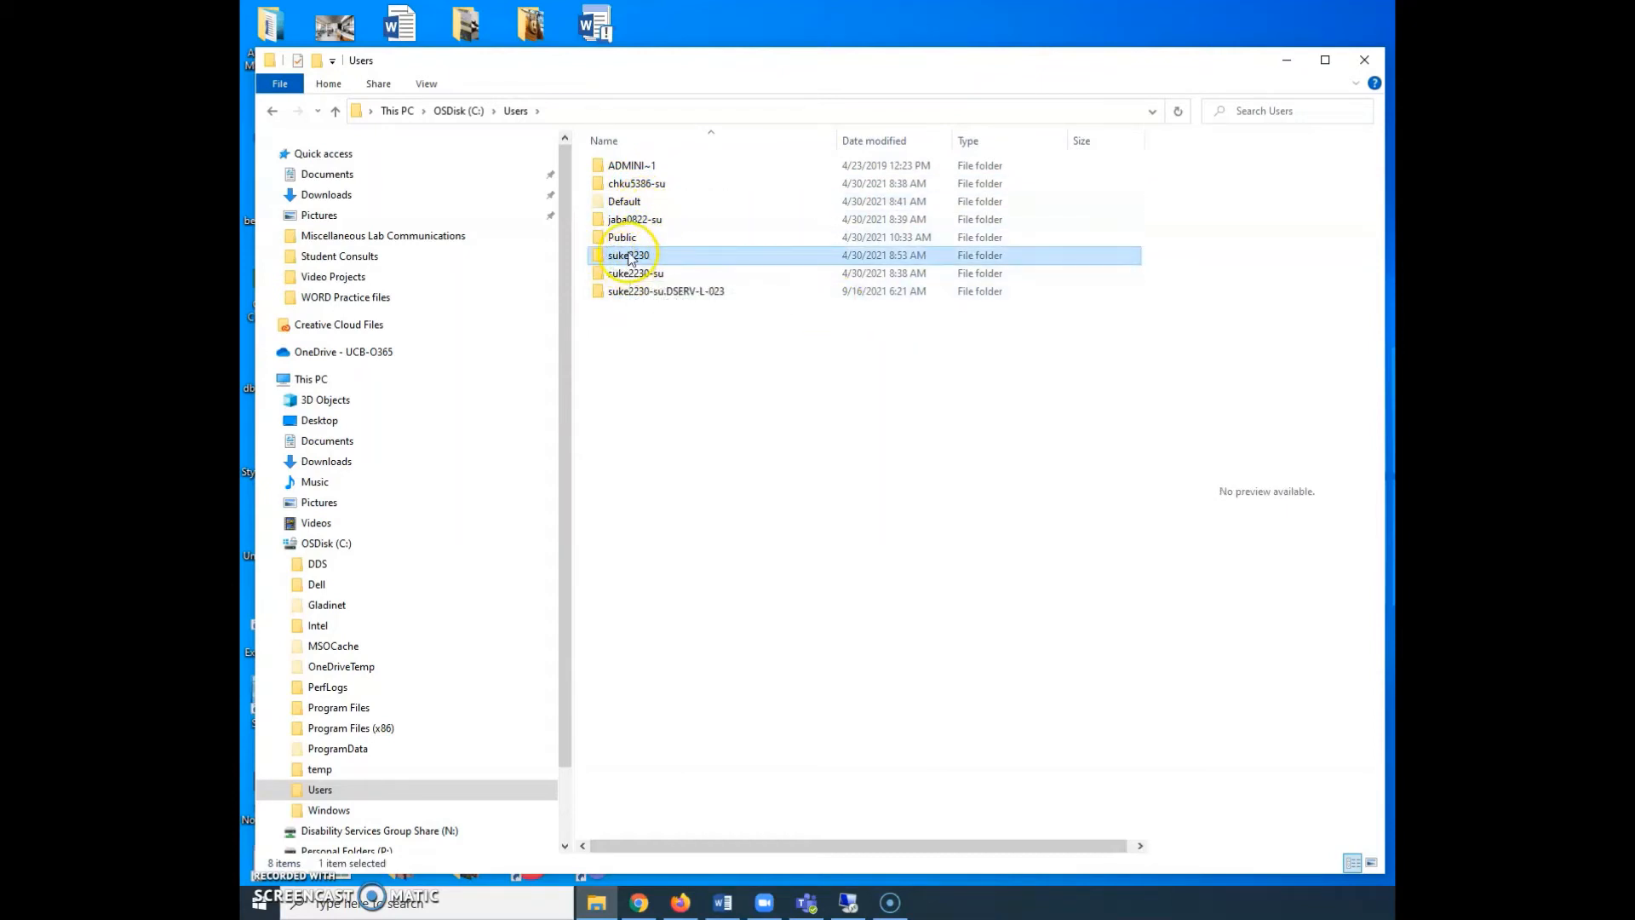
{"action": "mouse_move", "coordinate": [629, 260]}
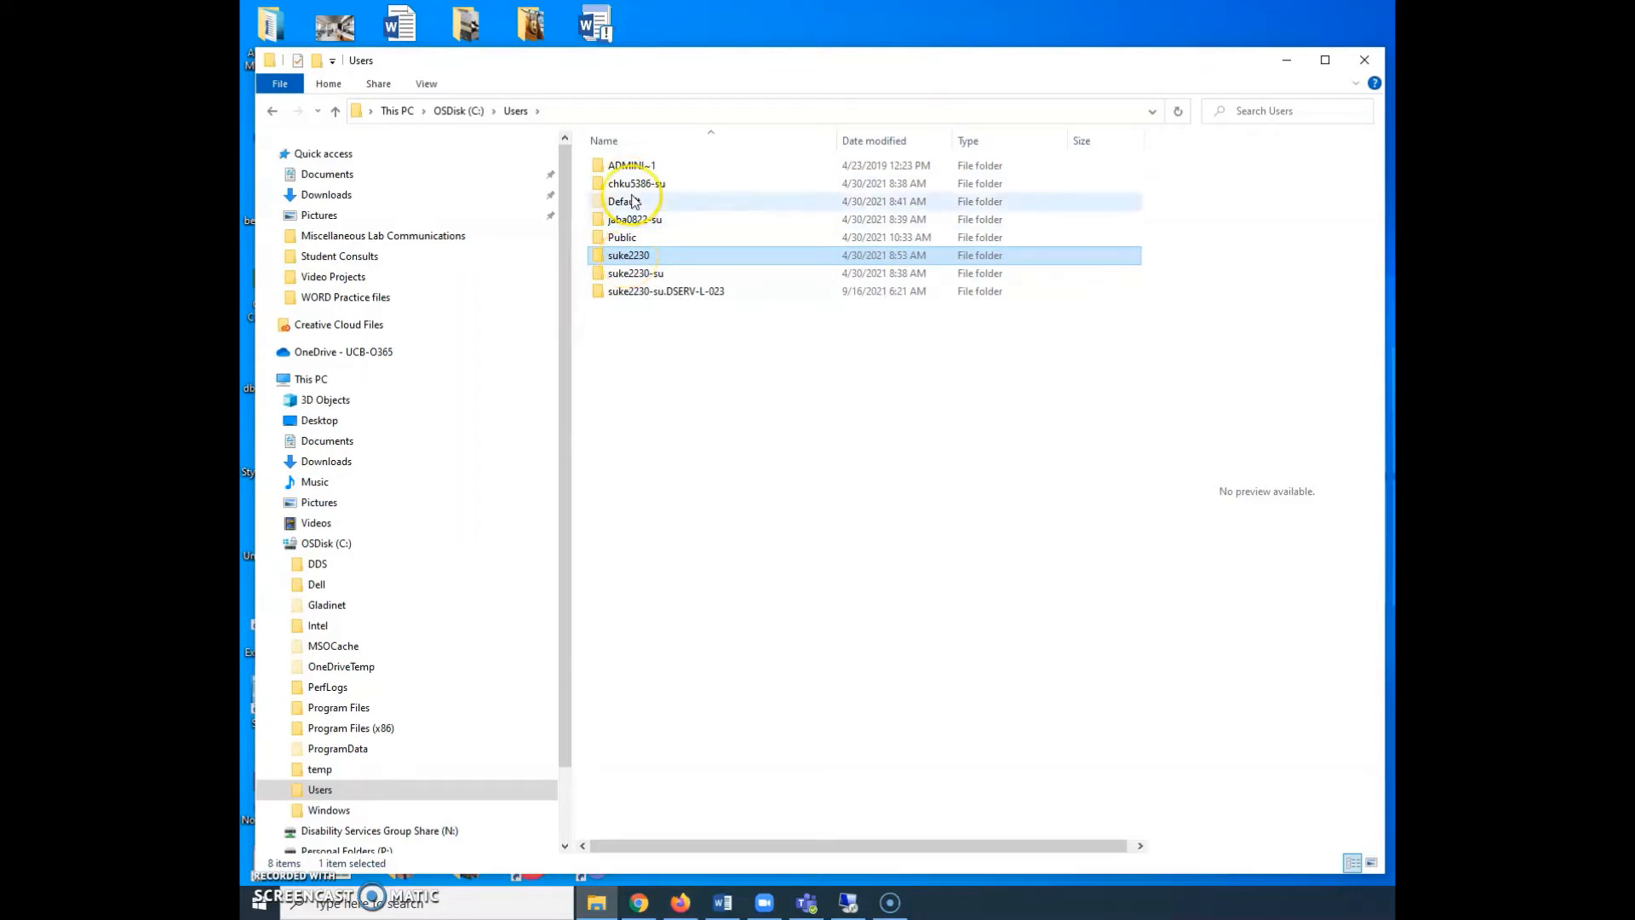
{"action": "mouse_move", "coordinate": [777, 246]}
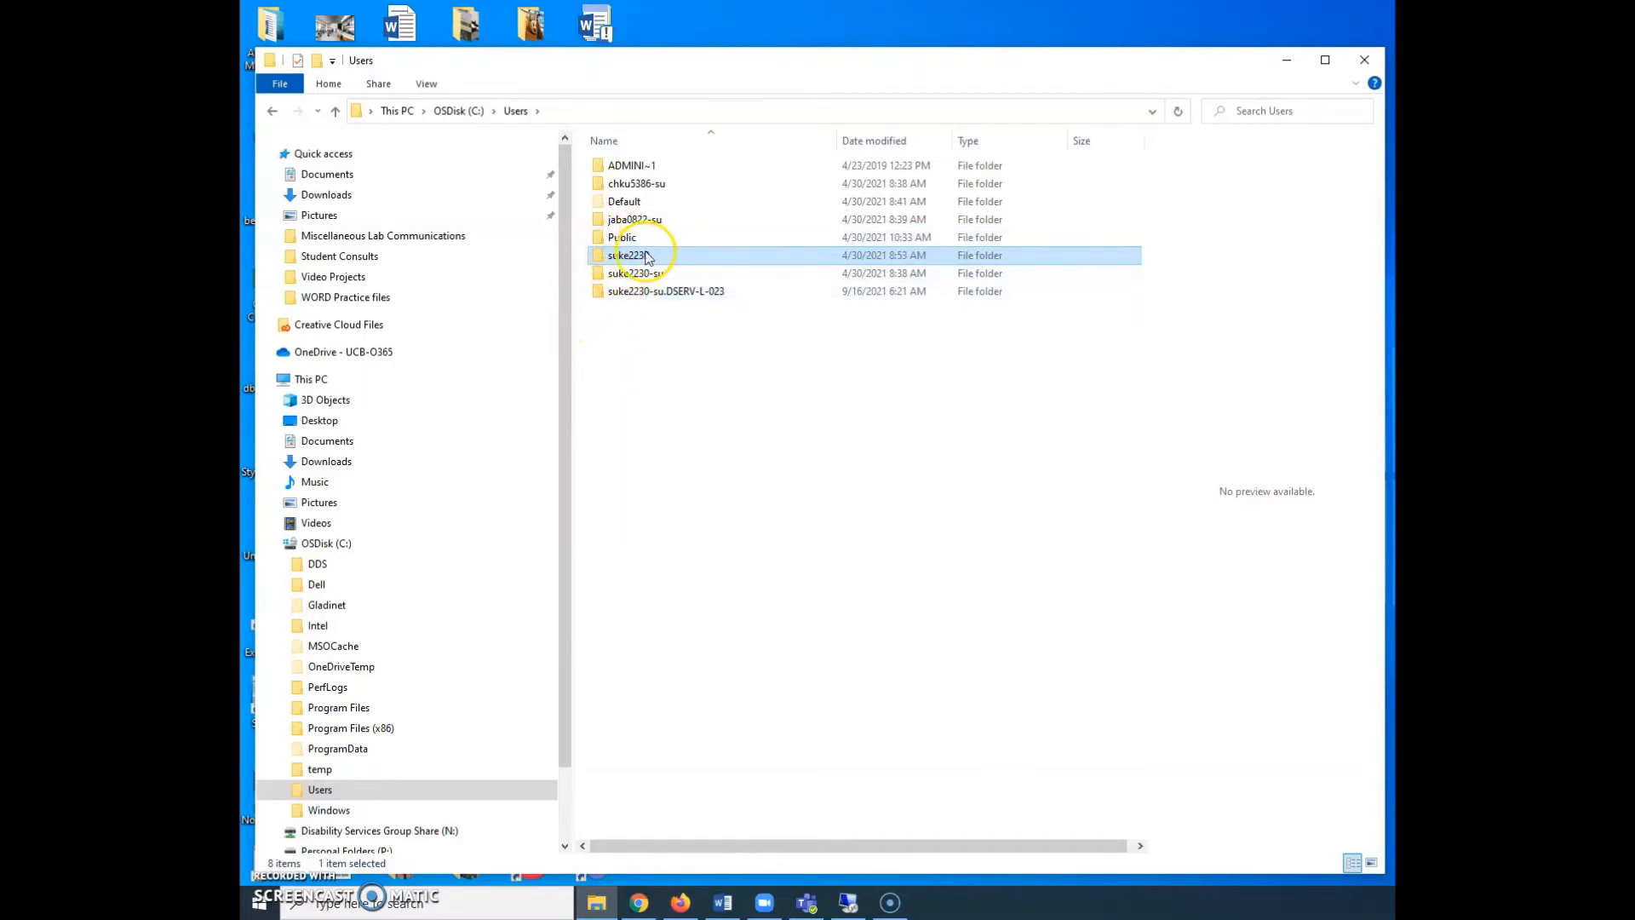
{"action": "double_click", "coordinate": [636, 254]}
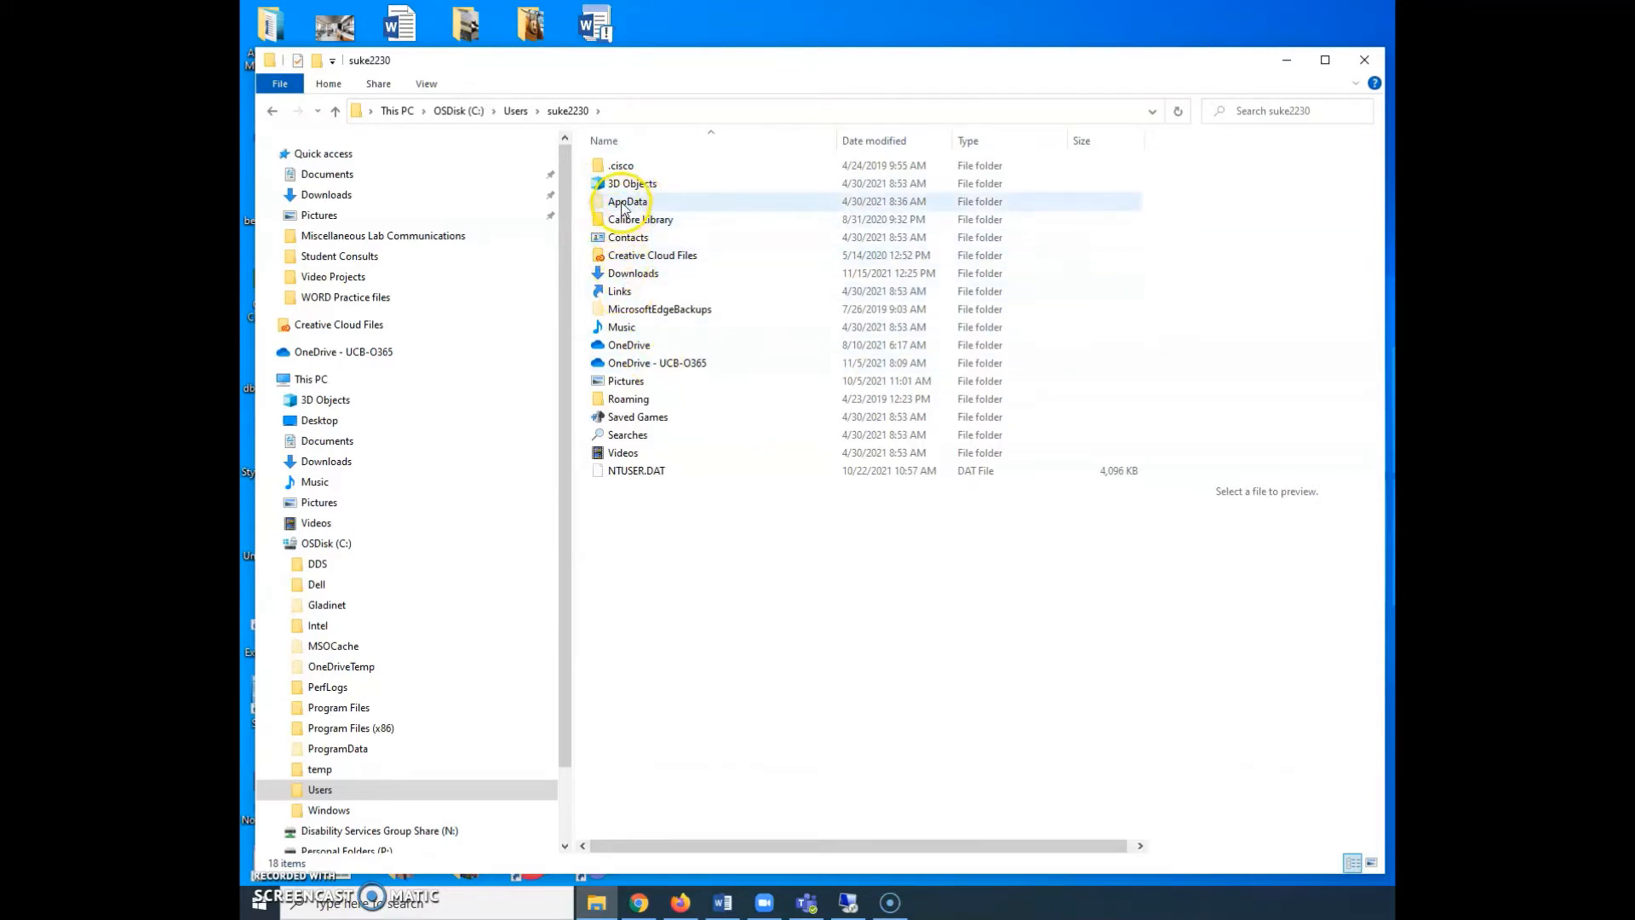
{"action": "double_click", "coordinate": [628, 202]}
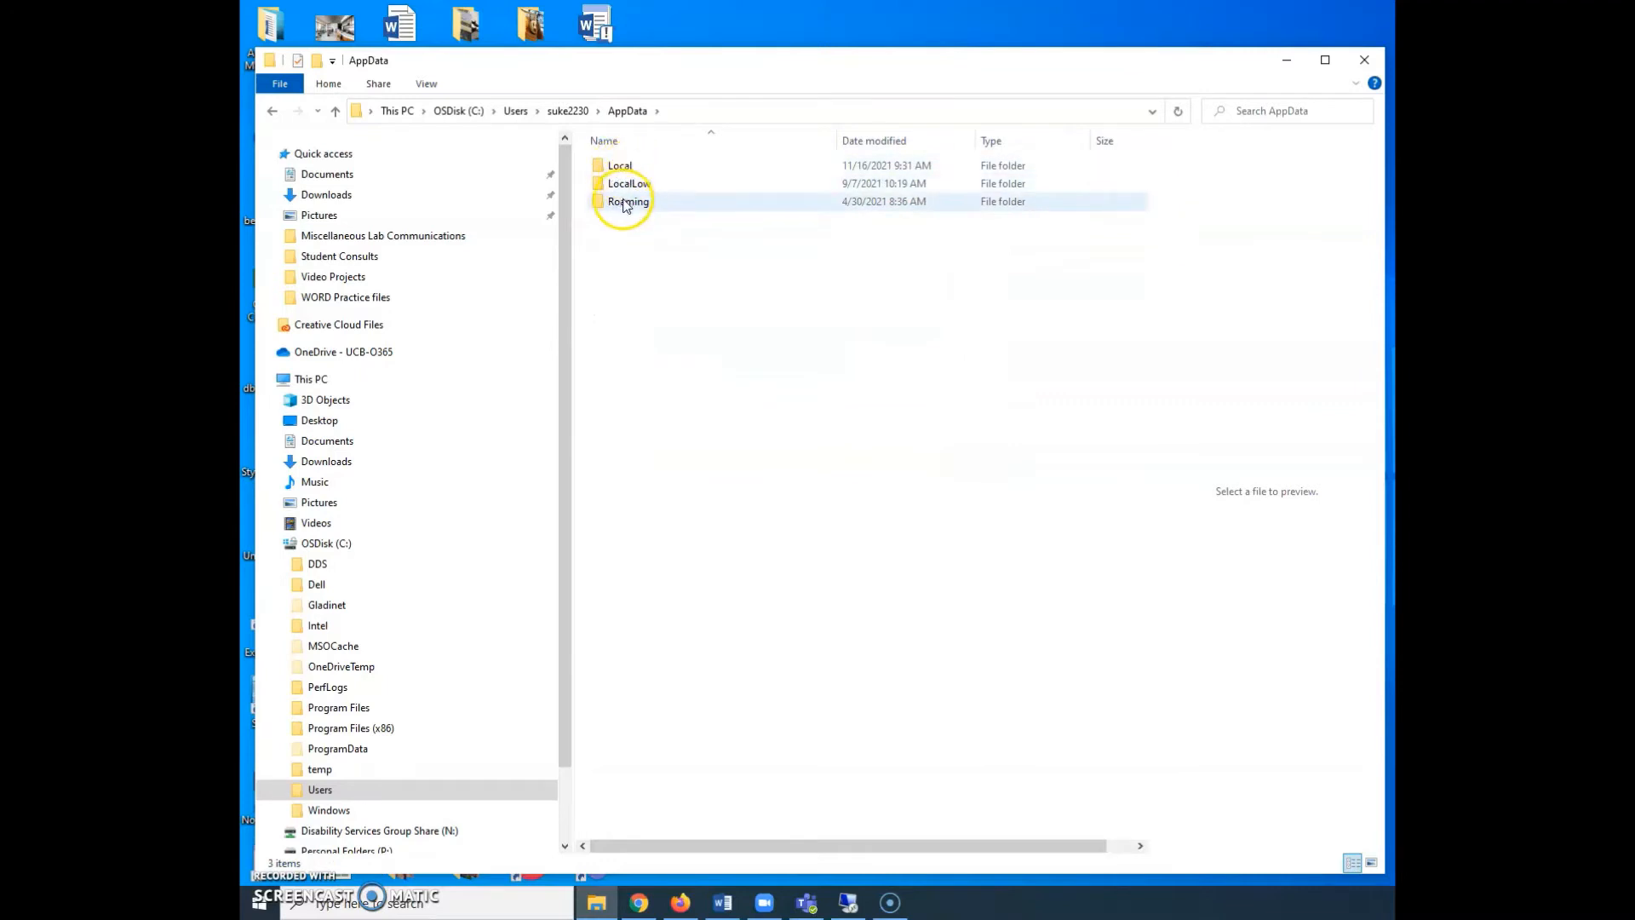
{"action": "double_click", "coordinate": [624, 201]}
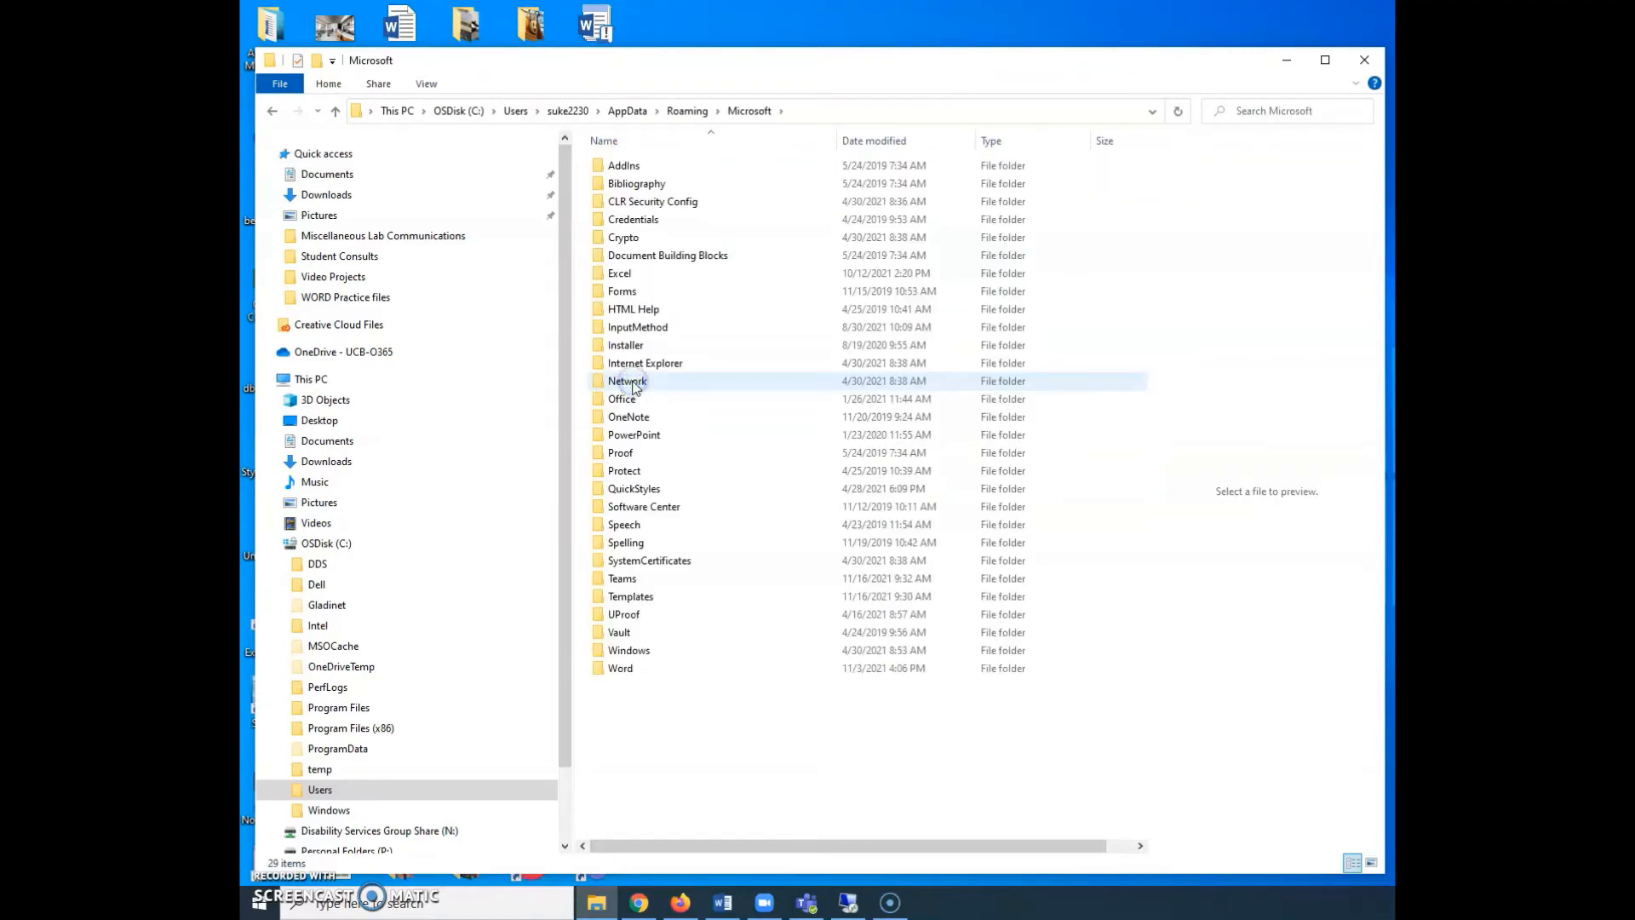
{"action": "double_click", "coordinate": [631, 596]}
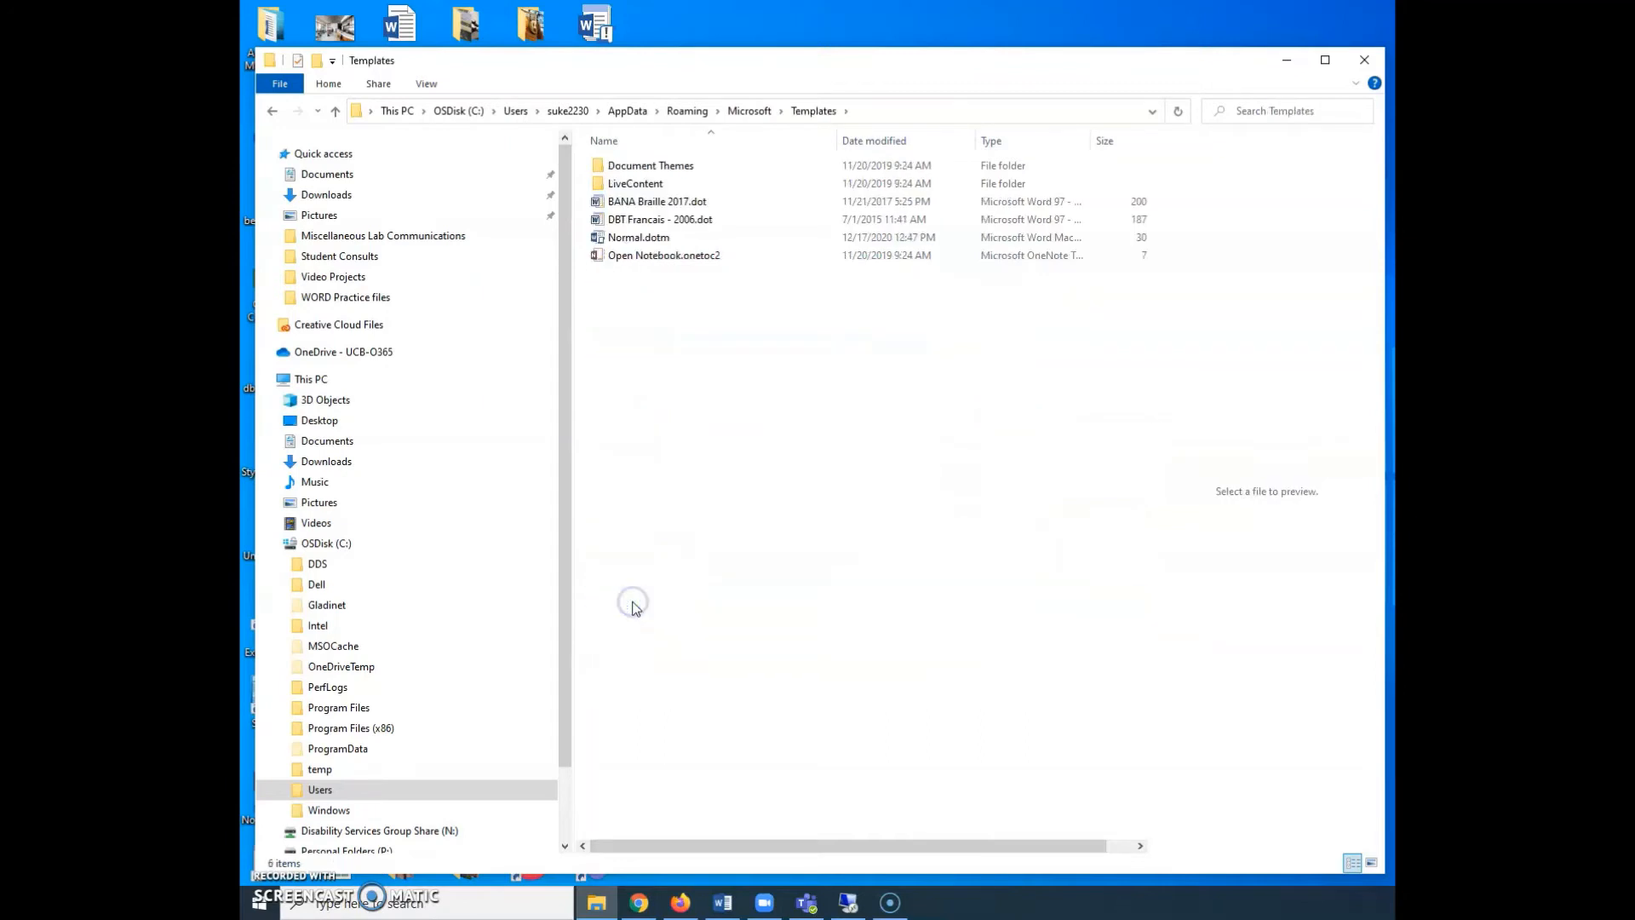
{"action": "mouse_move", "coordinate": [717, 465]}
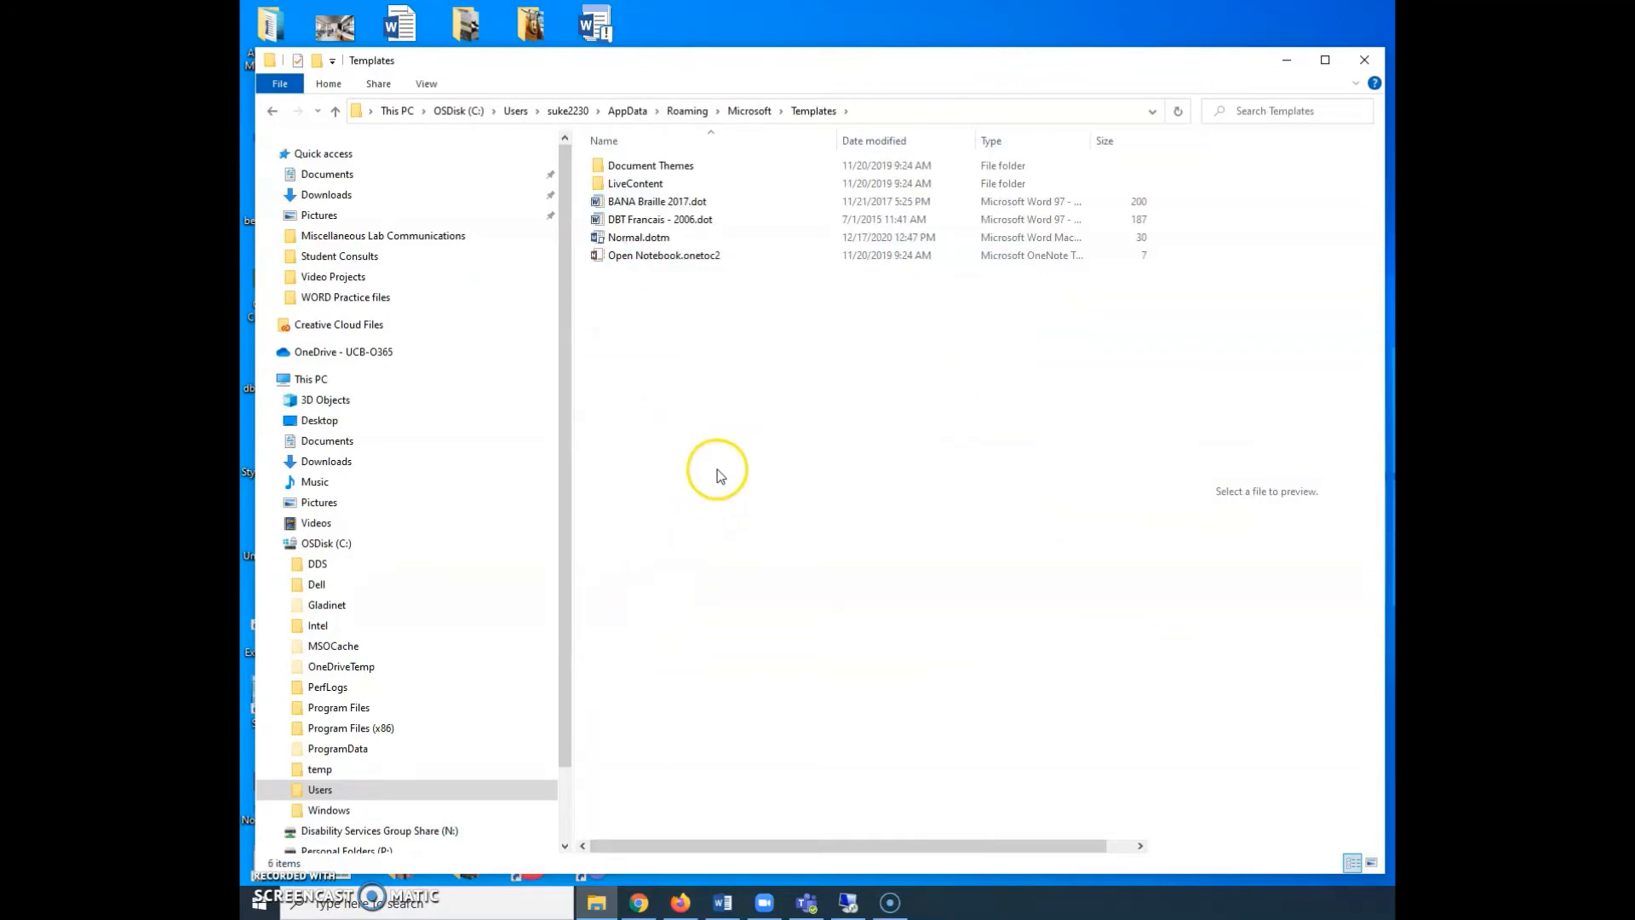
{"action": "mouse_move", "coordinate": [624, 243]}
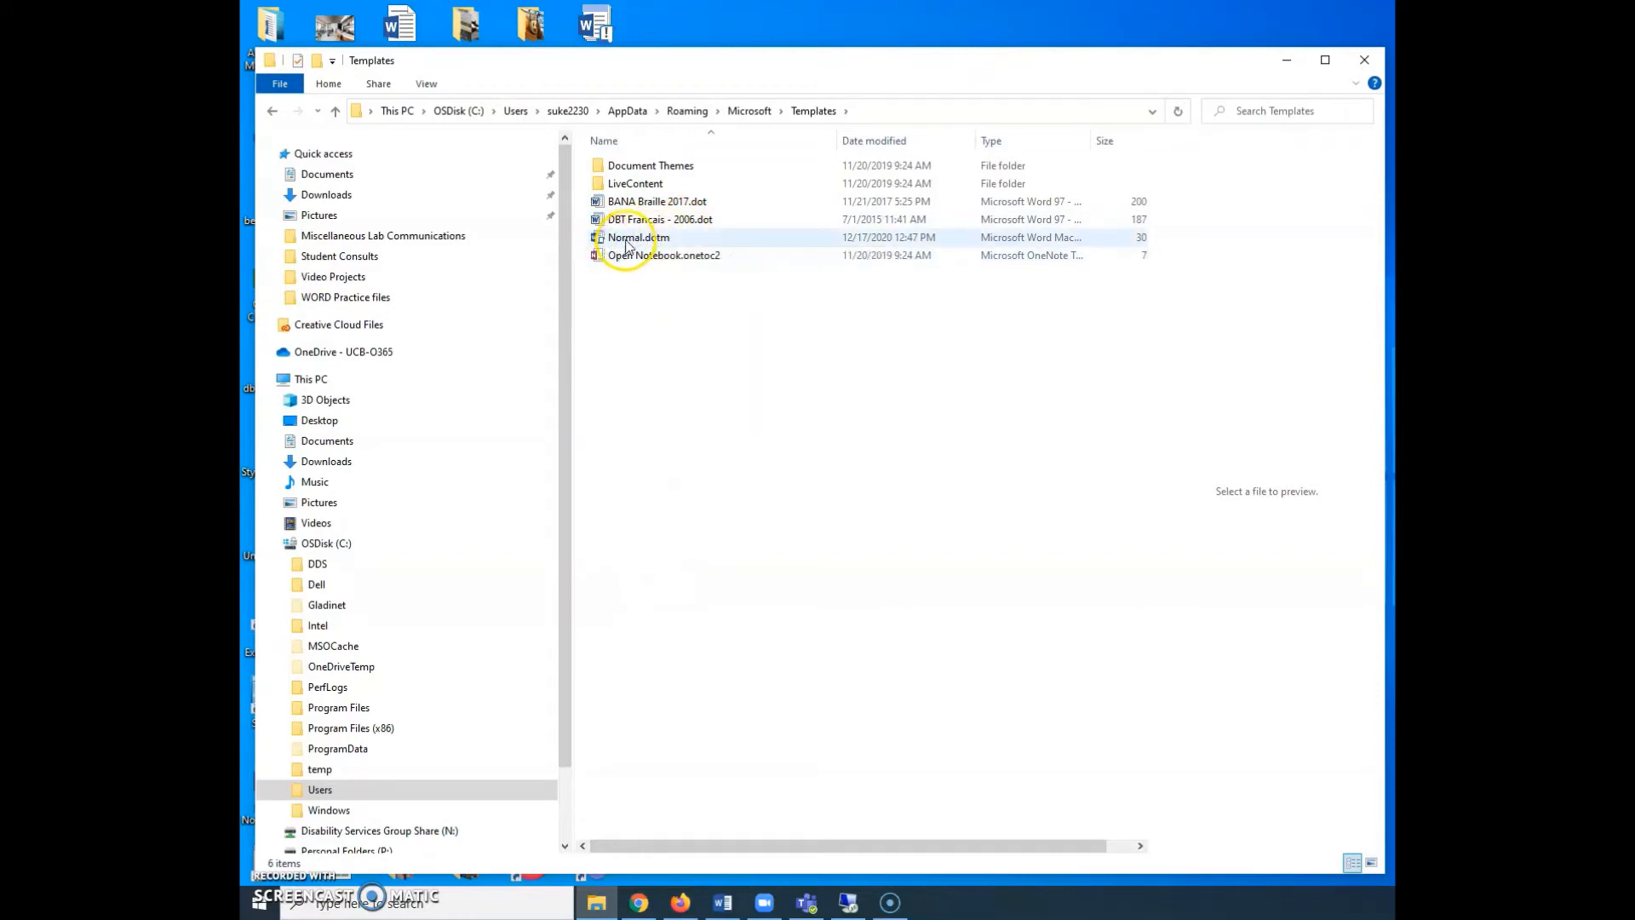
{"action": "mouse_move", "coordinate": [626, 247]}
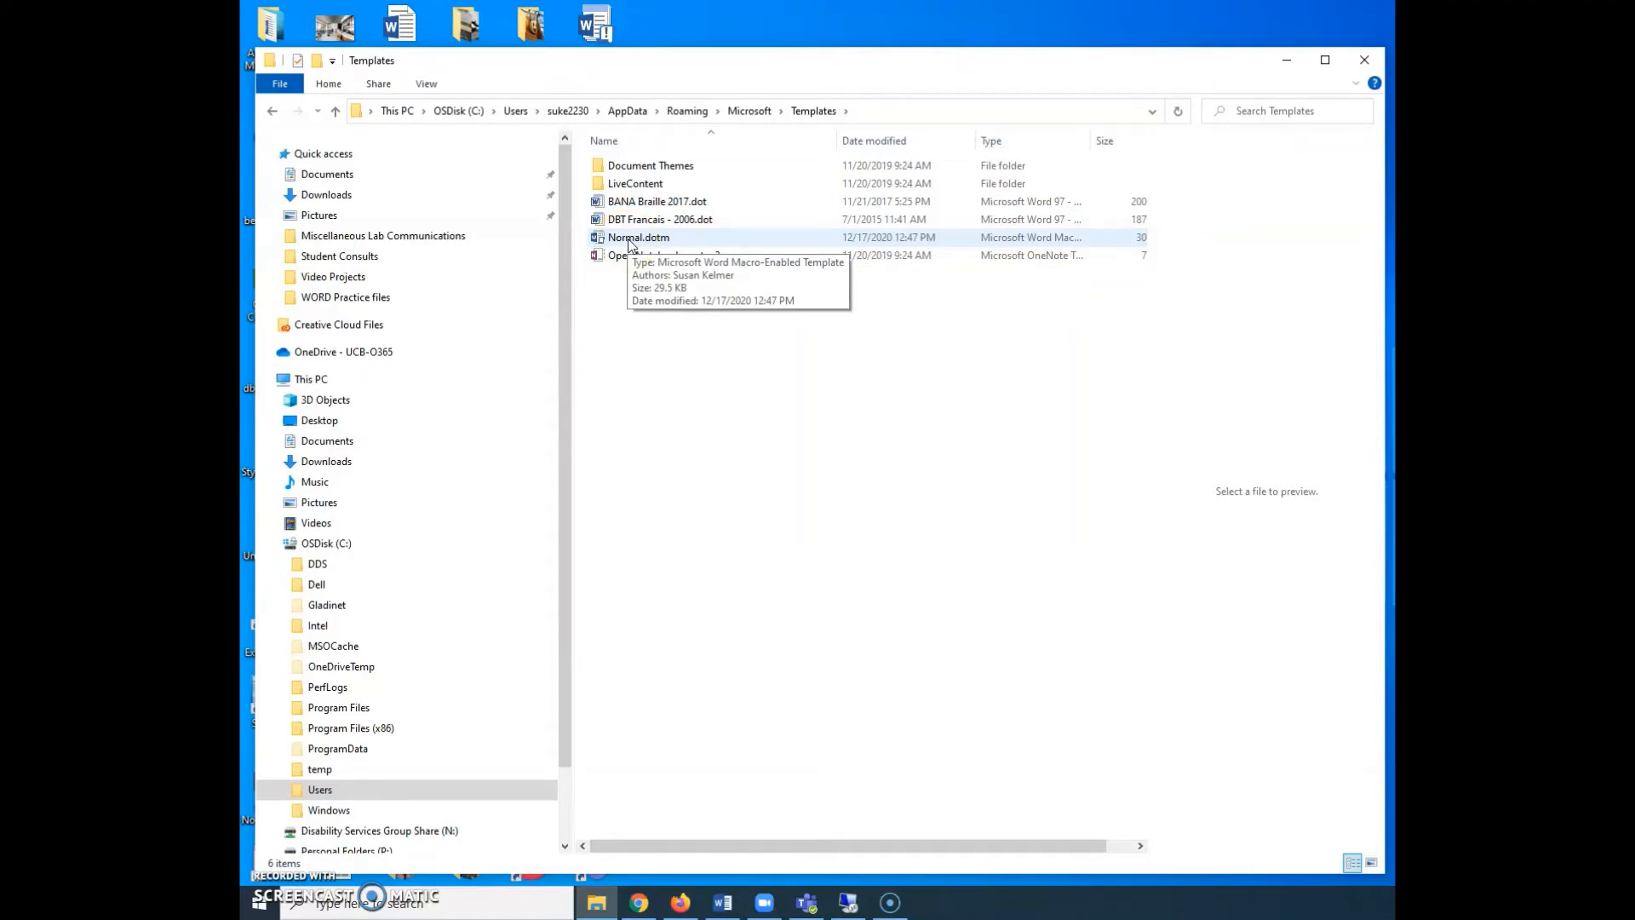
{"action": "mouse_move", "coordinate": [682, 299]}
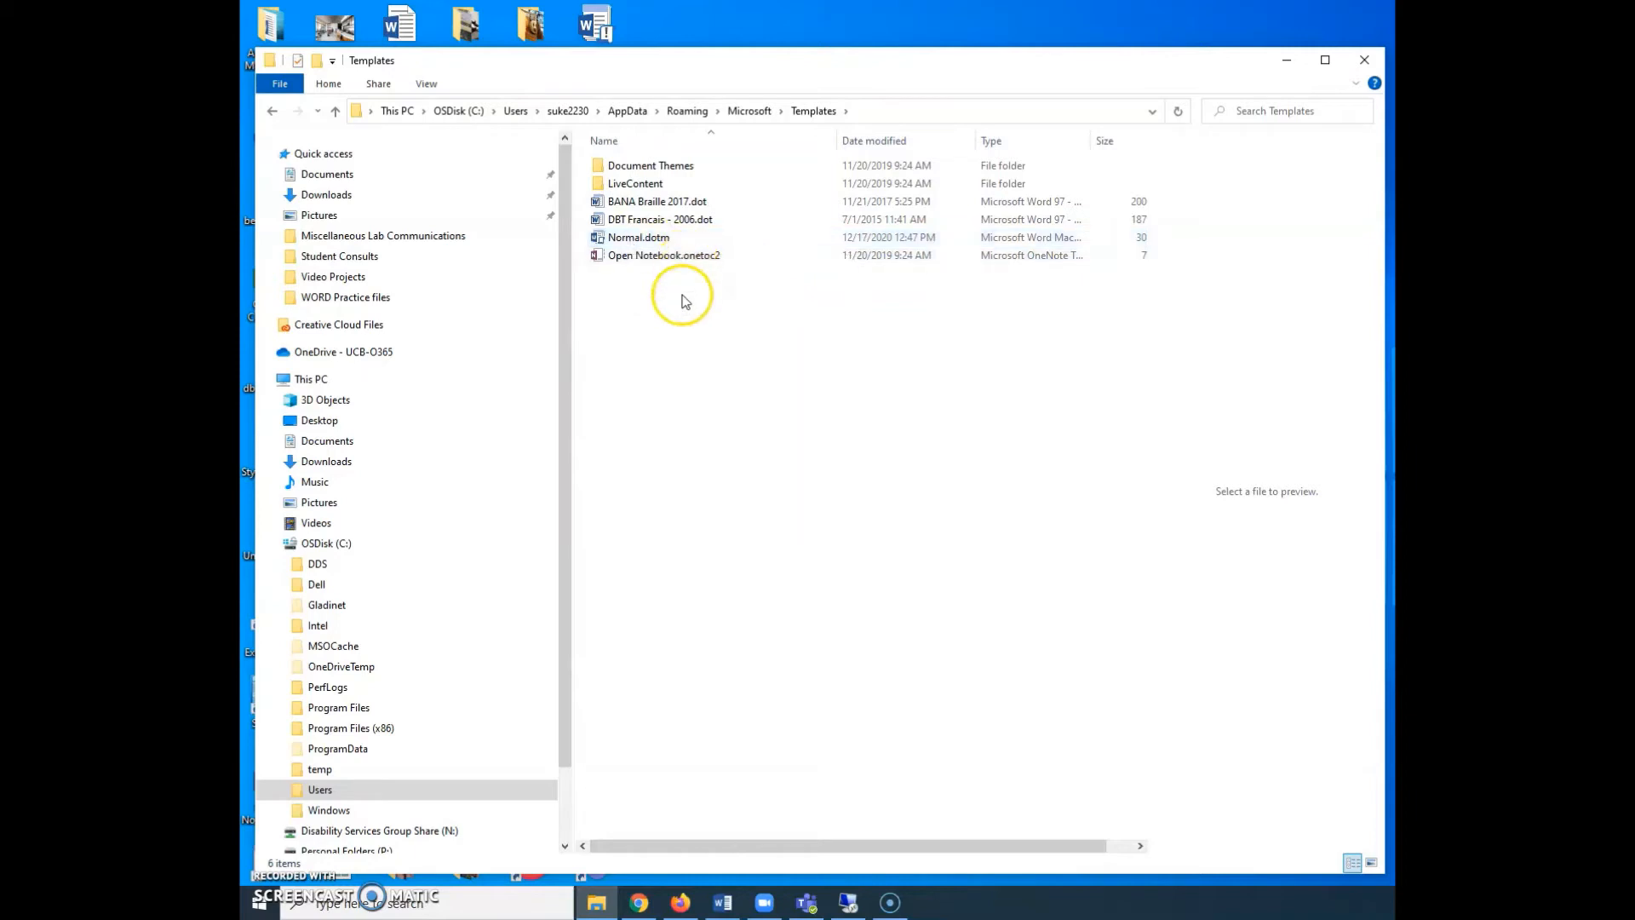
{"action": "mouse_move", "coordinate": [716, 391]}
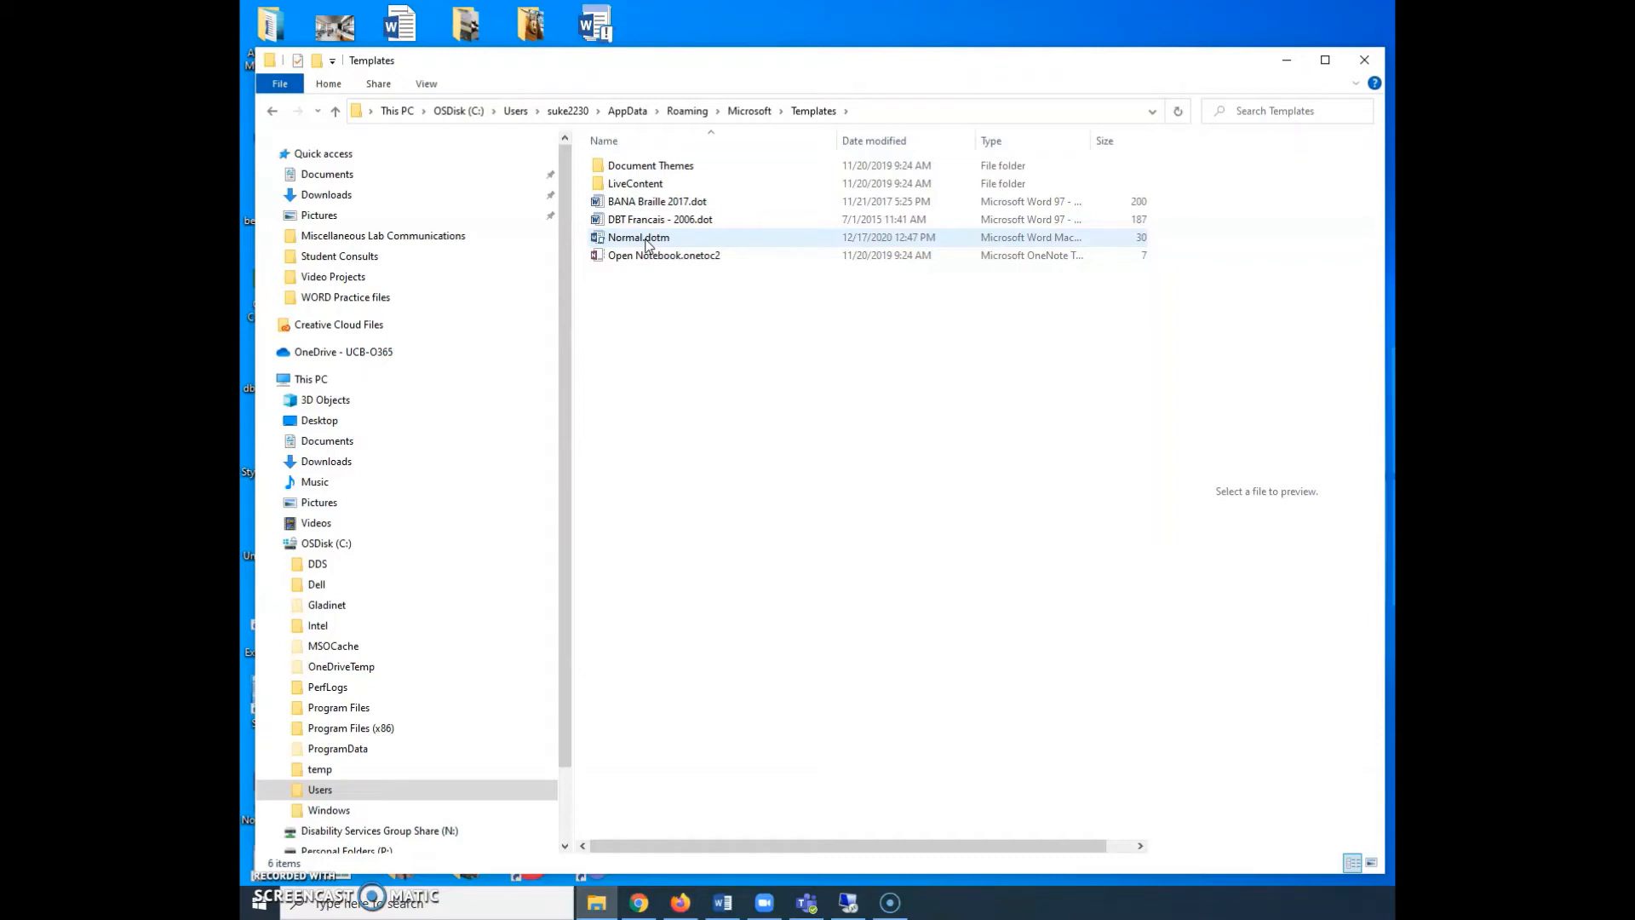
{"action": "mouse_move", "coordinate": [649, 242]}
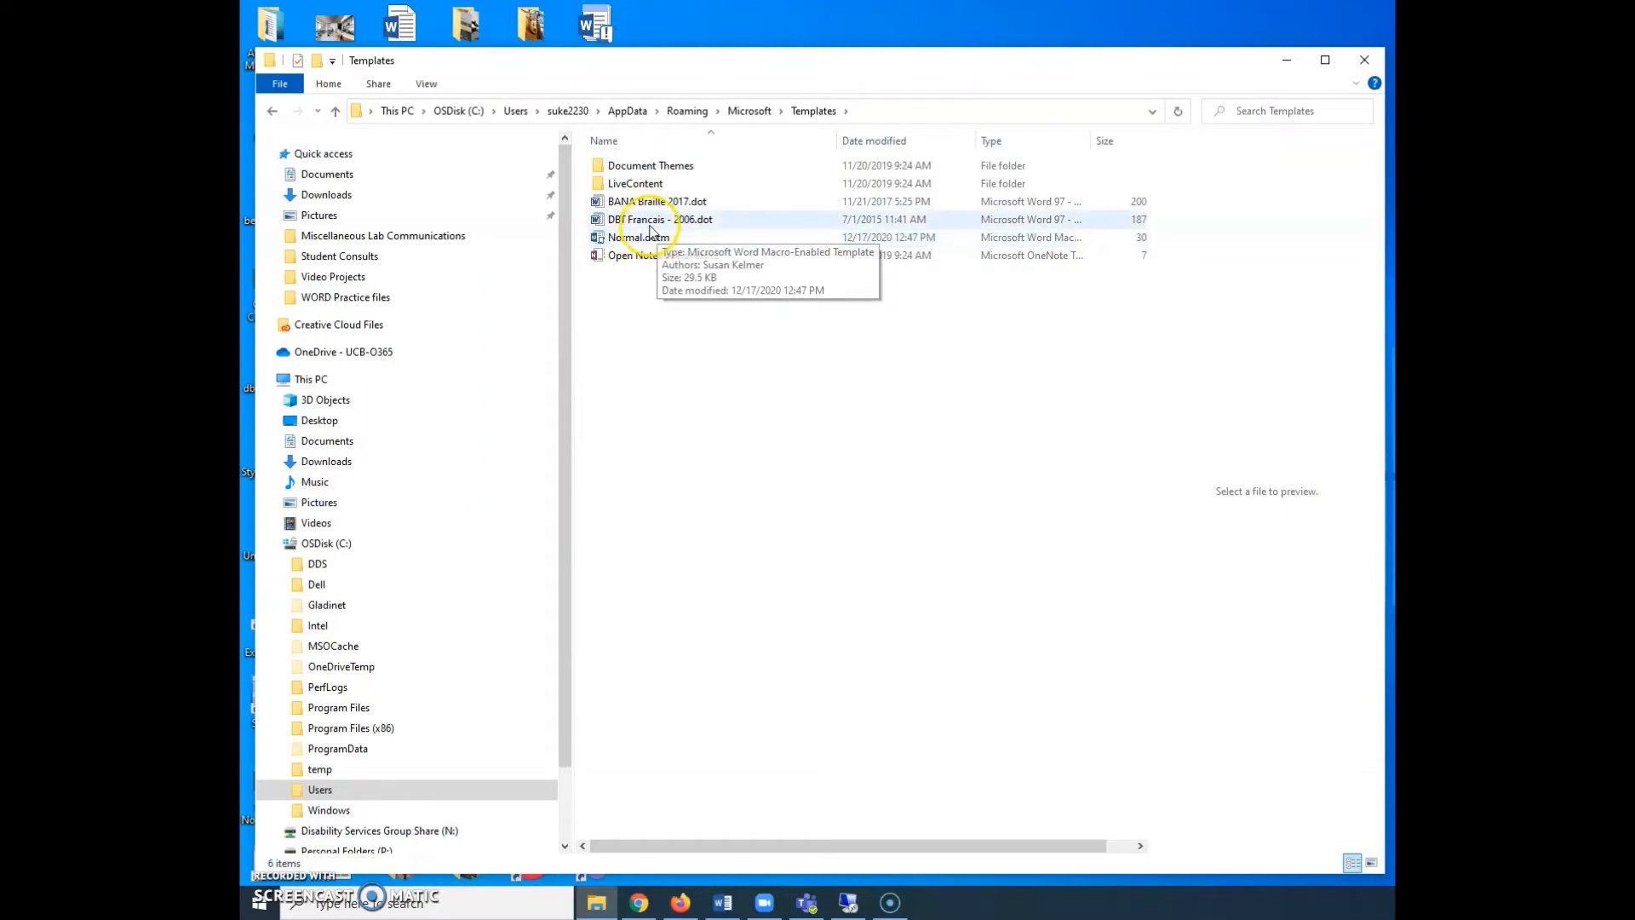
{"action": "mouse_move", "coordinate": [665, 88]}
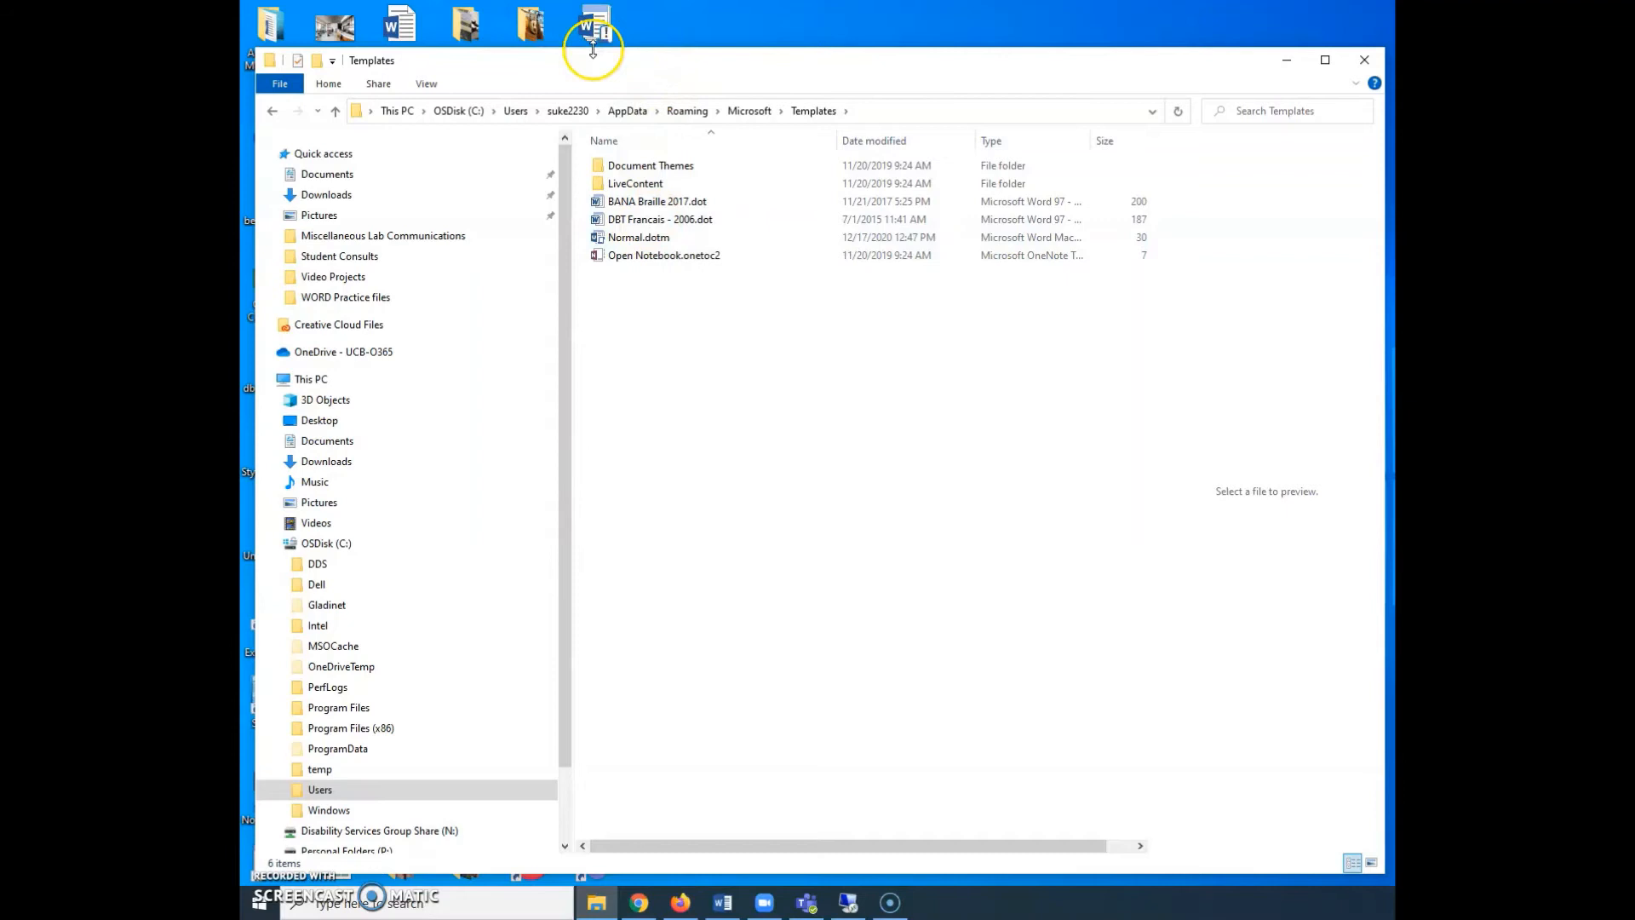
{"action": "mouse_move", "coordinate": [657, 47]}
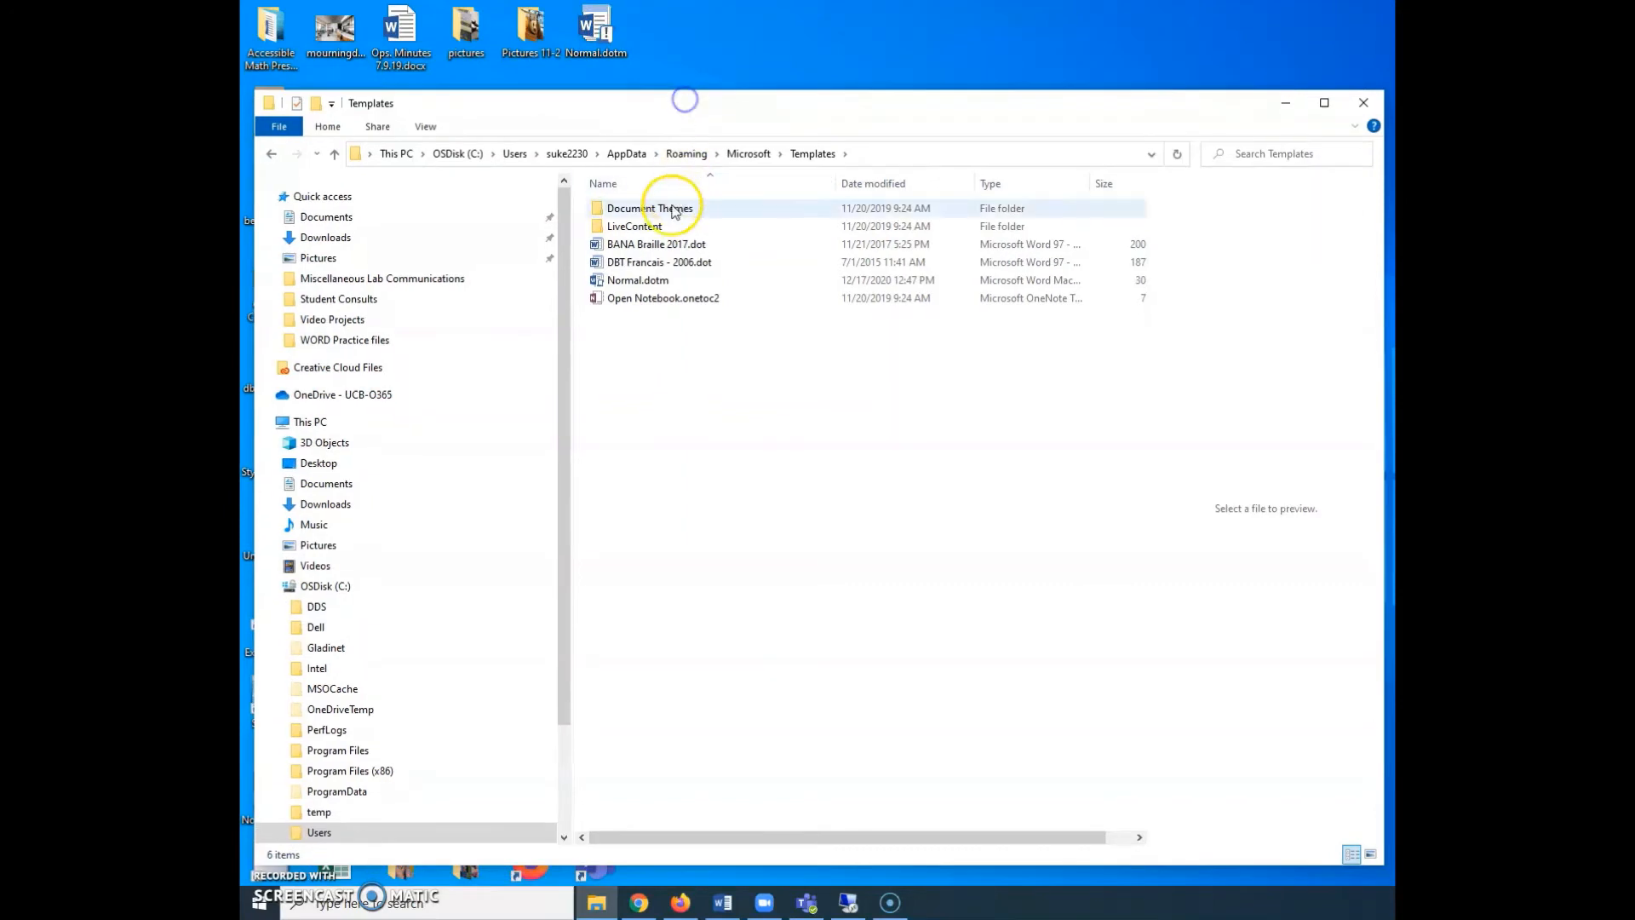
{"action": "mouse_move", "coordinate": [638, 280]}
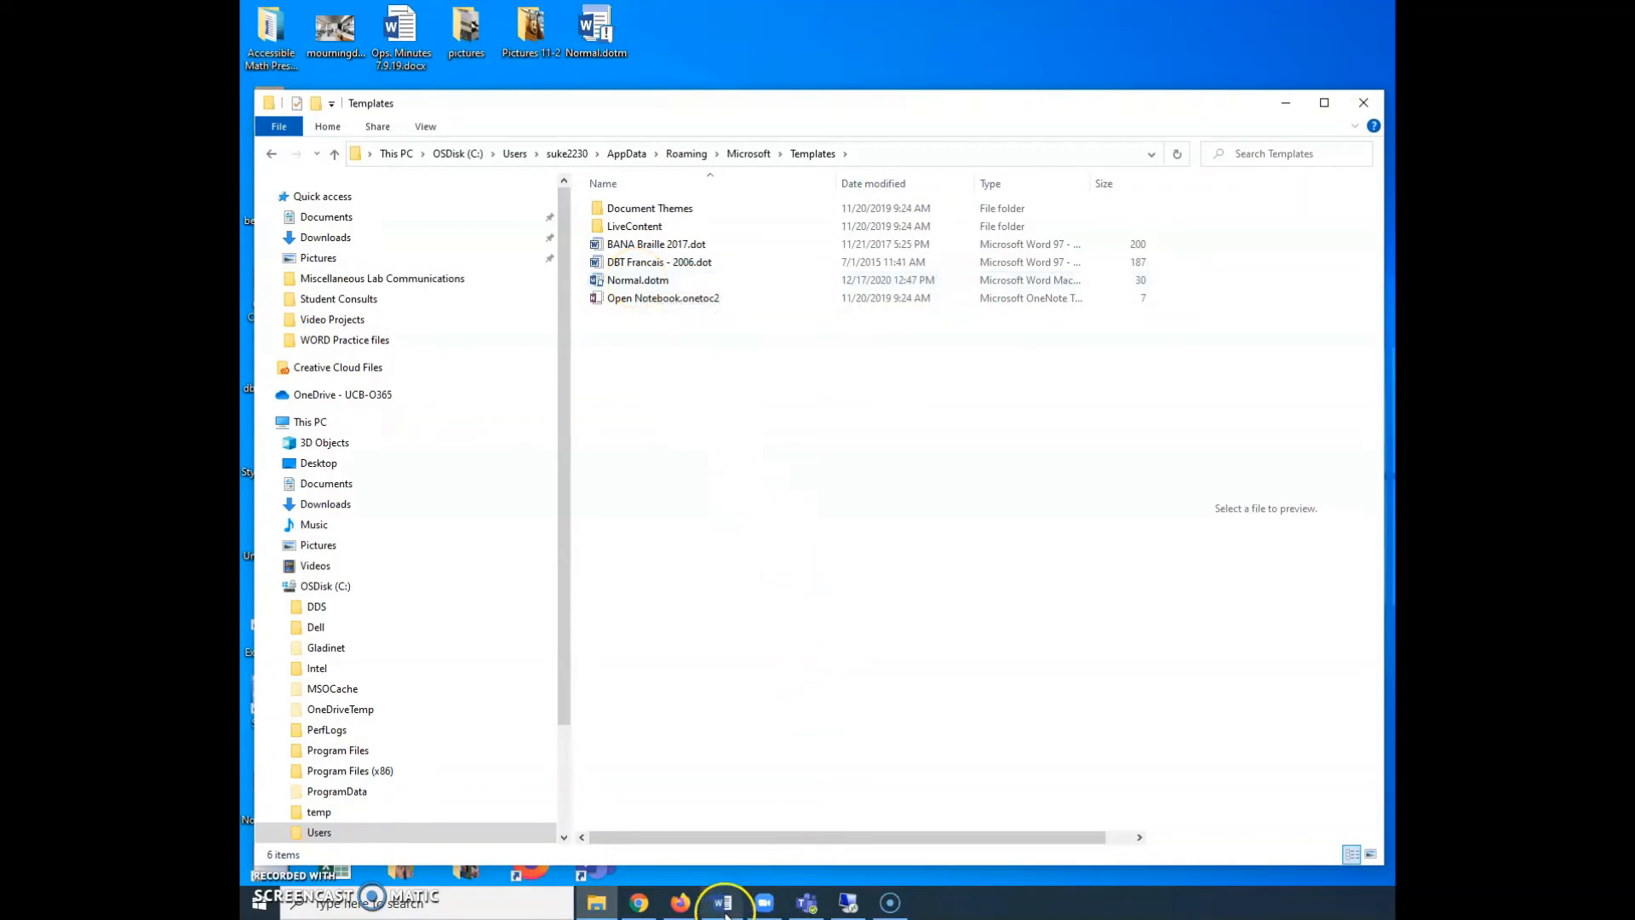
Step: With the Templates window lowered to expose desktop Normal.dotm, click a taskbar icon
{"action": "left_click", "coordinate": [721, 902]}
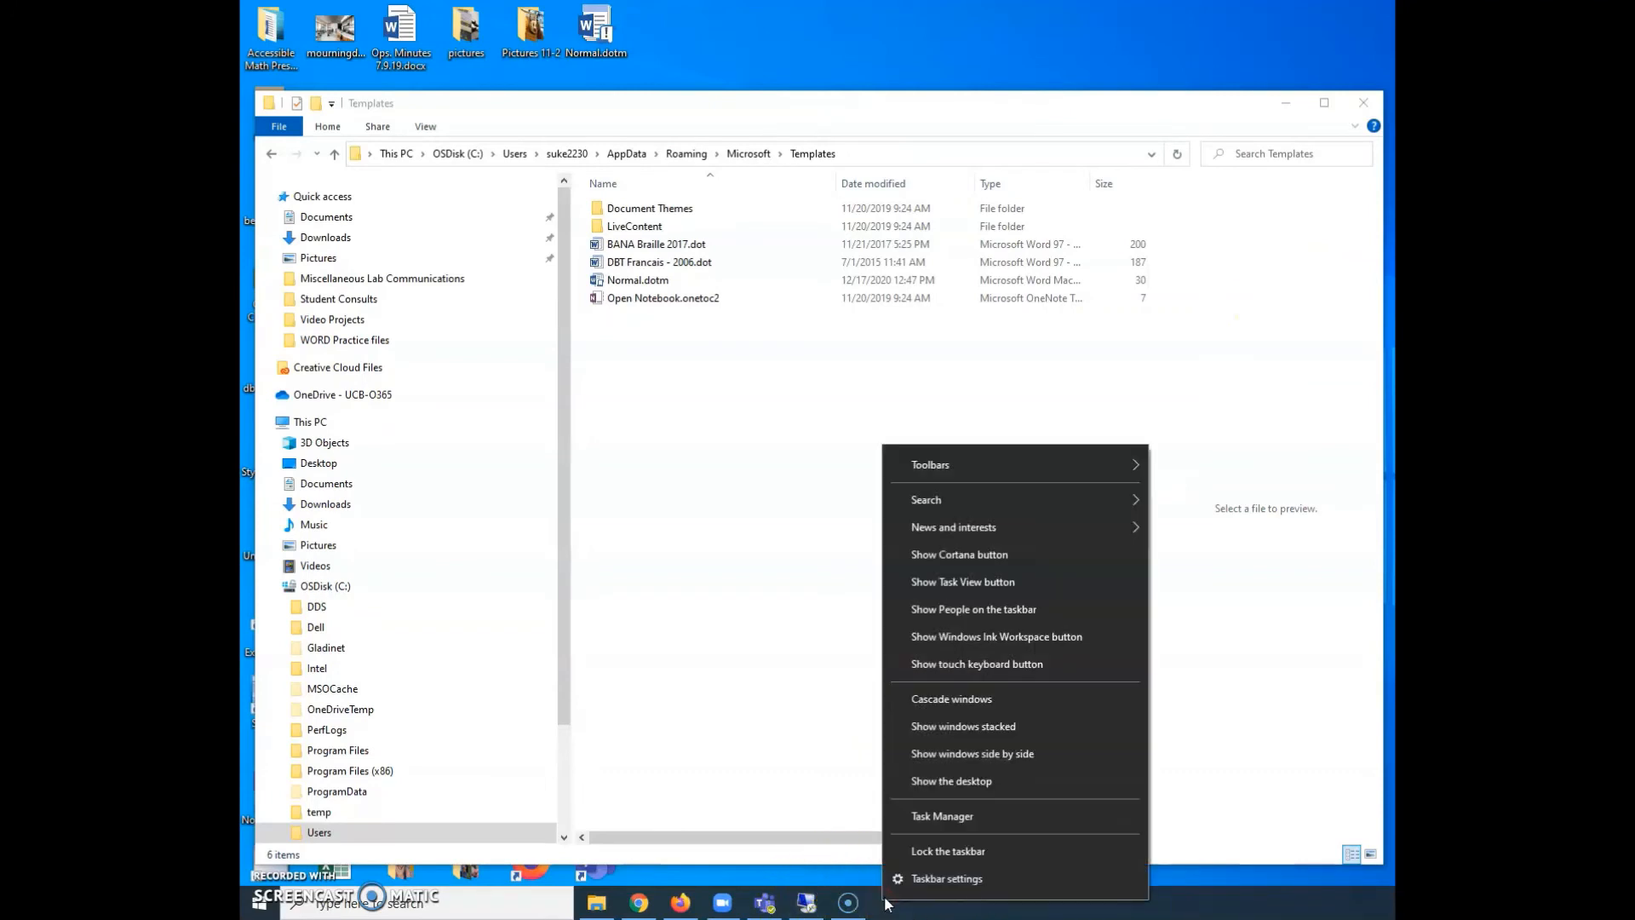
{"action": "left_click", "coordinate": [941, 816]}
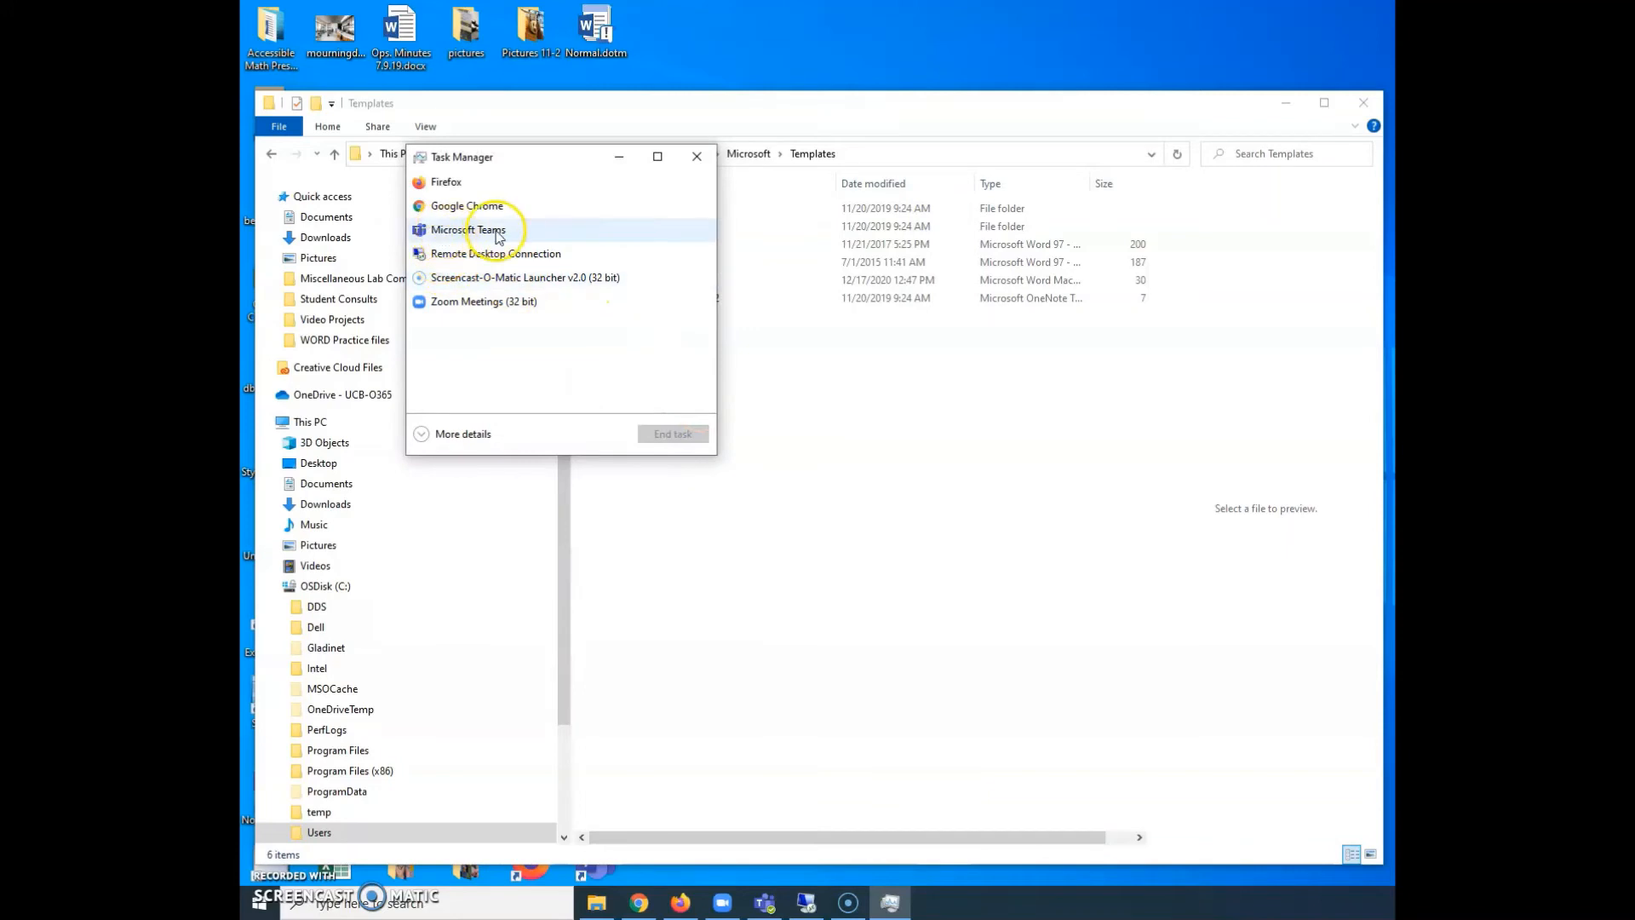
{"action": "left_click", "coordinate": [462, 434]}
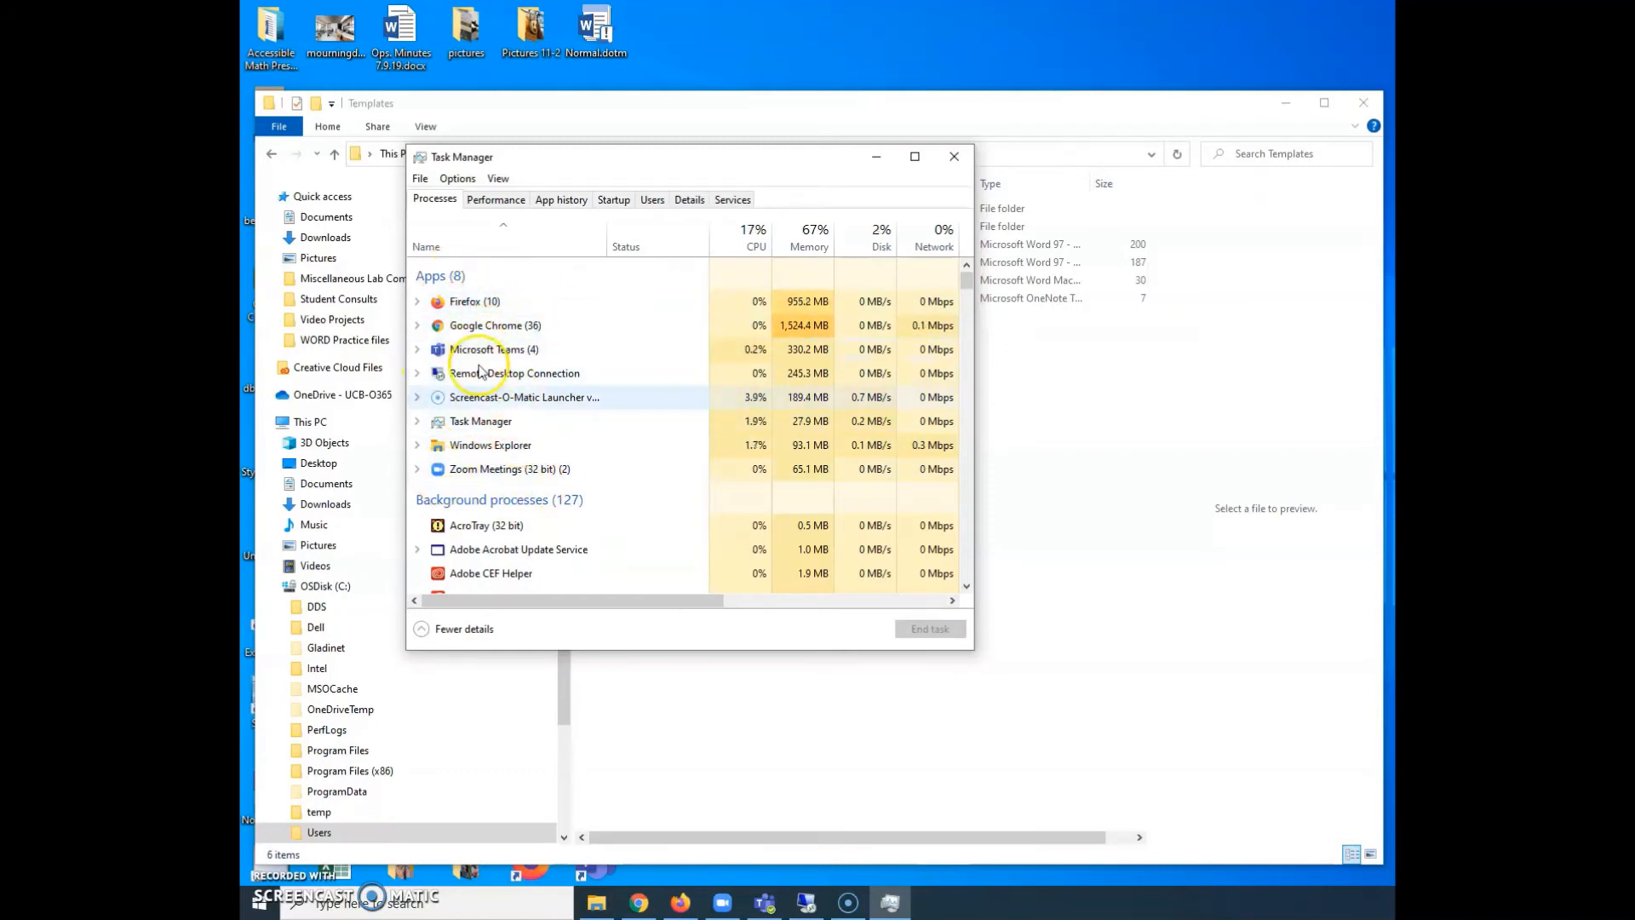
{"action": "scroll", "scroll_direction": "down", "scroll_amount": 3}
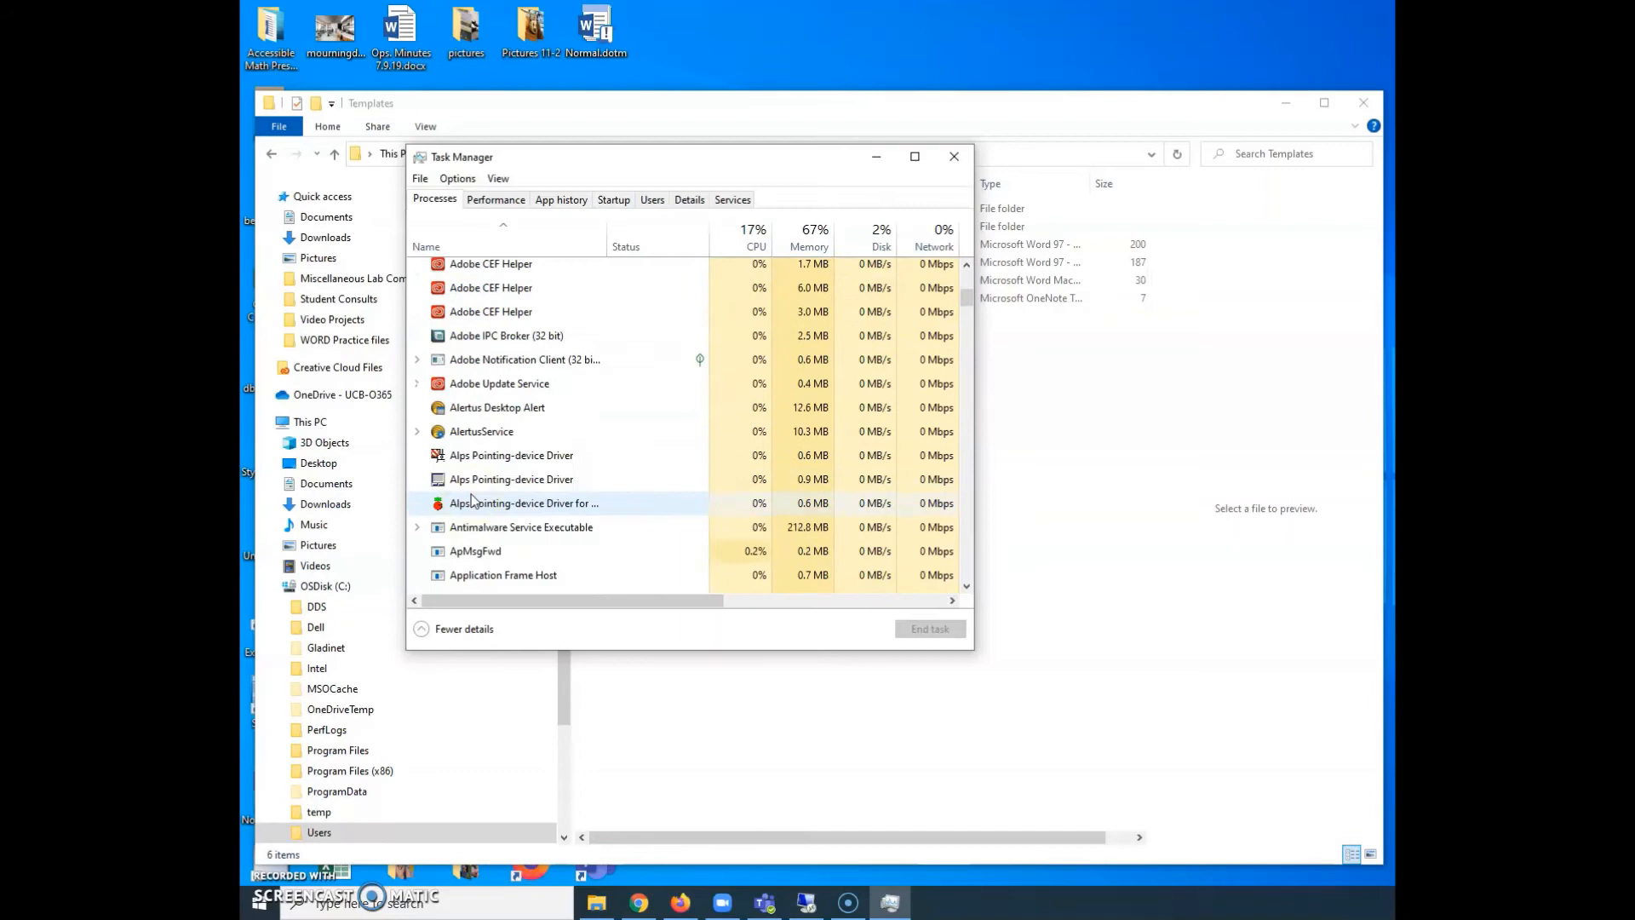
{"action": "scroll", "scroll_direction": "down", "scroll_amount": 3}
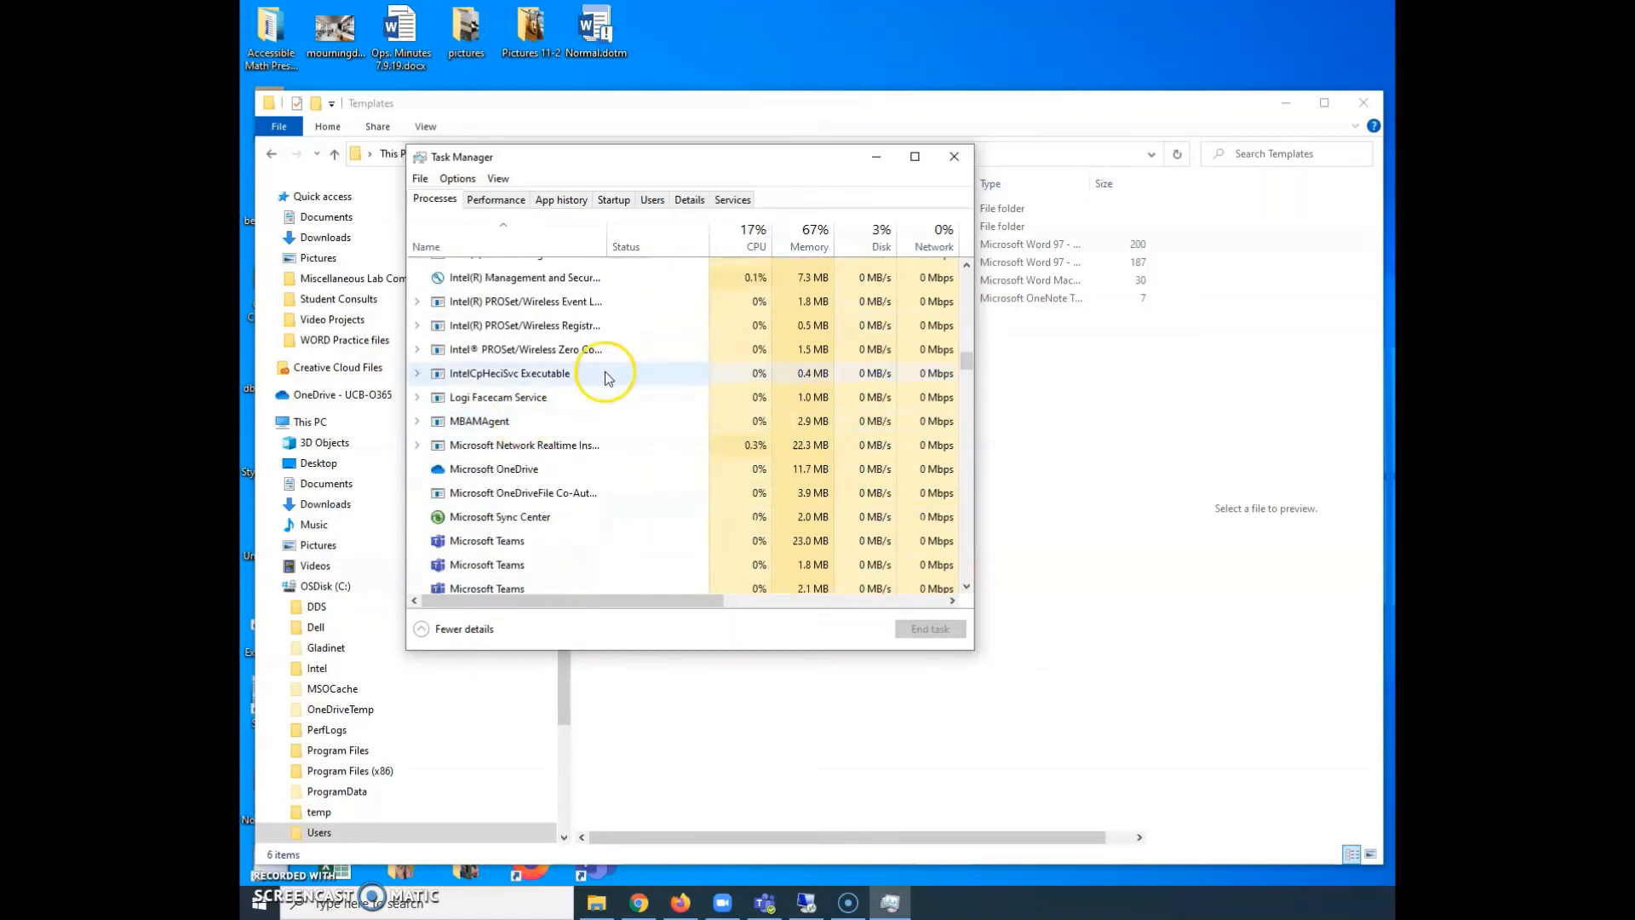
{"action": "left_click", "coordinate": [955, 156]}
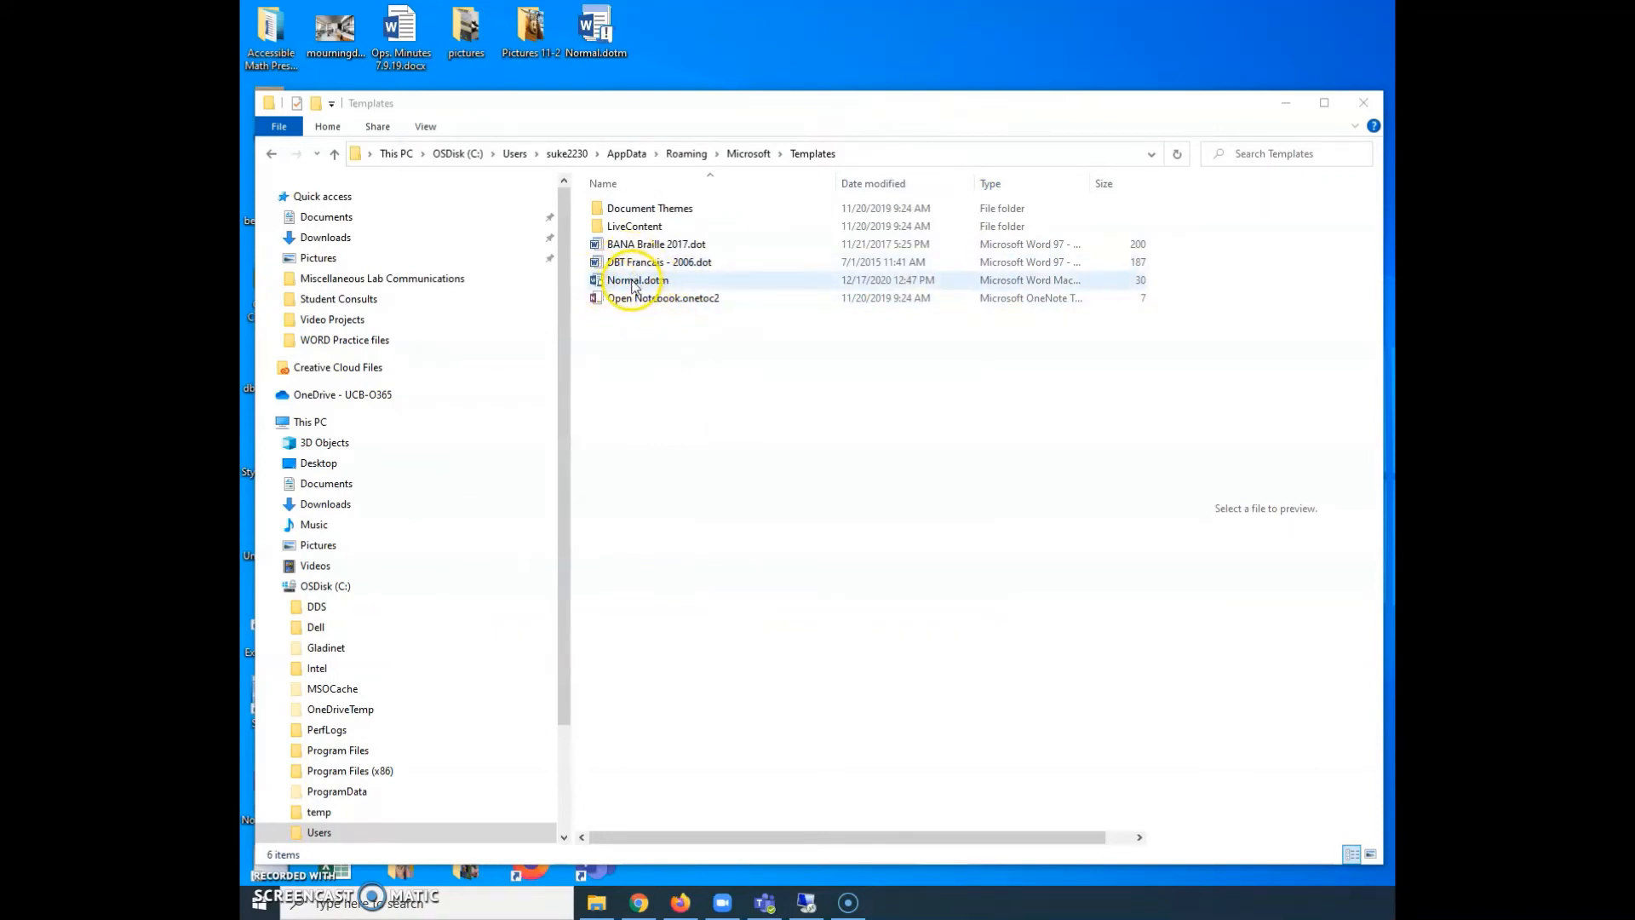
Step: Select the existing Normal.dotm and add 'old' to its name, making Normal-old.dotm
{"action": "left_click", "coordinate": [636, 280]}
{"action": "type", "text": "-"}
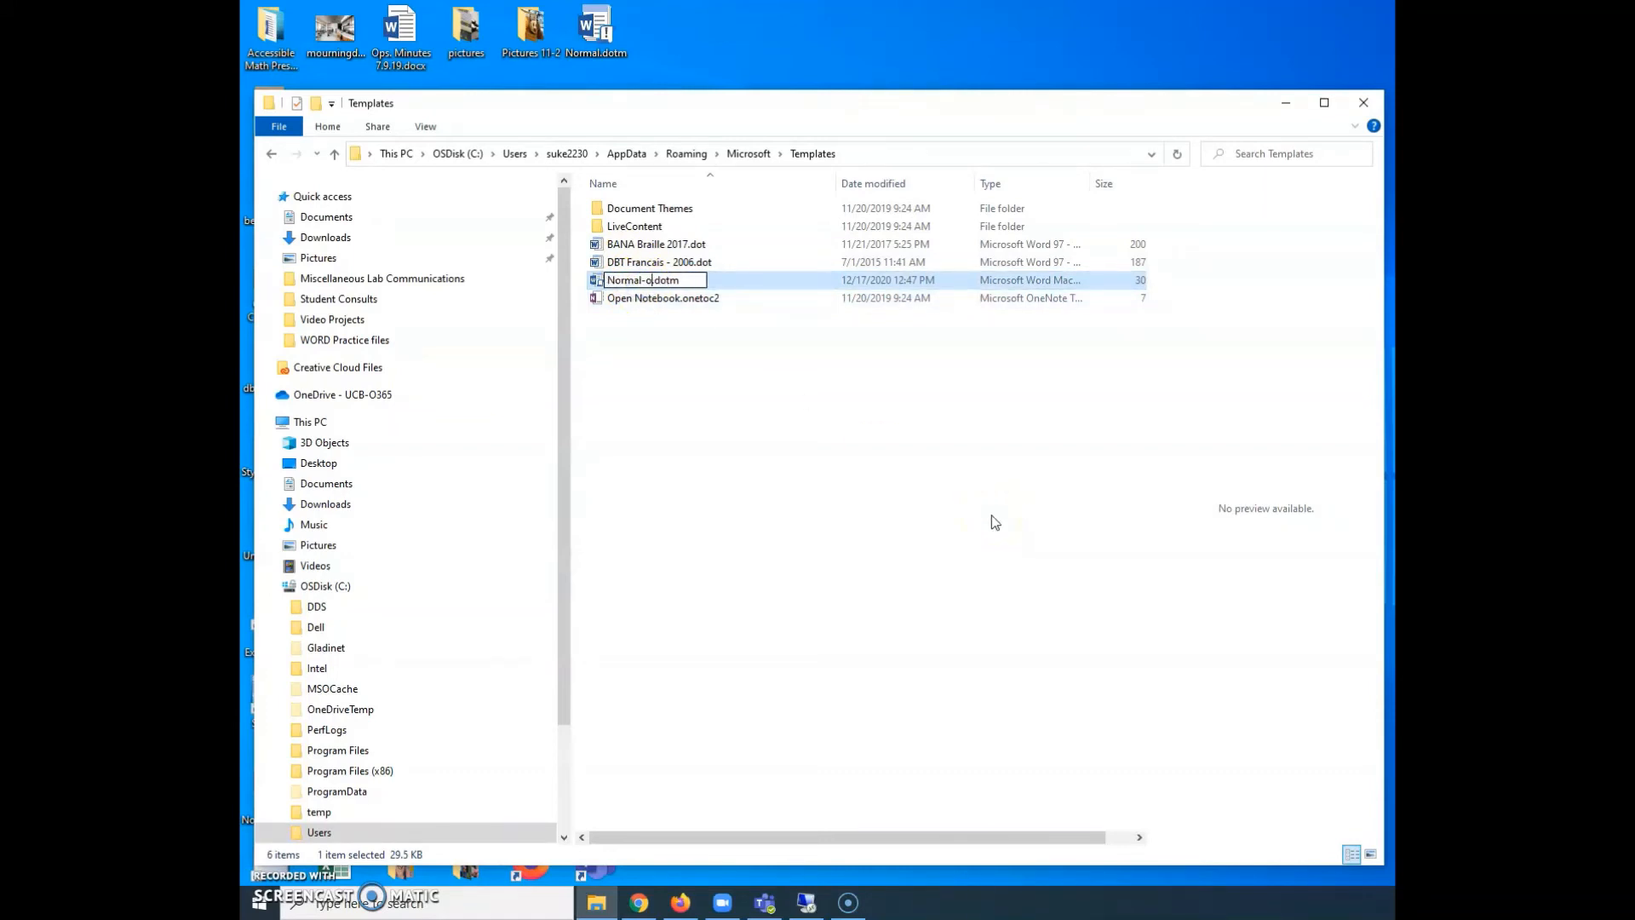
{"action": "type", "text": "old"}
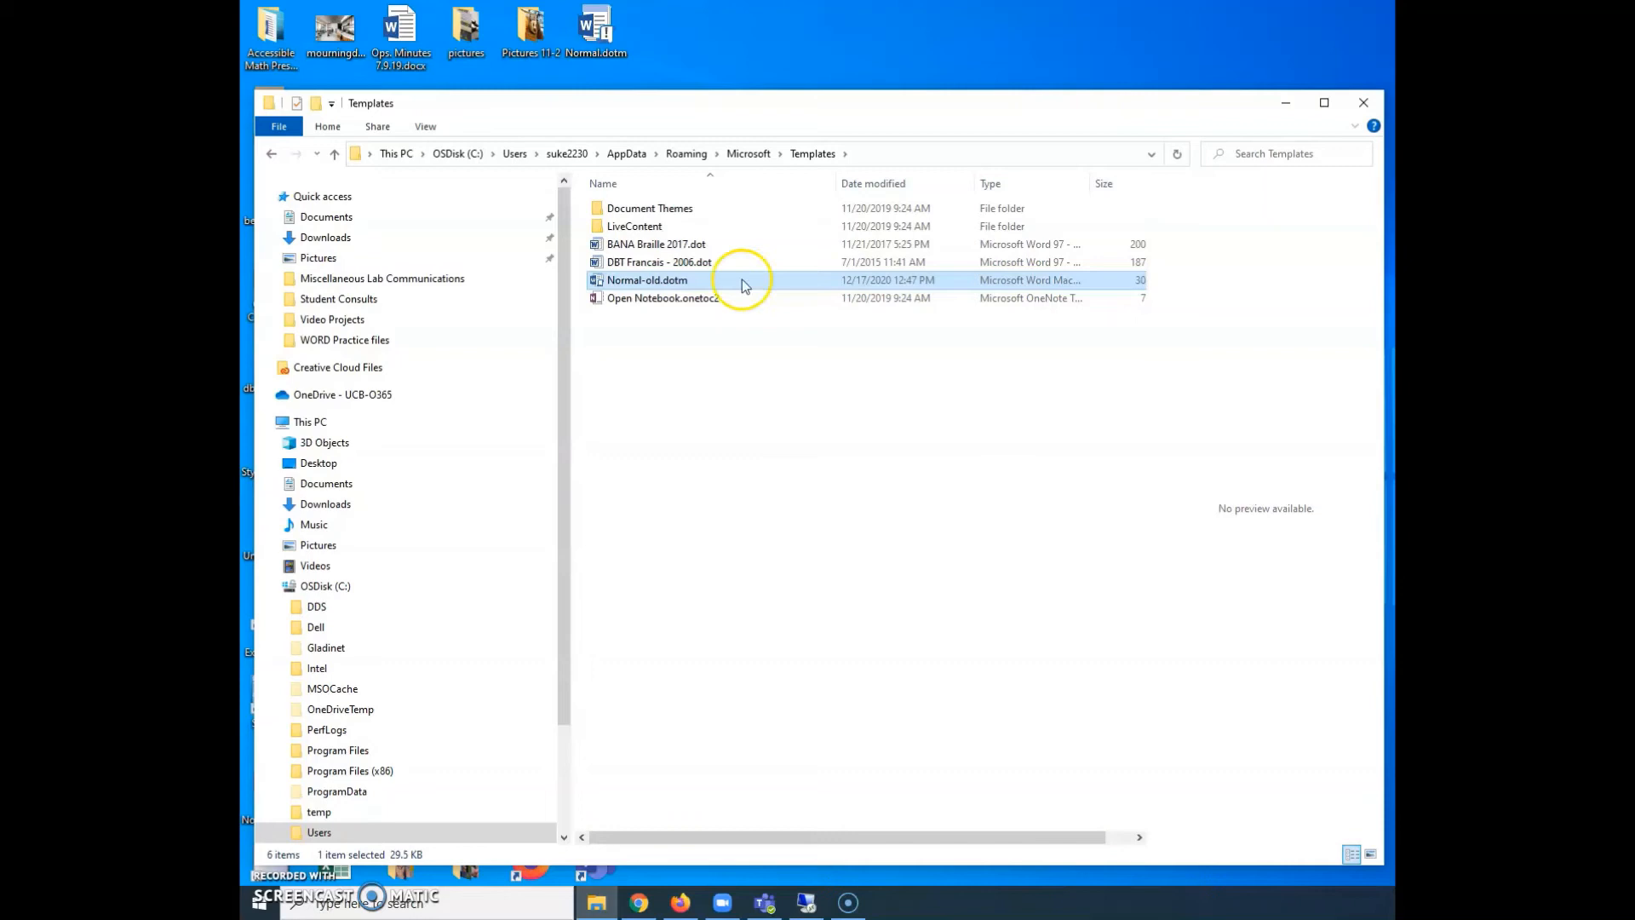
{"action": "mouse_move", "coordinate": [637, 286]}
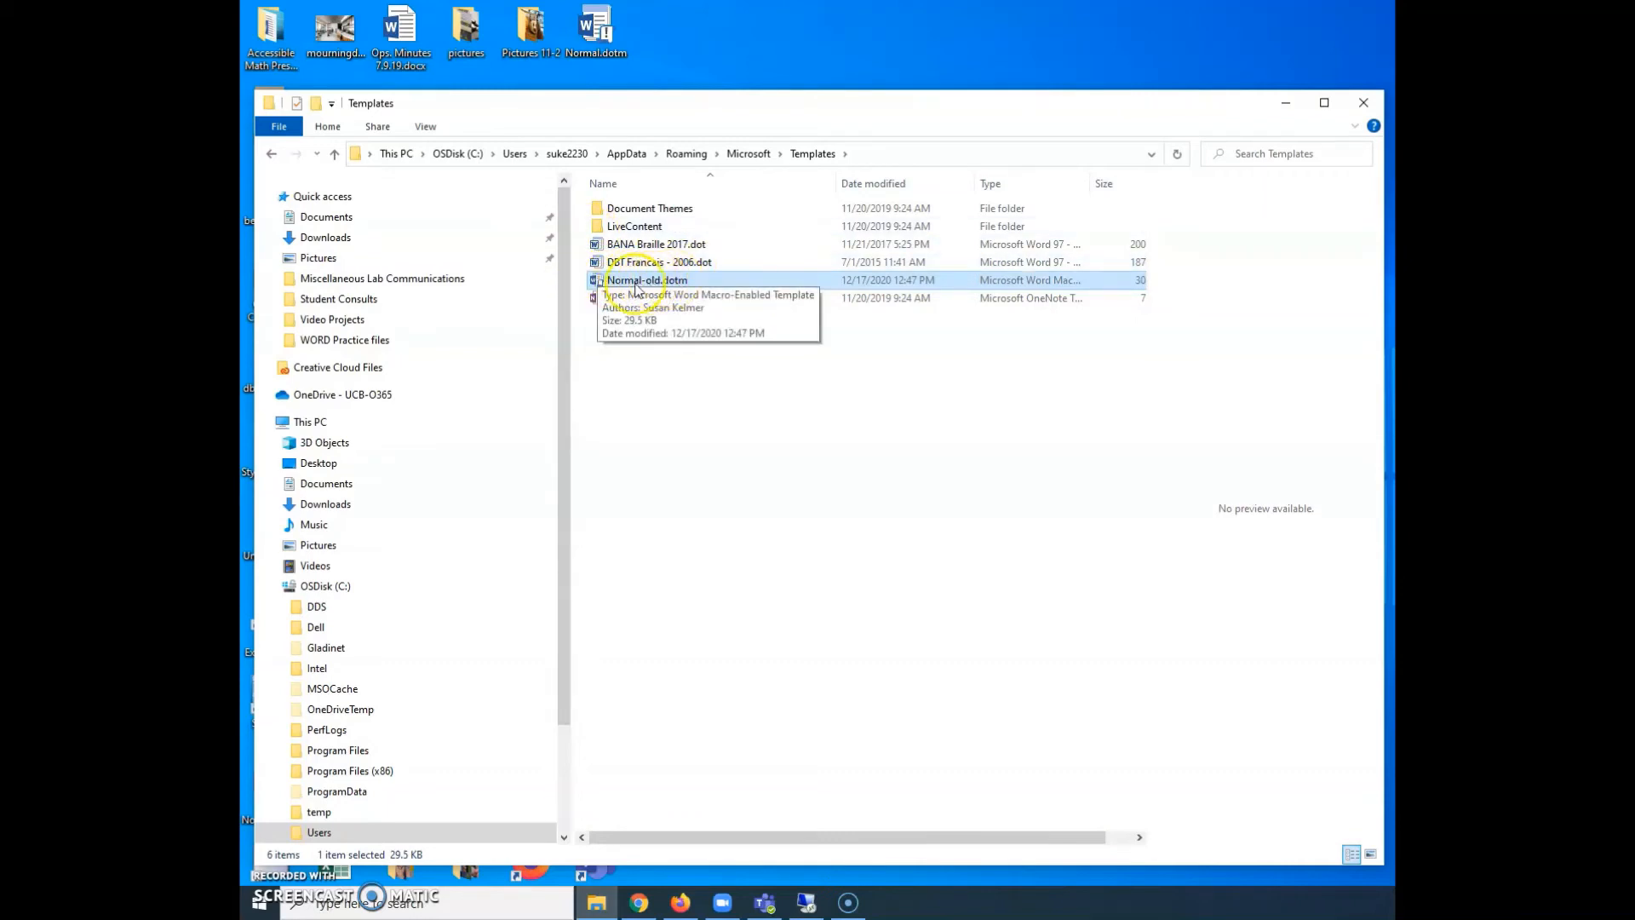
{"action": "mouse_move", "coordinate": [686, 157]}
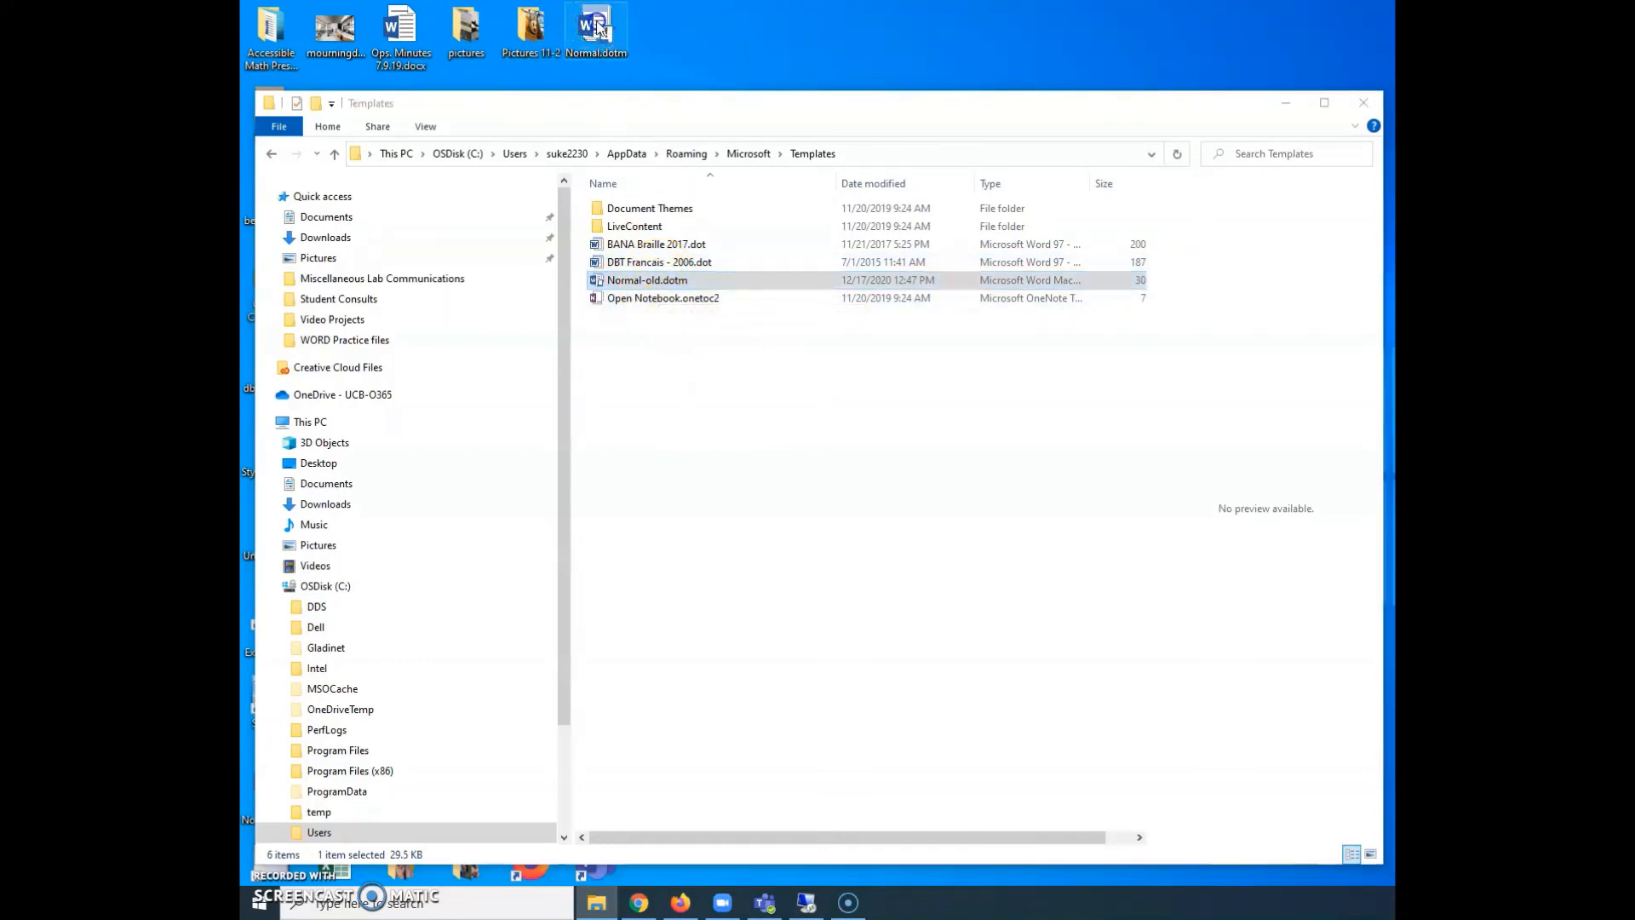
Step: Drop the desktop Normal.dotm into Templates as a copy, bringing it to seven items
{"action": "left_click_drag", "start_coordinate": [596, 26], "coordinate": [668, 344]}
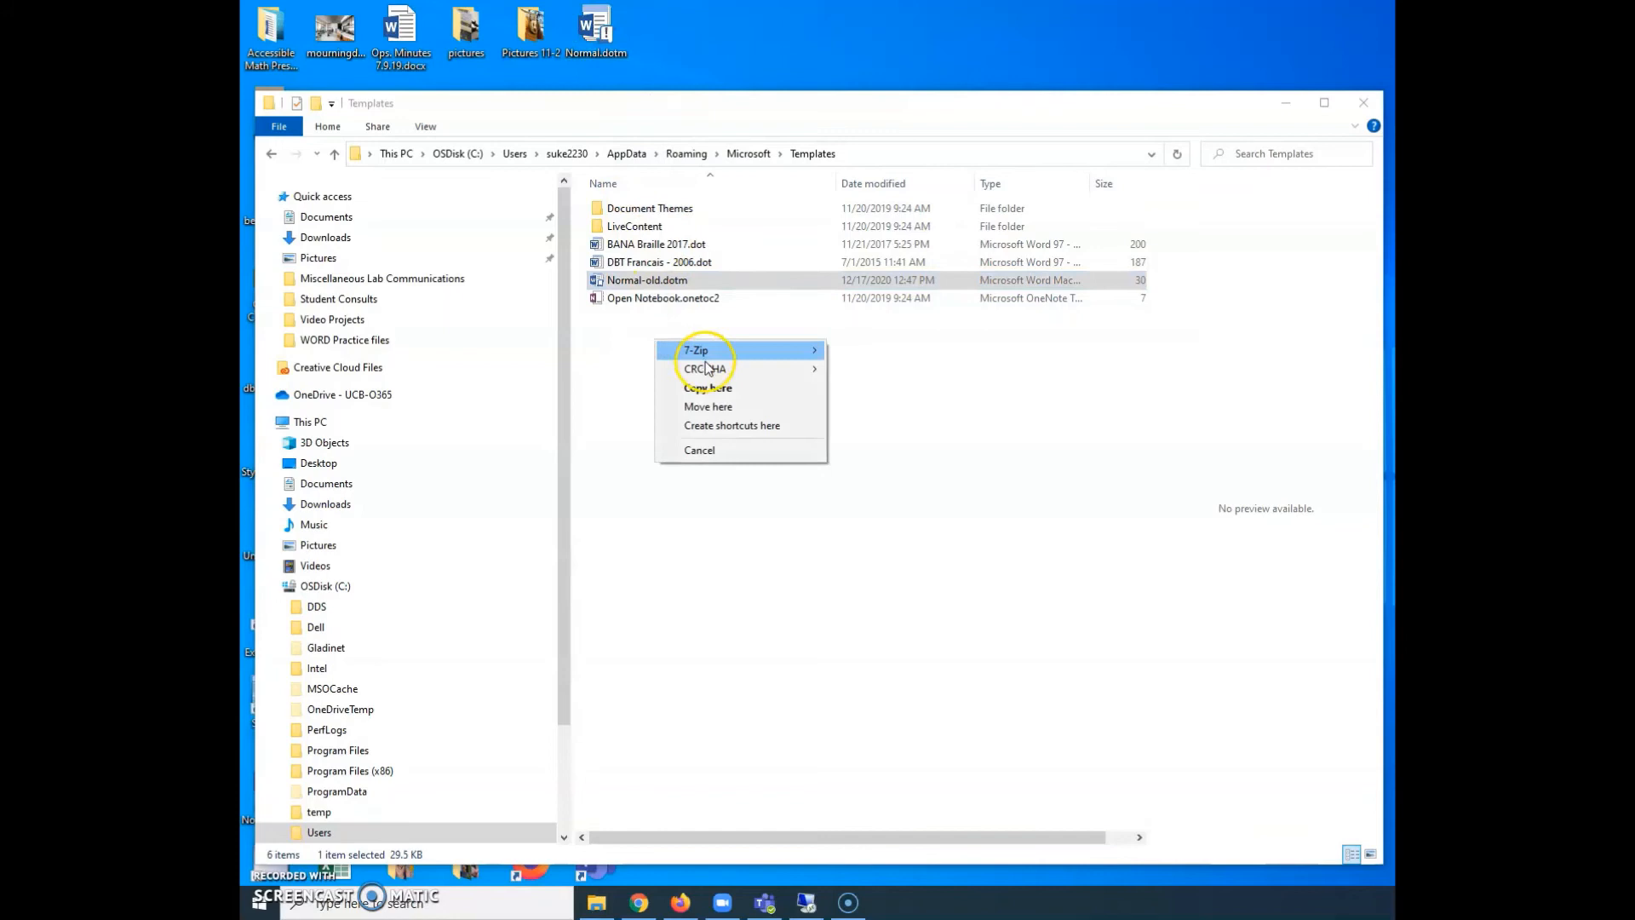
{"action": "left_click", "coordinate": [707, 387]}
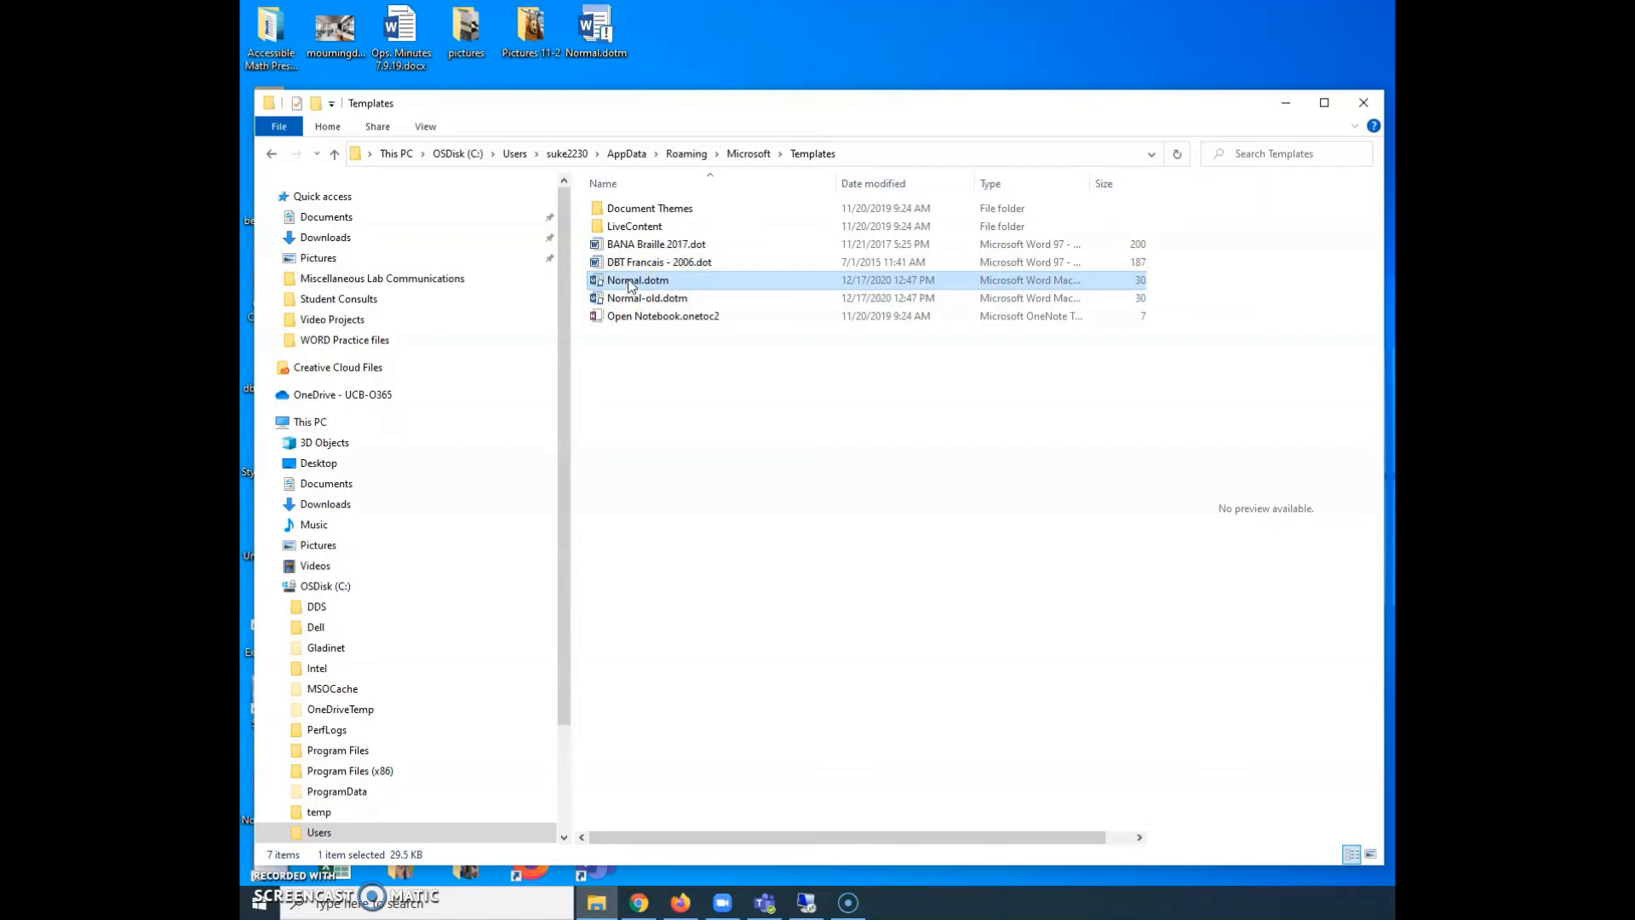
{"action": "mouse_move", "coordinate": [631, 288]}
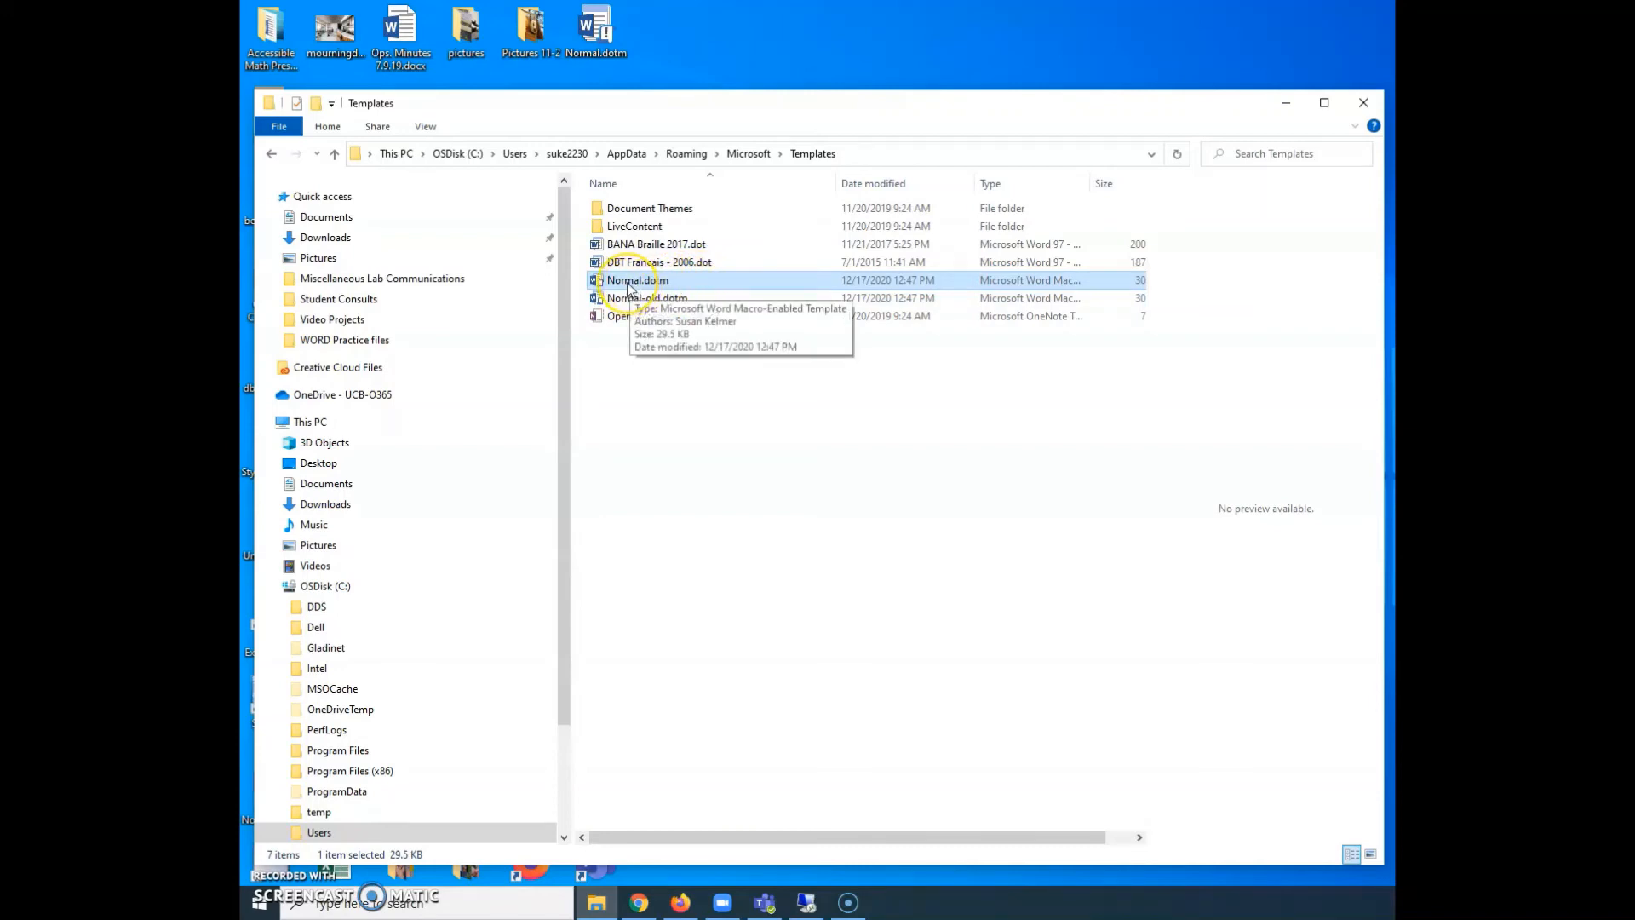
{"action": "mouse_move", "coordinate": [669, 194]}
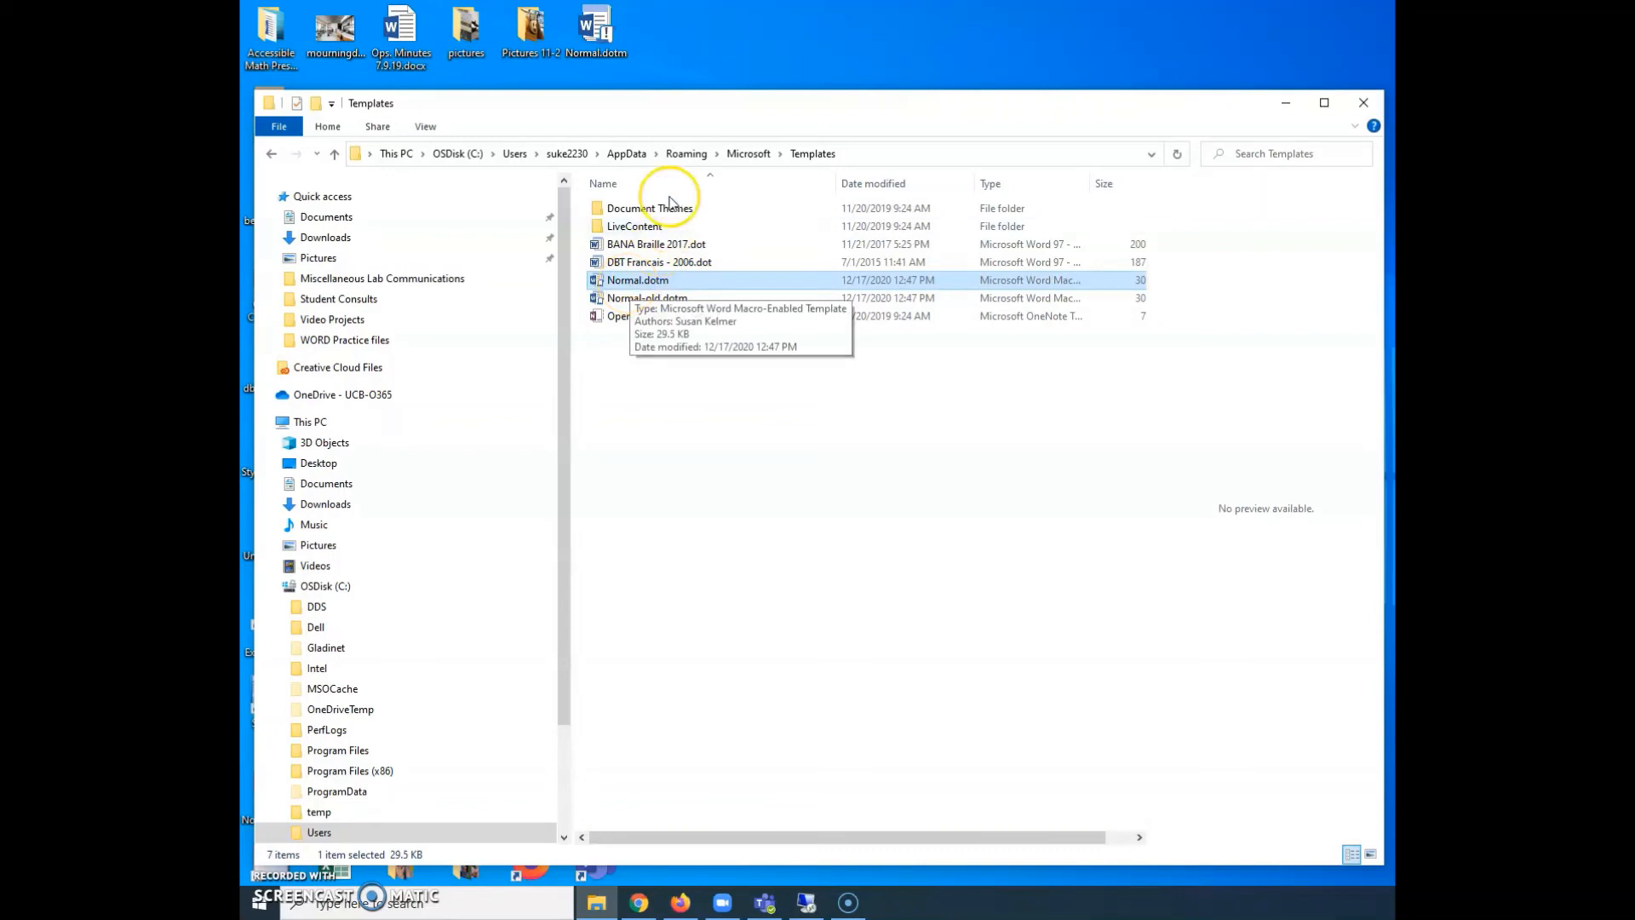
{"action": "mouse_move", "coordinate": [624, 351]}
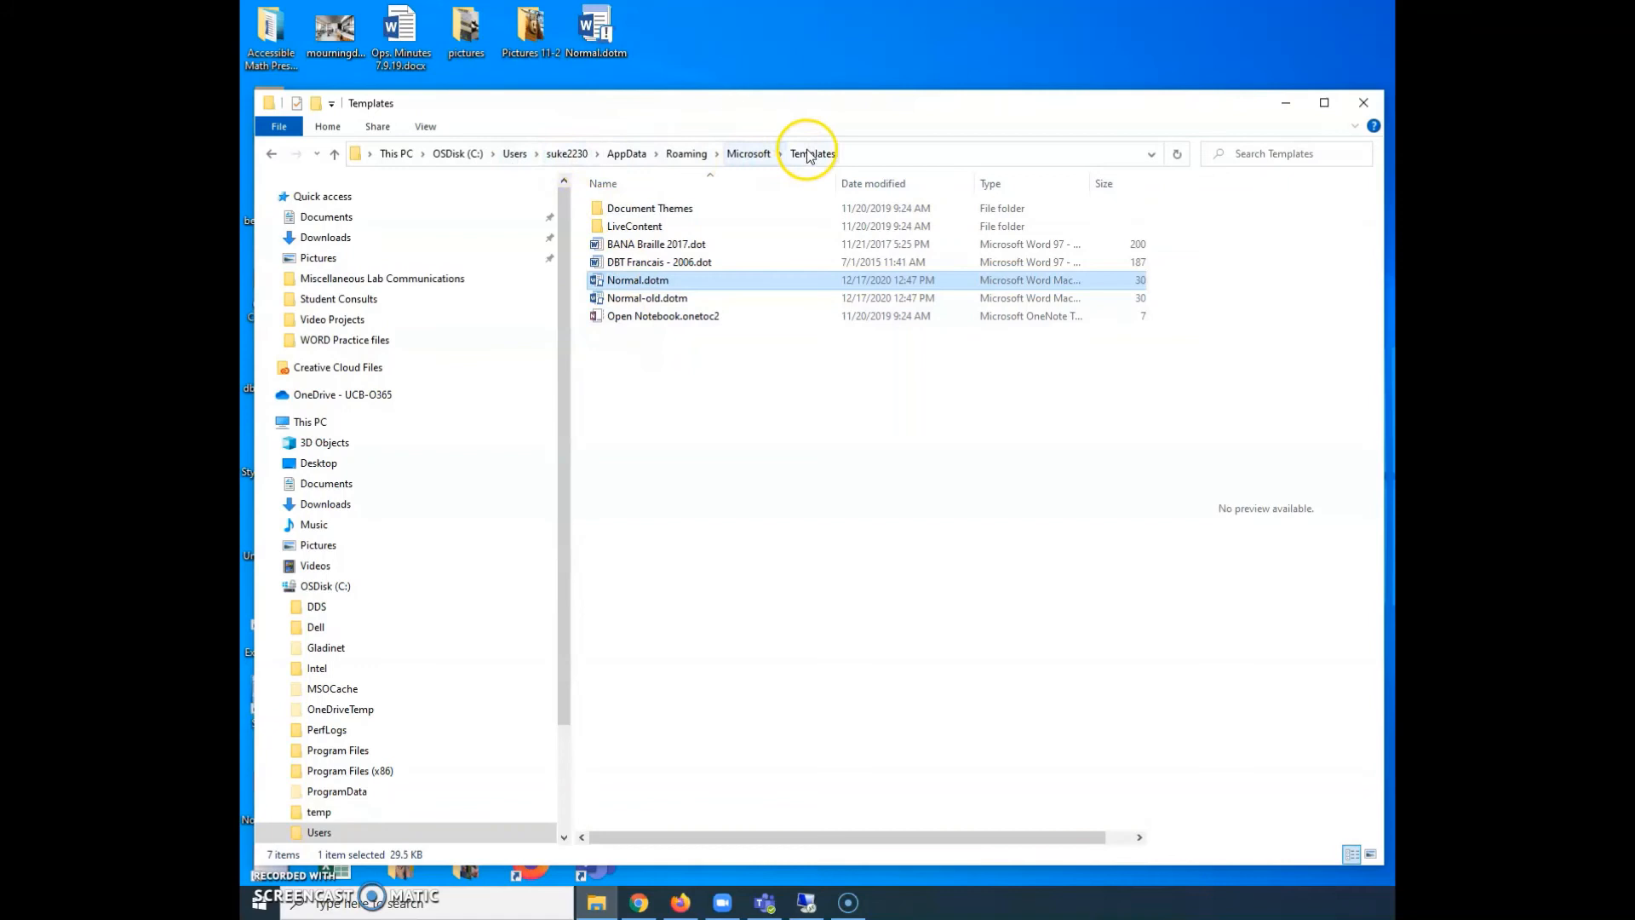
{"action": "mouse_move", "coordinate": [567, 213]}
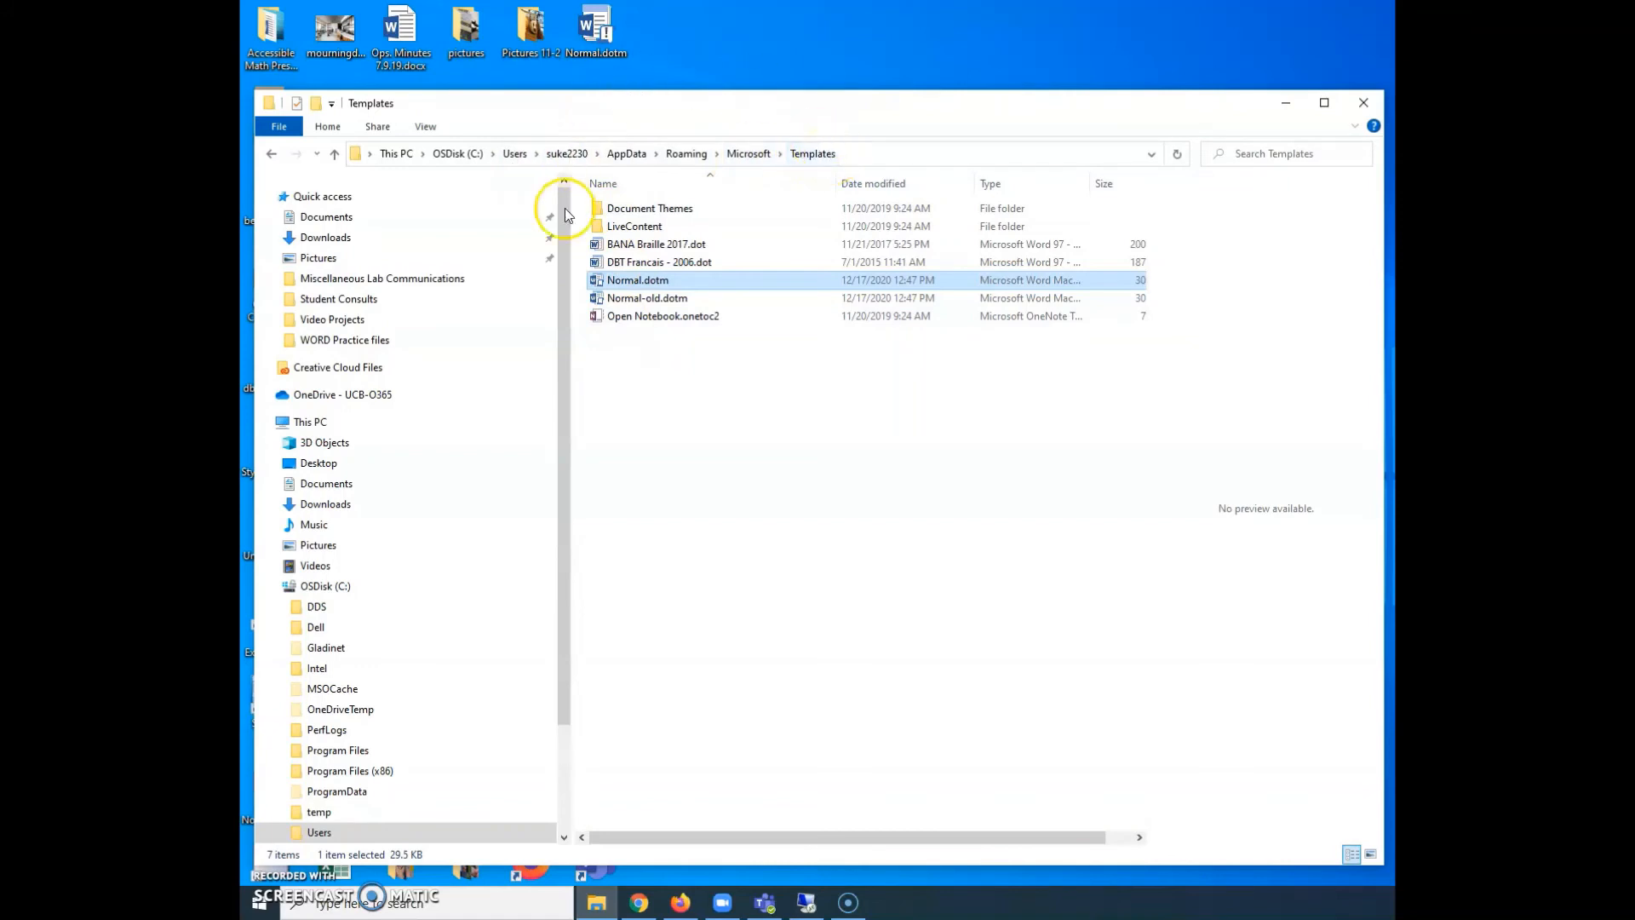
{"action": "mouse_move", "coordinate": [618, 279]}
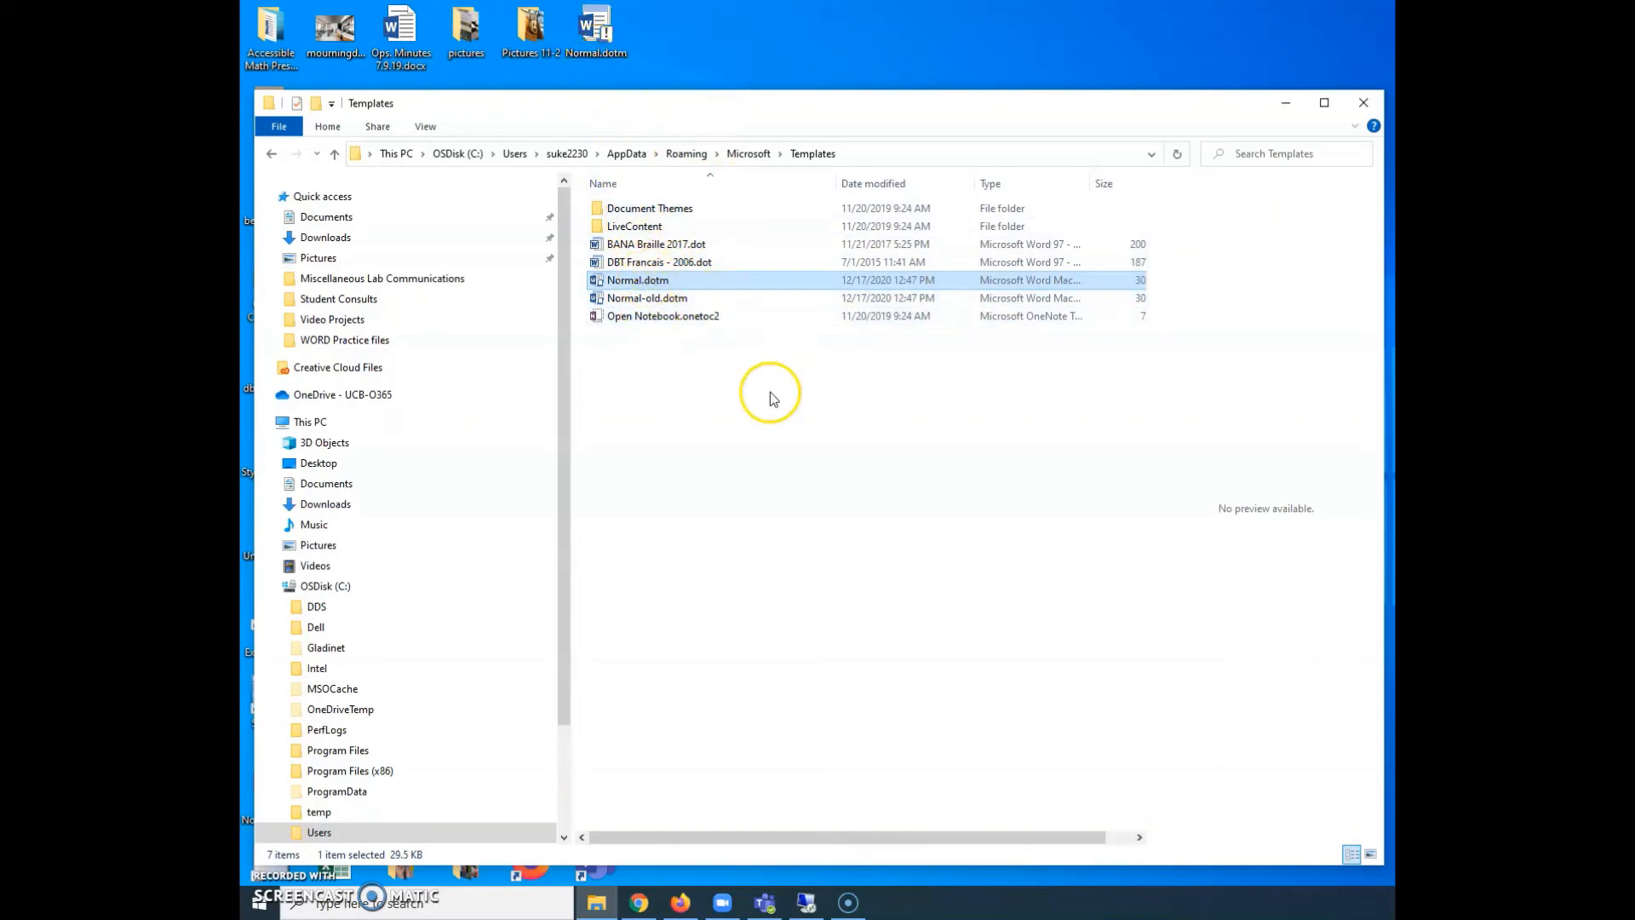
{"action": "mouse_move", "coordinate": [1368, 102]}
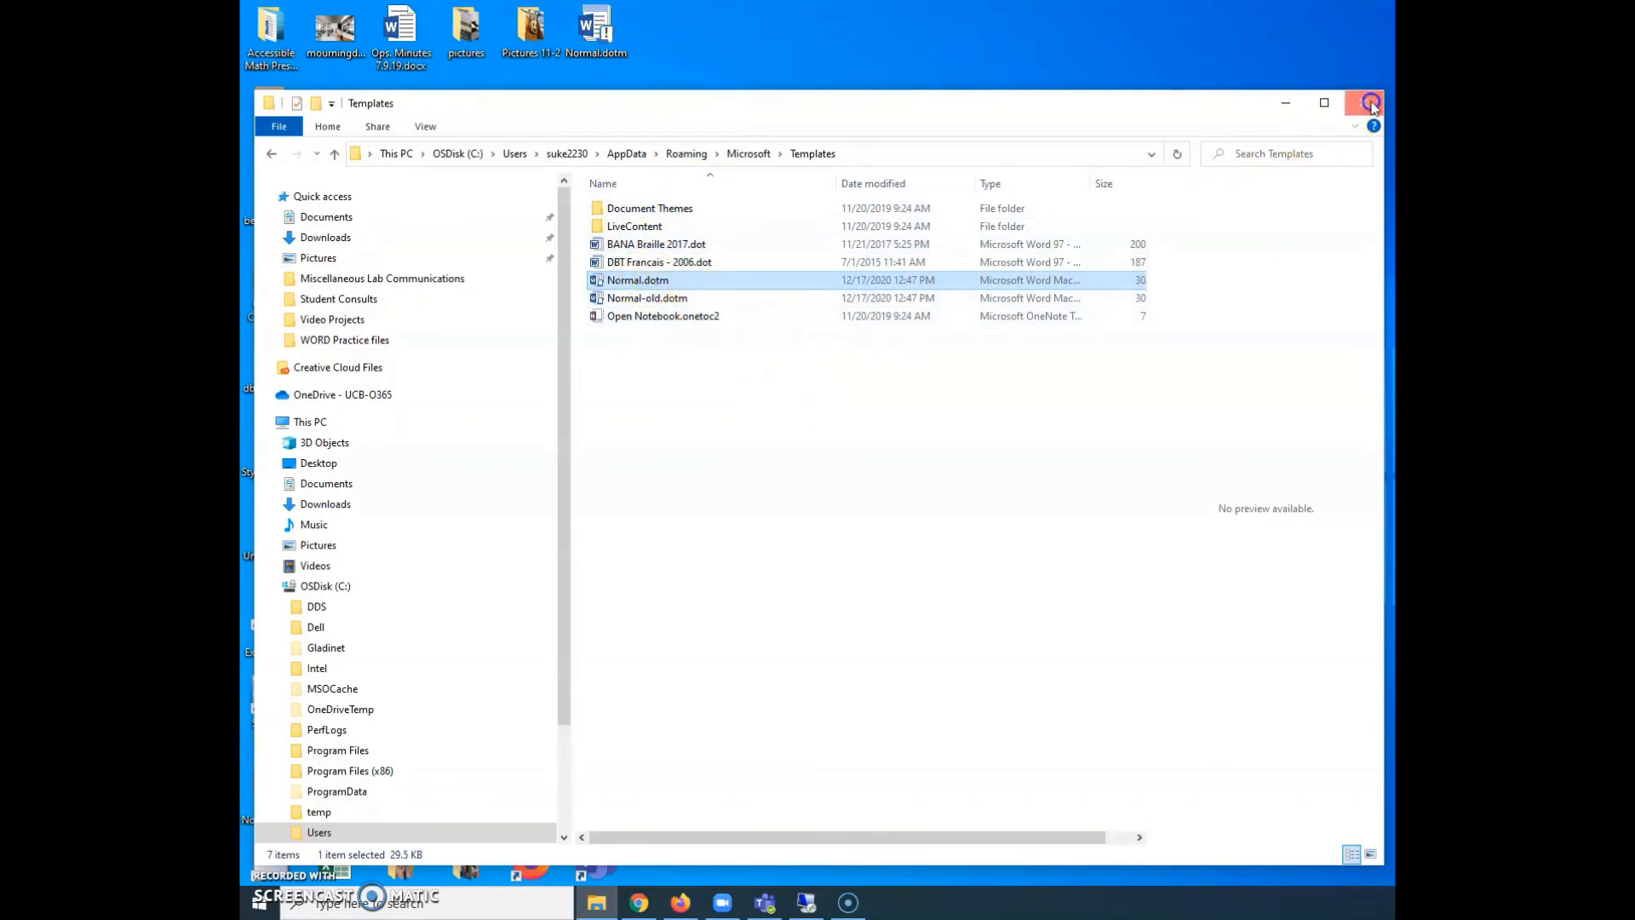
Step: Close the Templates window, enable the template's macros in Word, and apply Heading 1
{"action": "left_click", "coordinate": [1370, 102]}
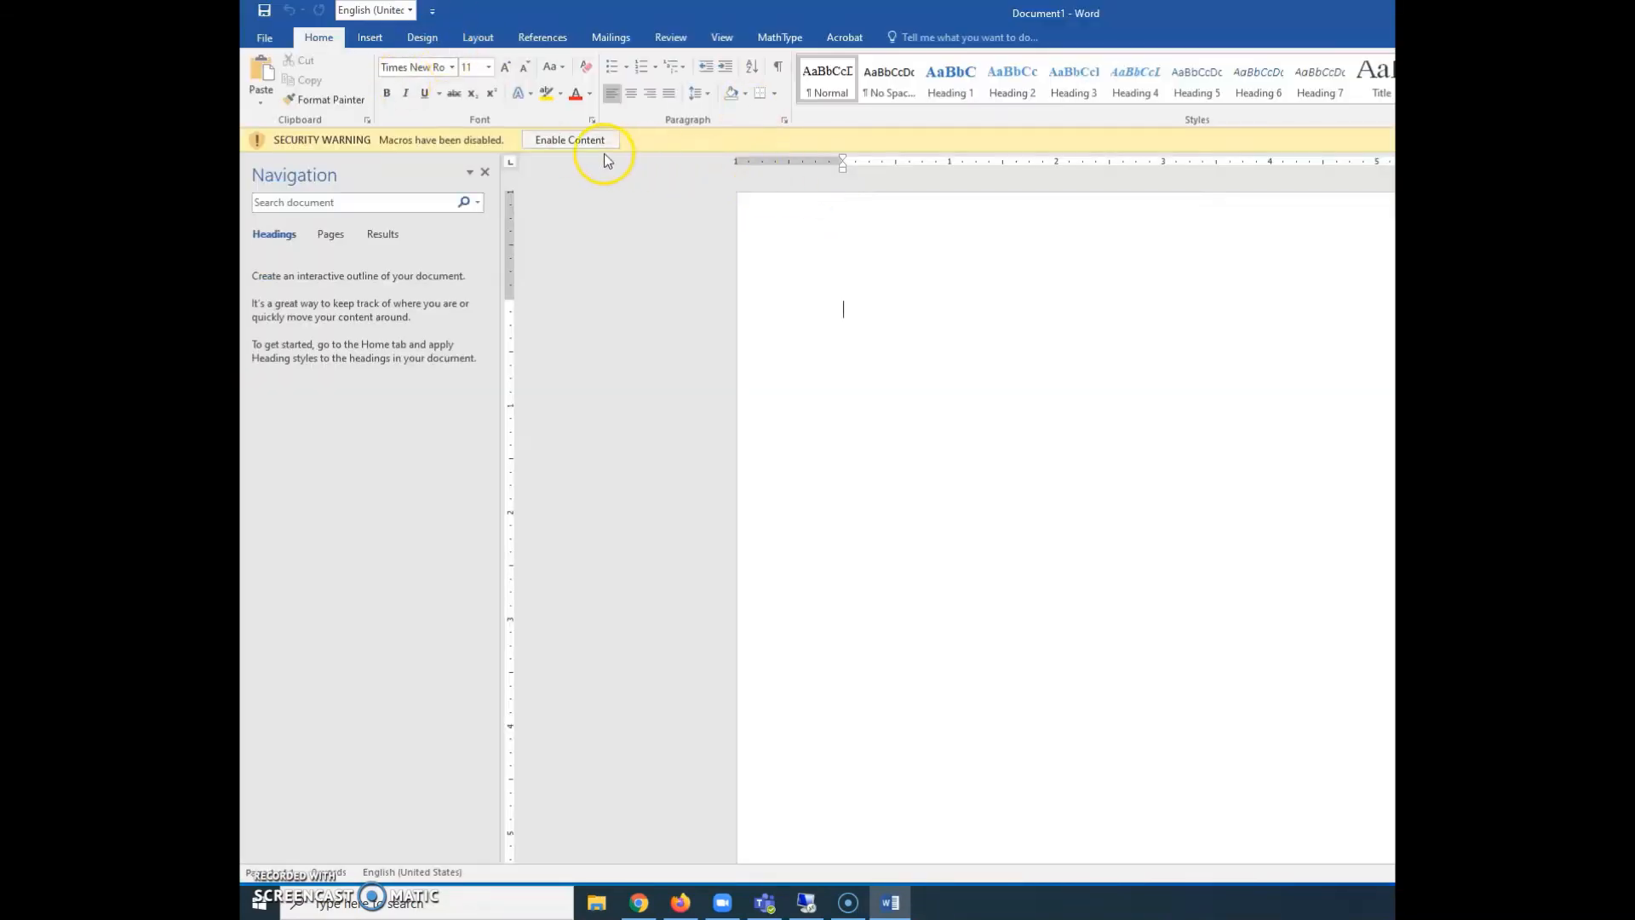
{"action": "left_click", "coordinate": [570, 139]}
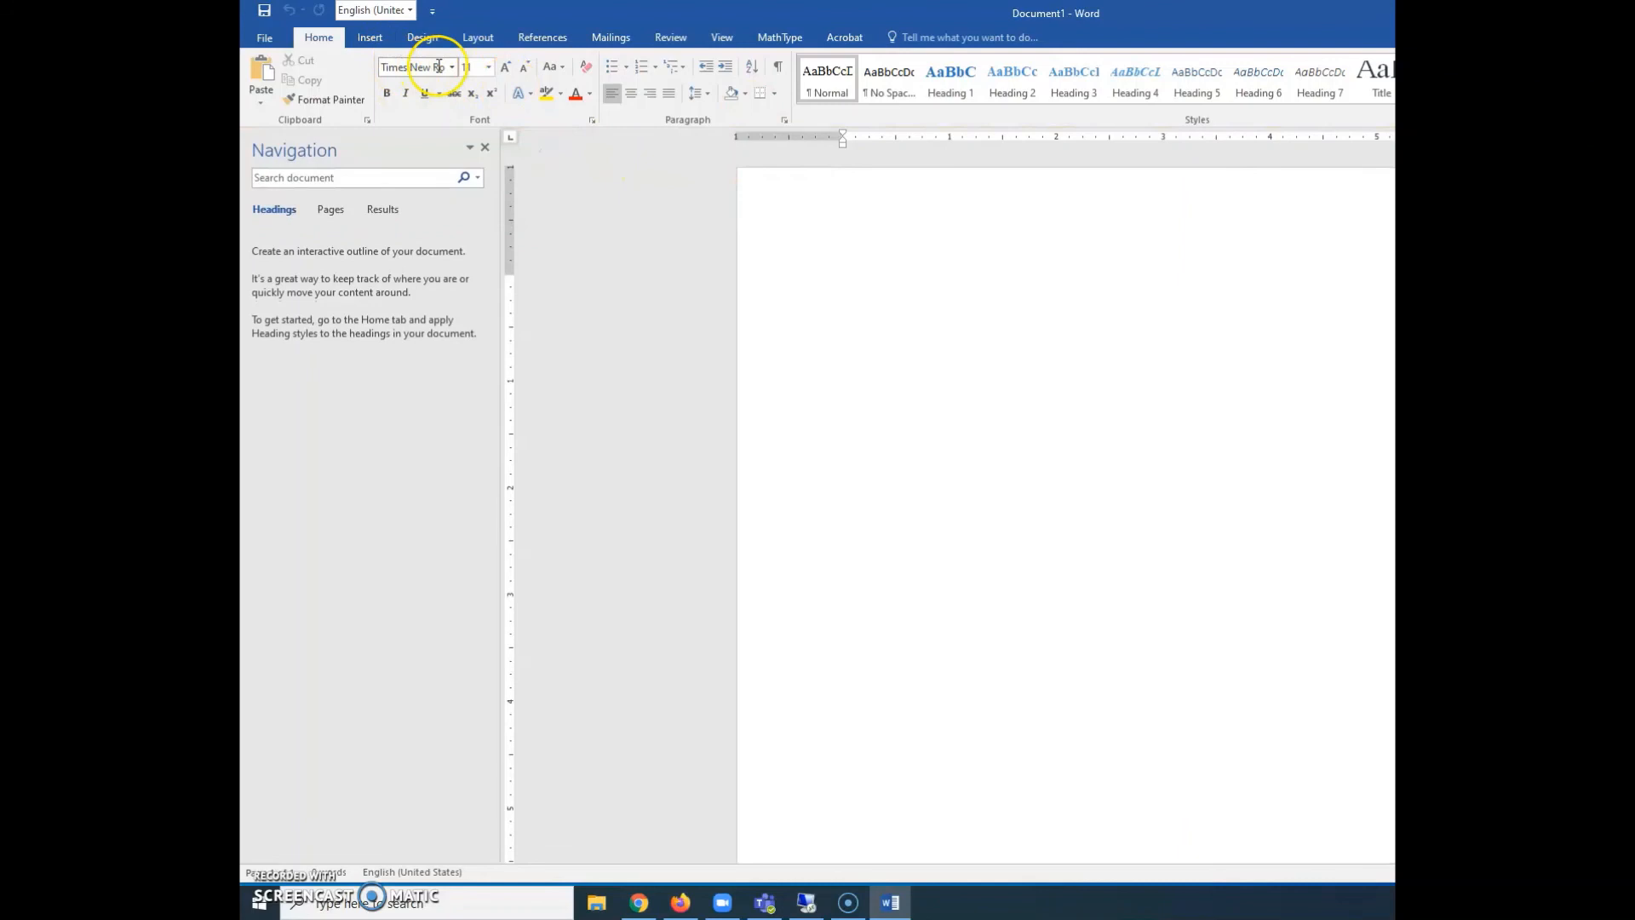
{"action": "left_click", "coordinate": [951, 79]}
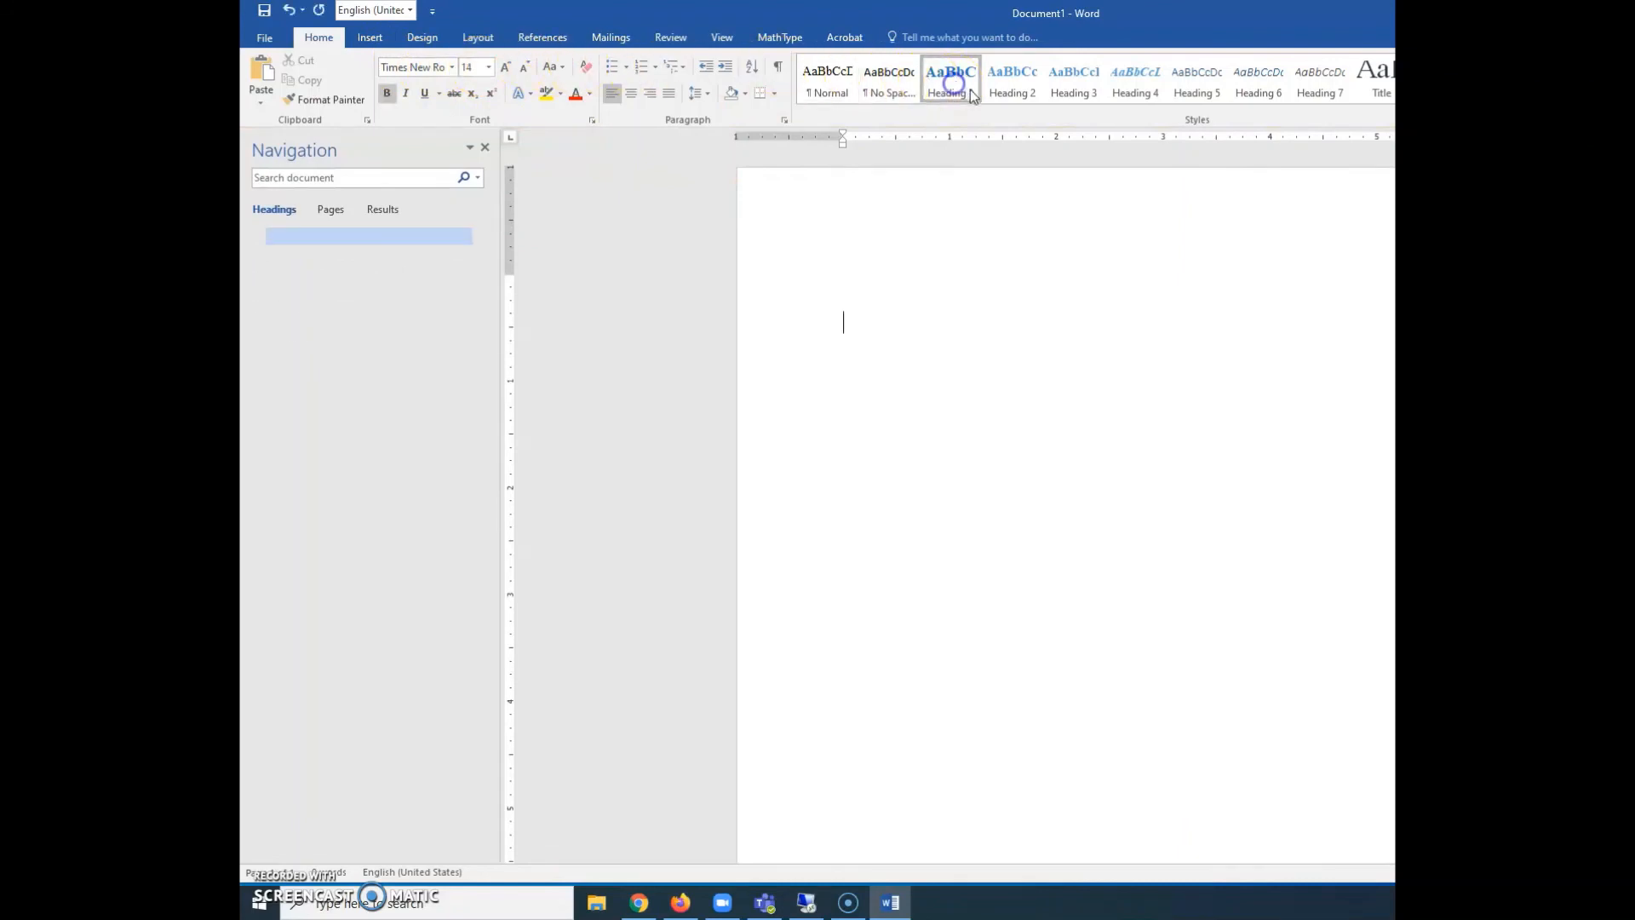
{"action": "mouse_move", "coordinate": [1089, 77]}
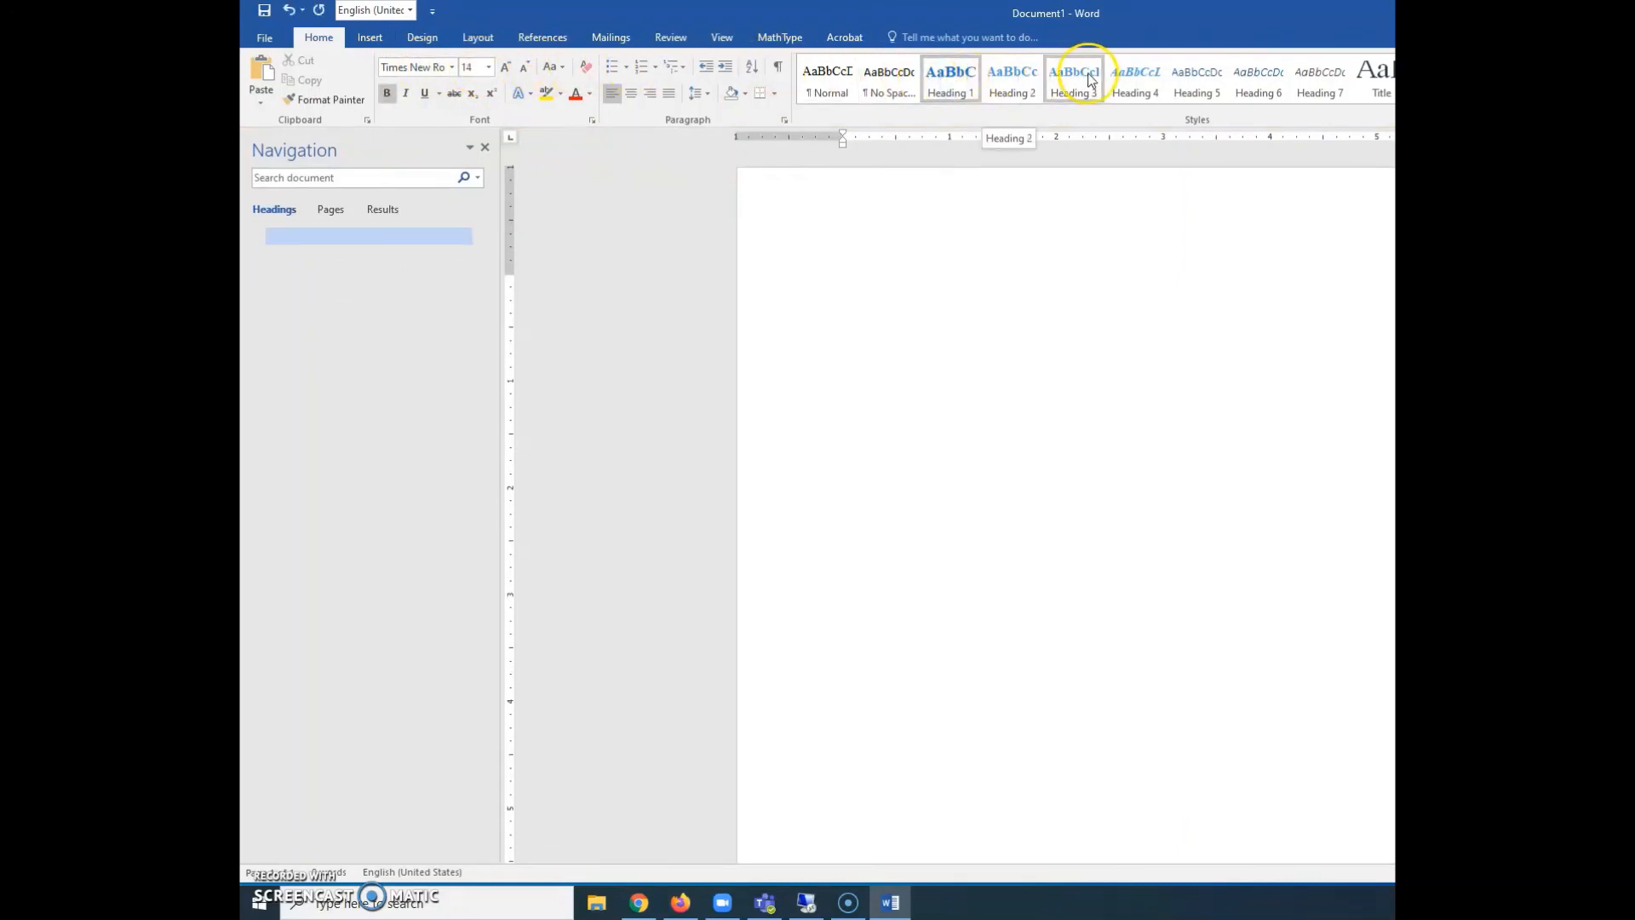
{"action": "mouse_move", "coordinate": [1136, 80]}
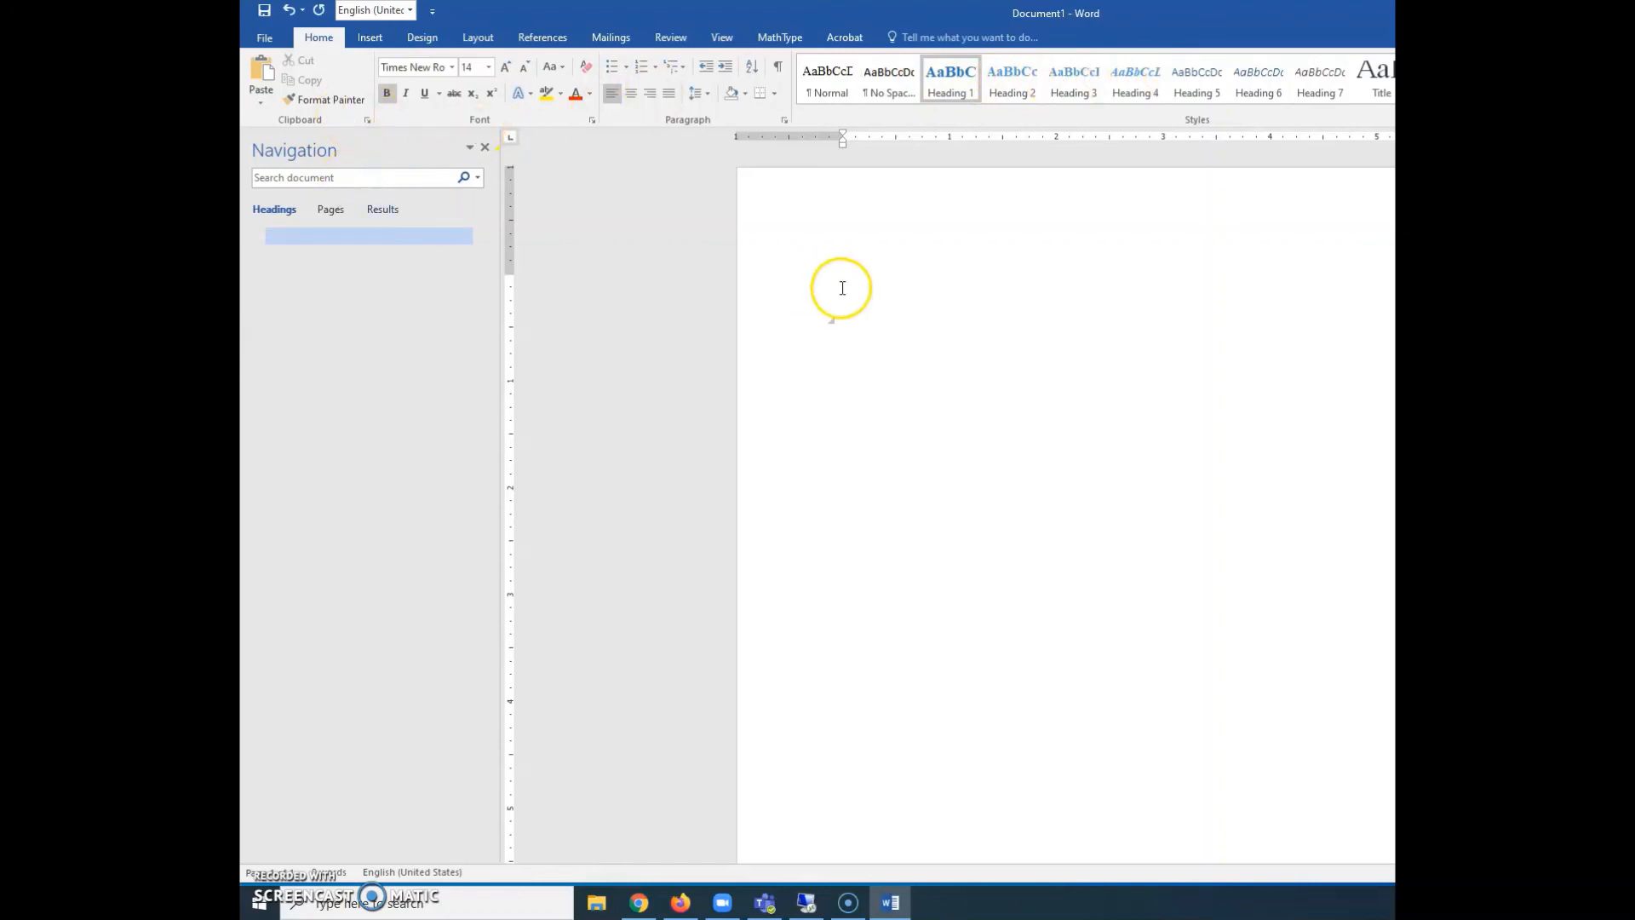
{"action": "mouse_move", "coordinate": [968, 328]}
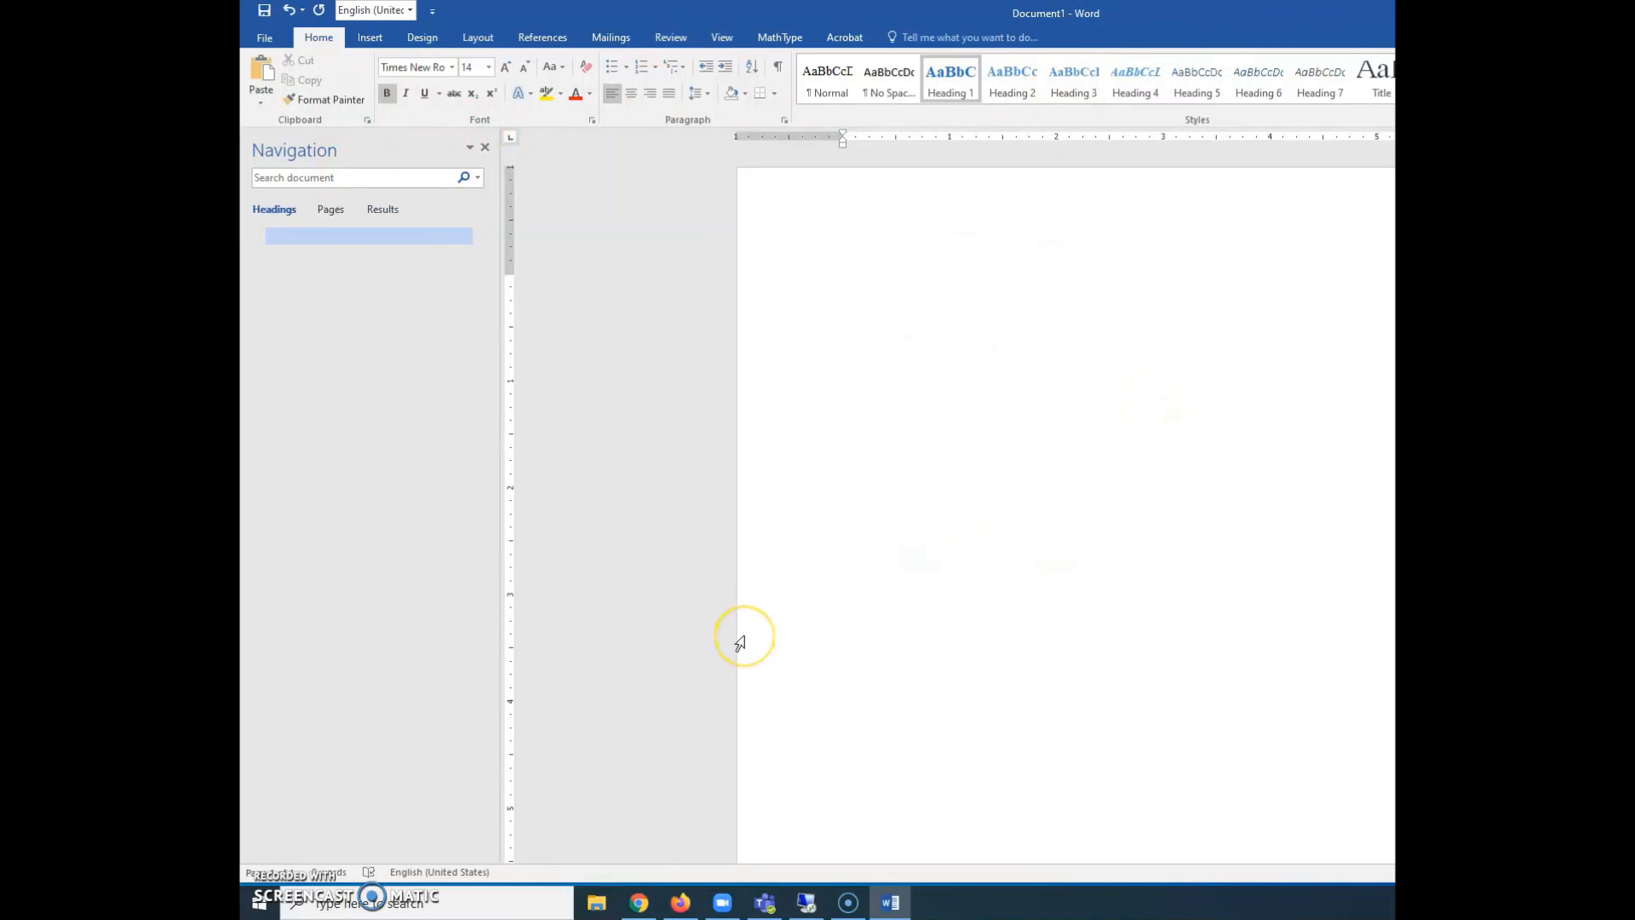
{"action": "left_click", "coordinate": [844, 323]}
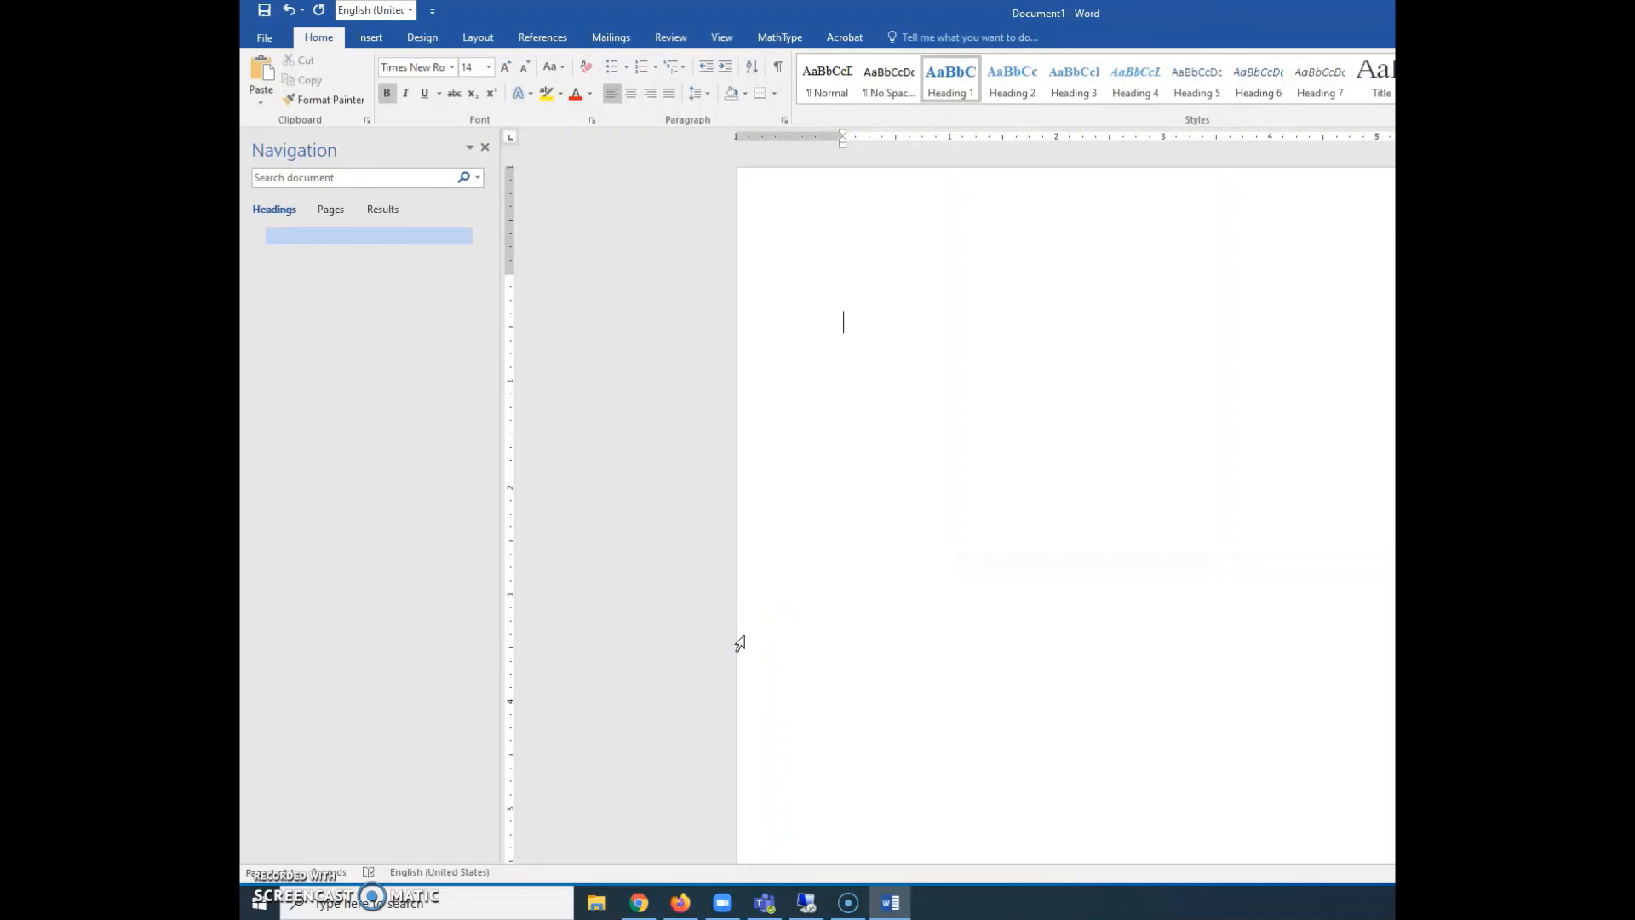
{"action": "mouse_move", "coordinate": [980, 689]}
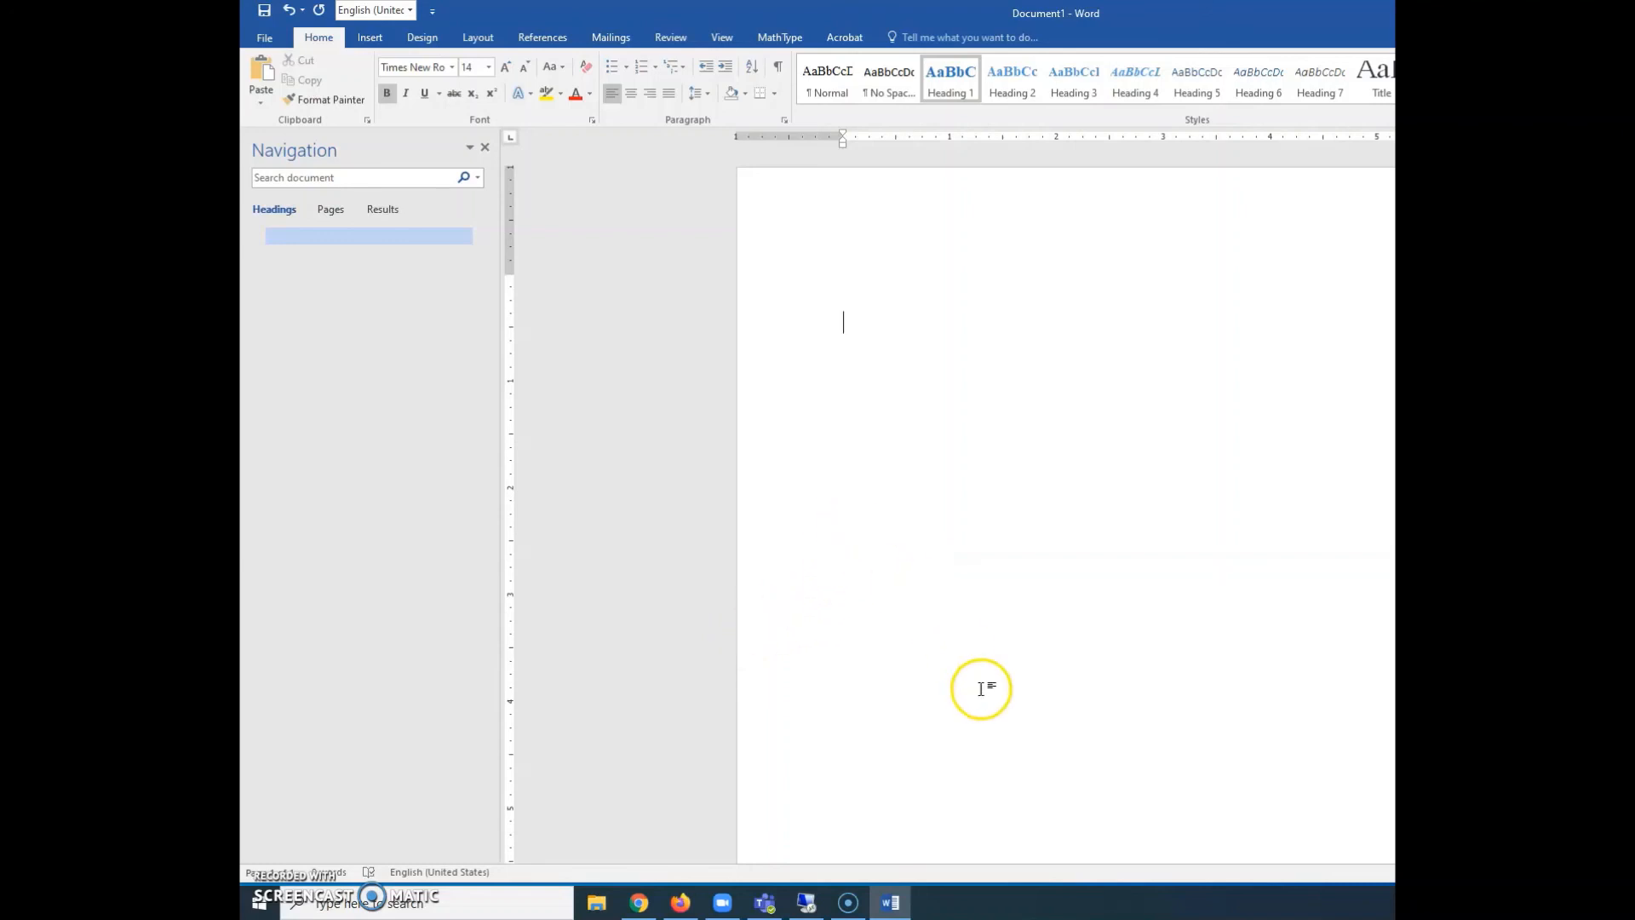
{"action": "mouse_move", "coordinate": [1149, 139]}
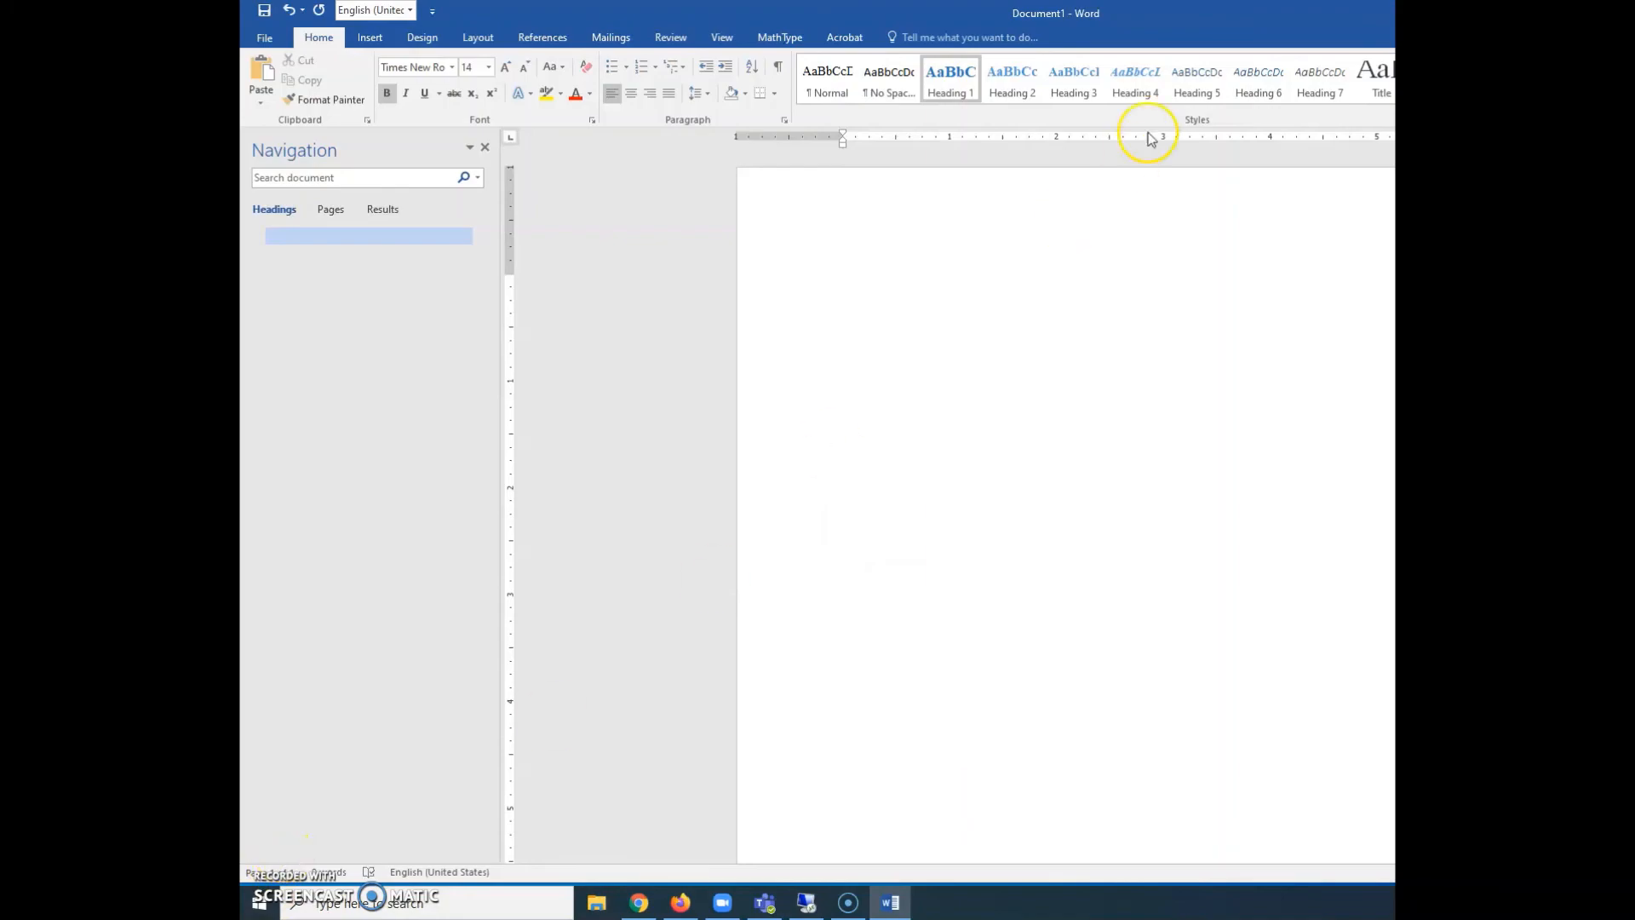